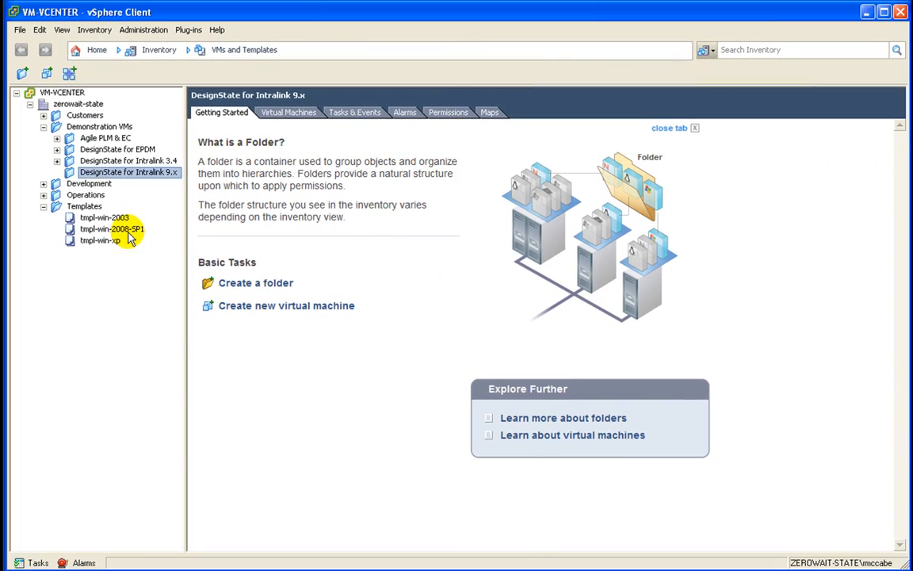
Step: Bring up the context actions for the tmpl-win-2008-SP1 template in the inventory tree
right_click(111, 229)
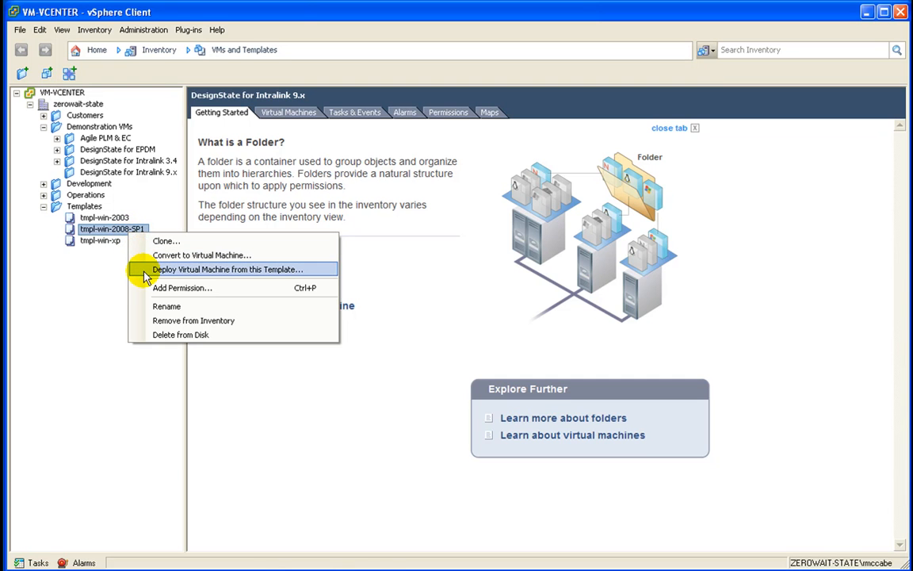
mouse_move(267, 273)
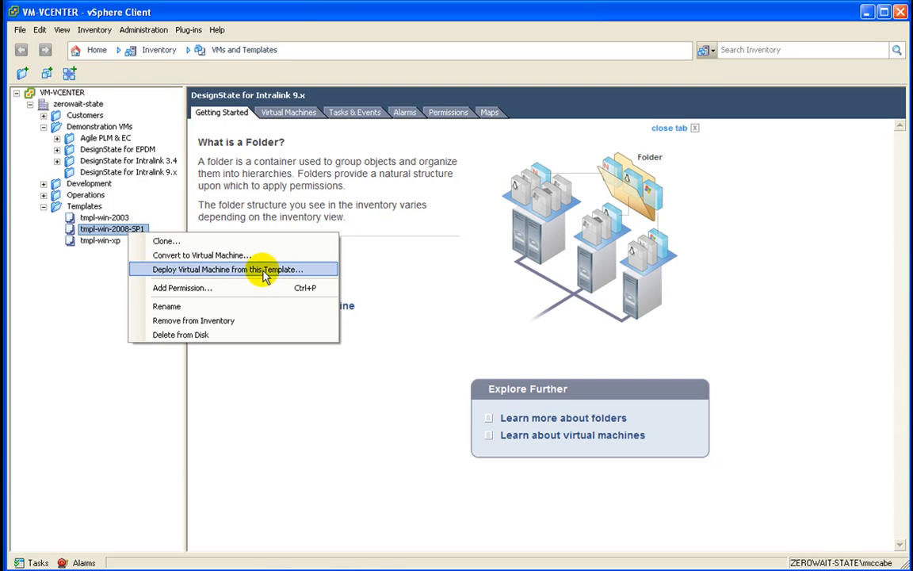
Step: Start deploying from the template into Demonstration VMs and name the VM vm-agile9302
left_click(230, 269)
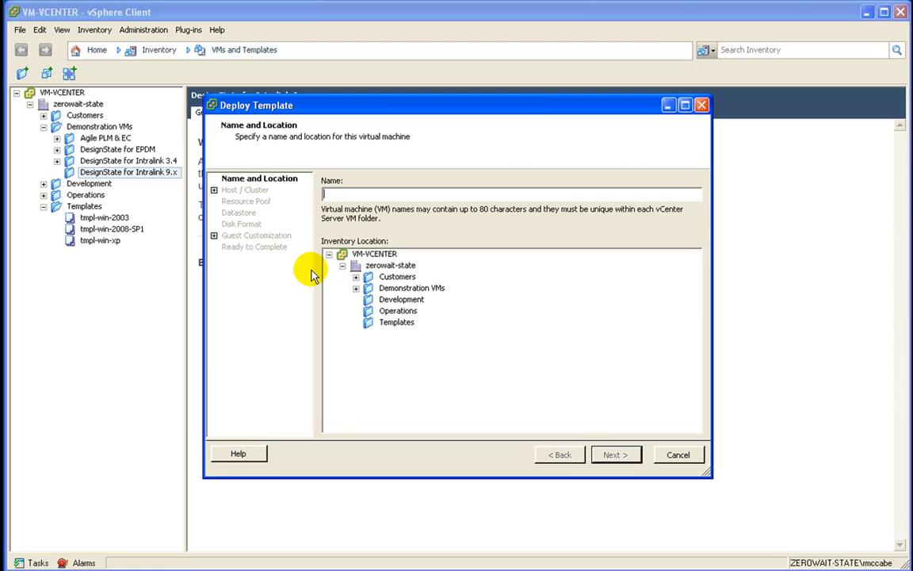
left_click(374, 254)
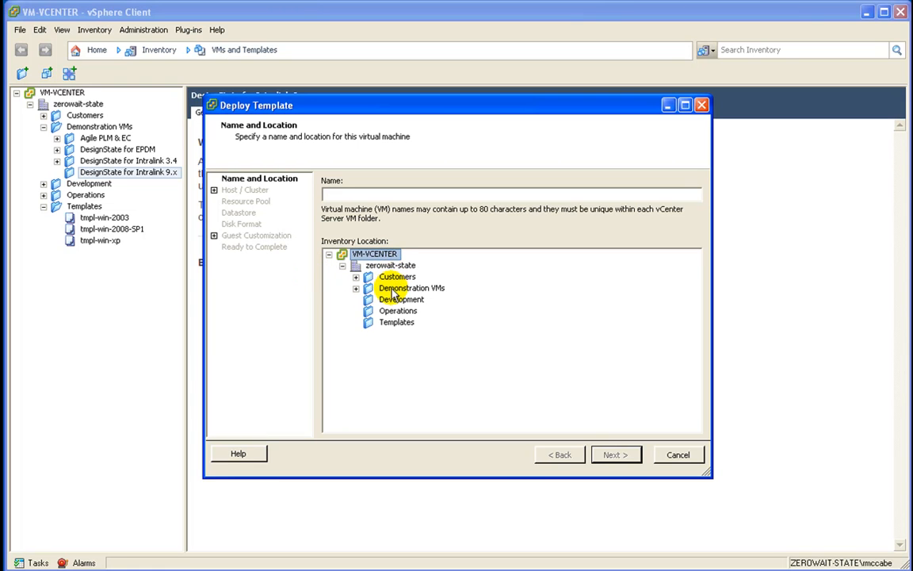
left_click(410, 288)
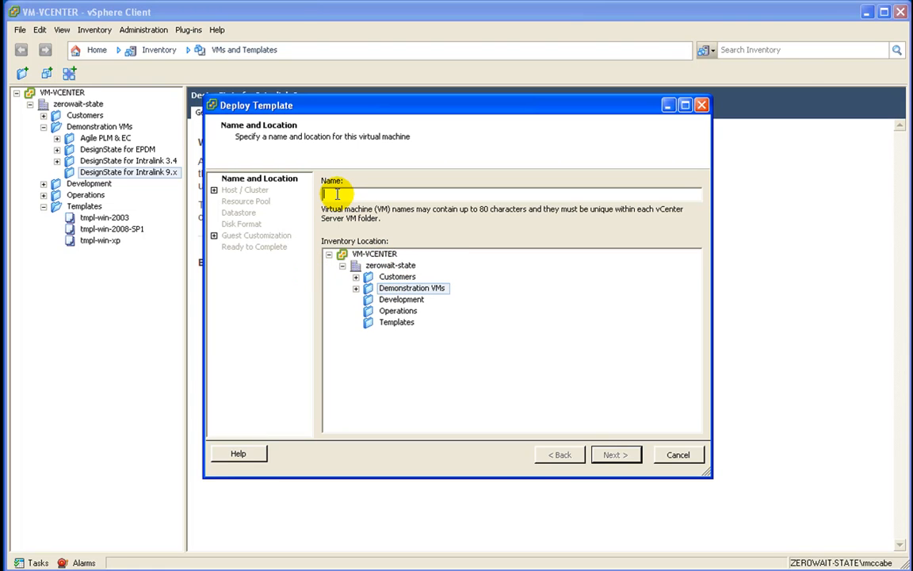
type("vm")
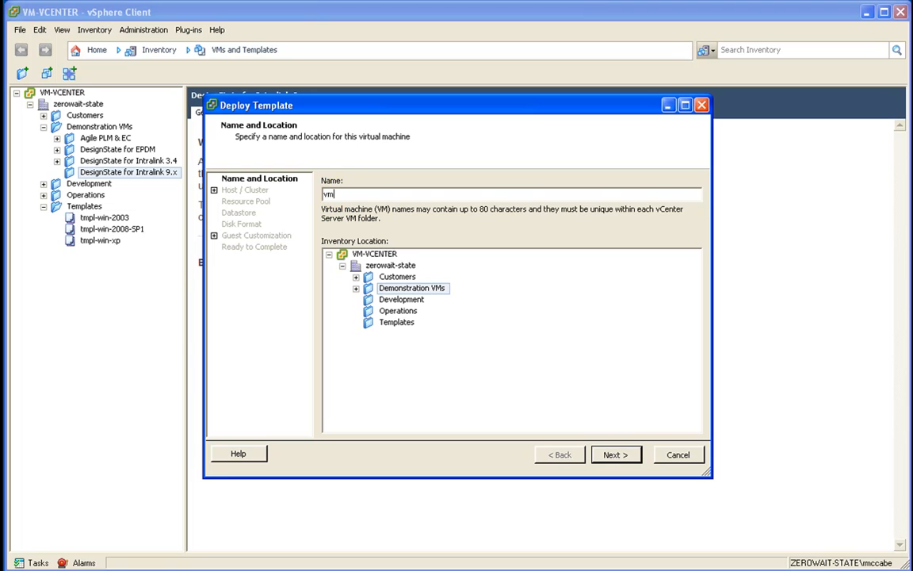
type("-")
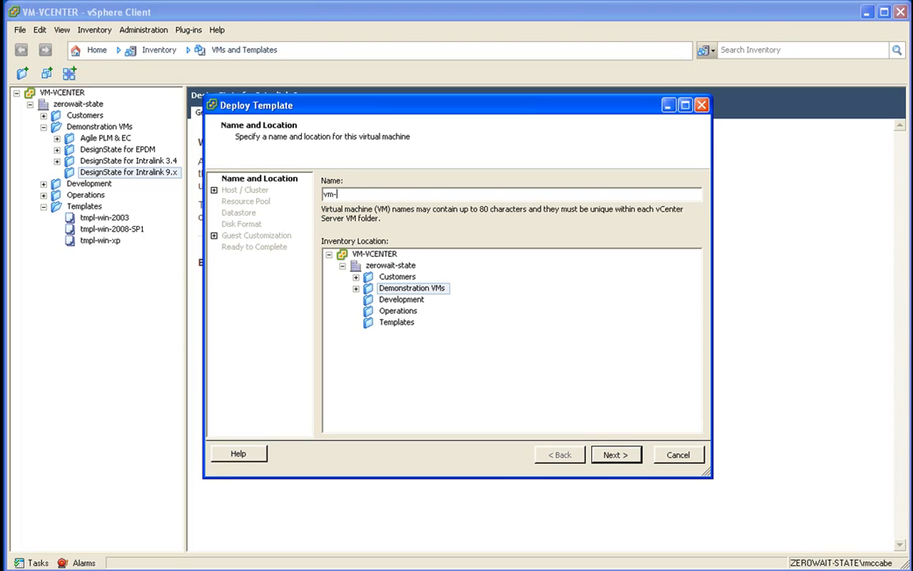
type("agile93")
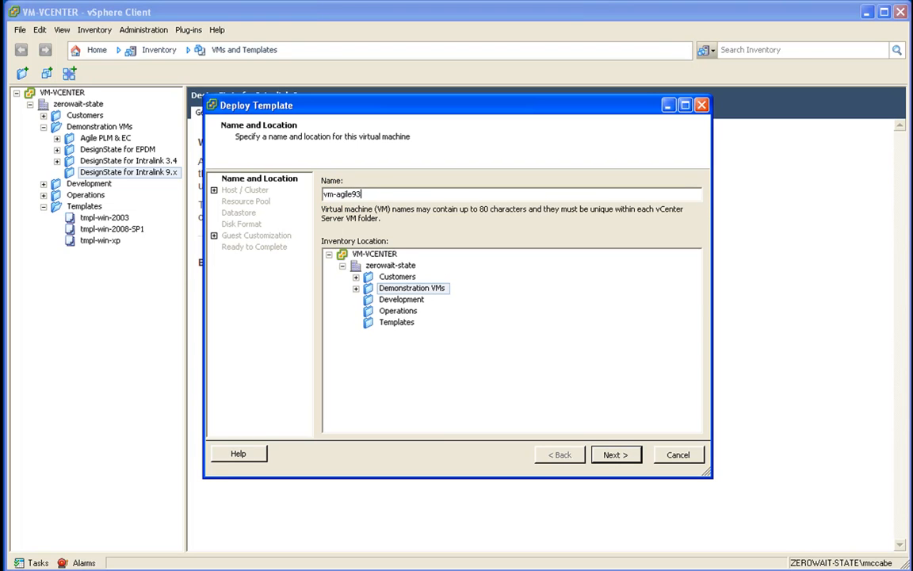
type("02")
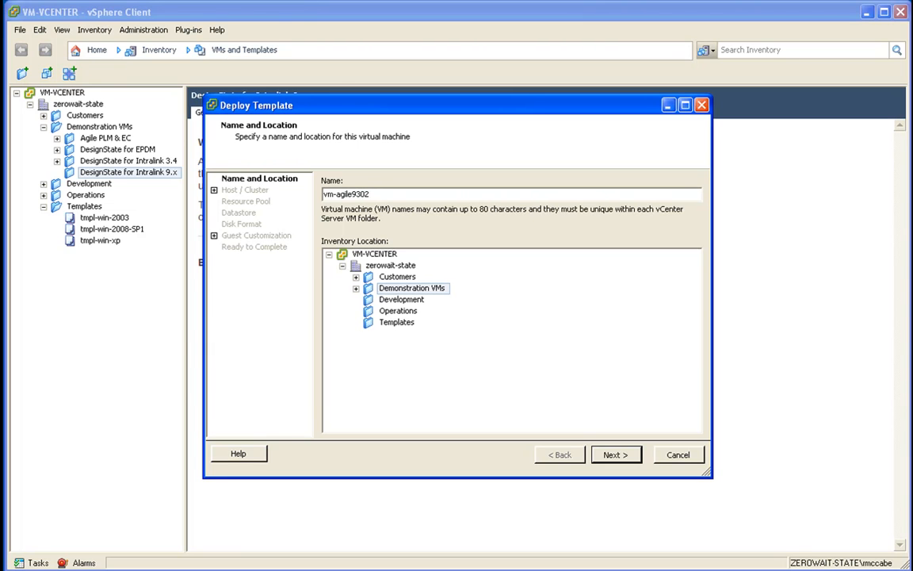
mouse_move(572, 358)
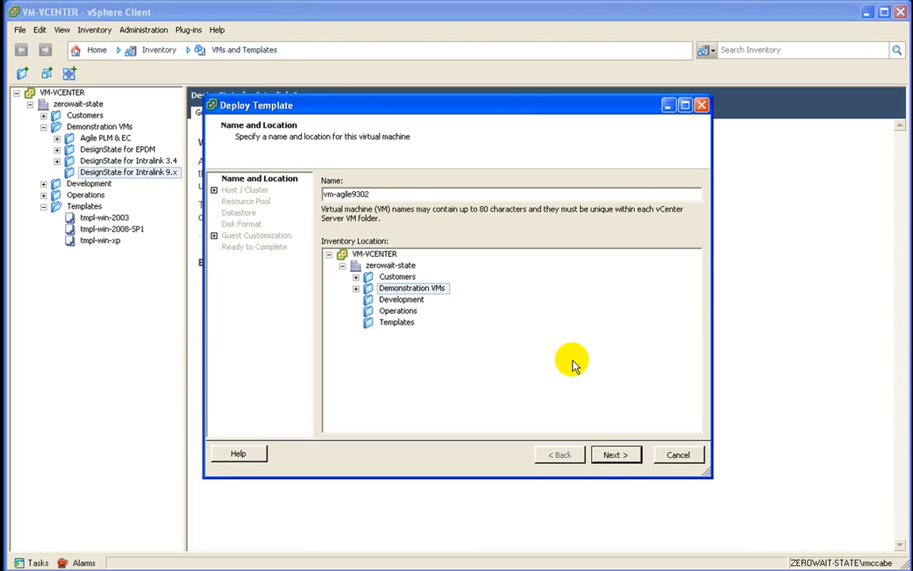
mouse_move(615, 453)
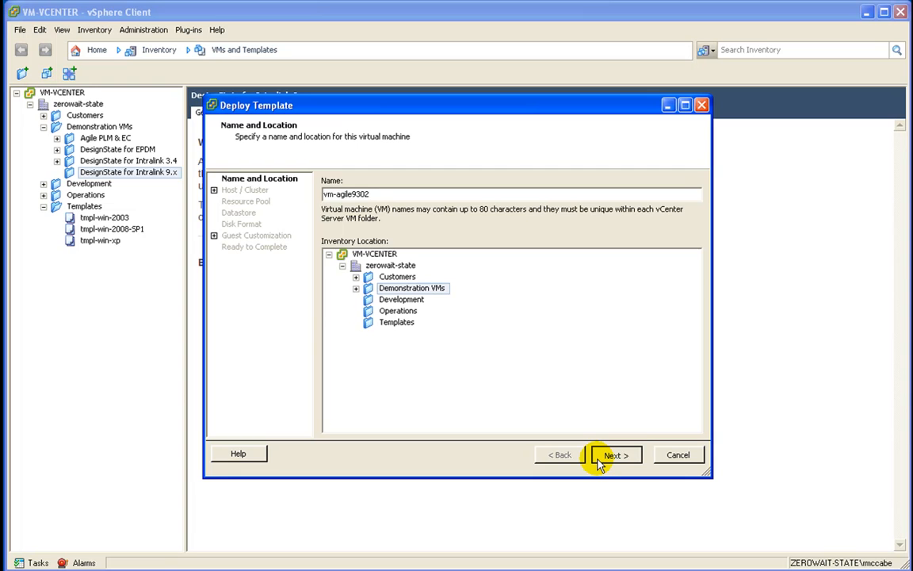
Step: Run the VM on host srv-esx2 and store its files on datastore ds-esx2
left_click(615, 453)
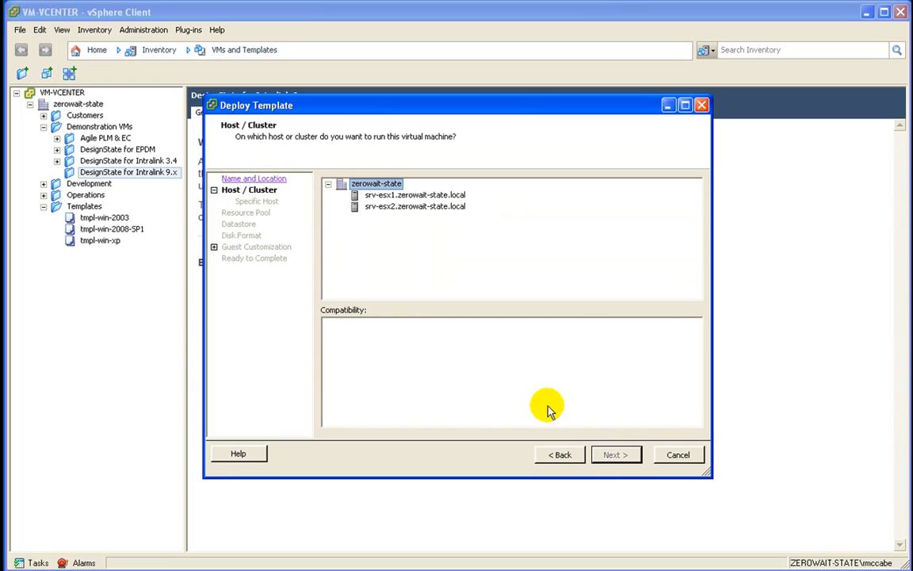
left_click(415, 206)
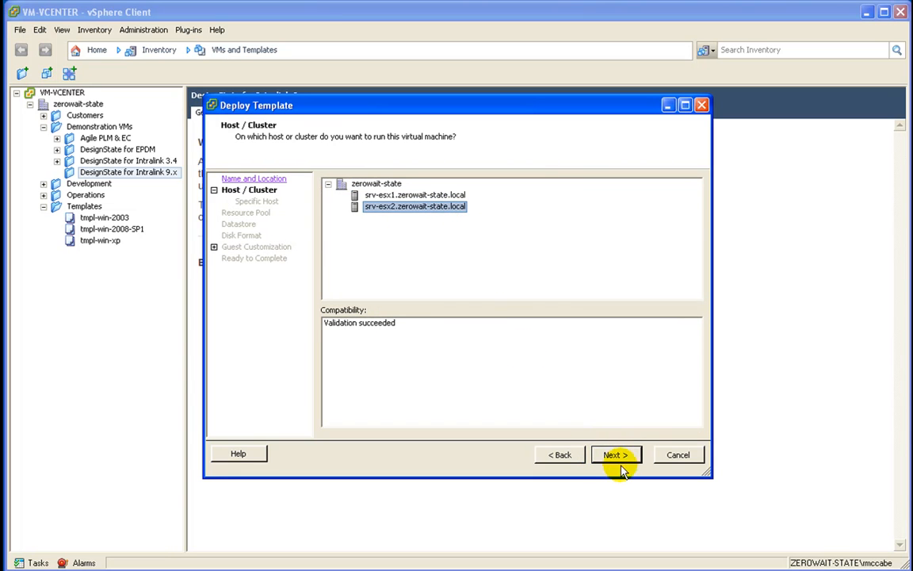
left_click(615, 453)
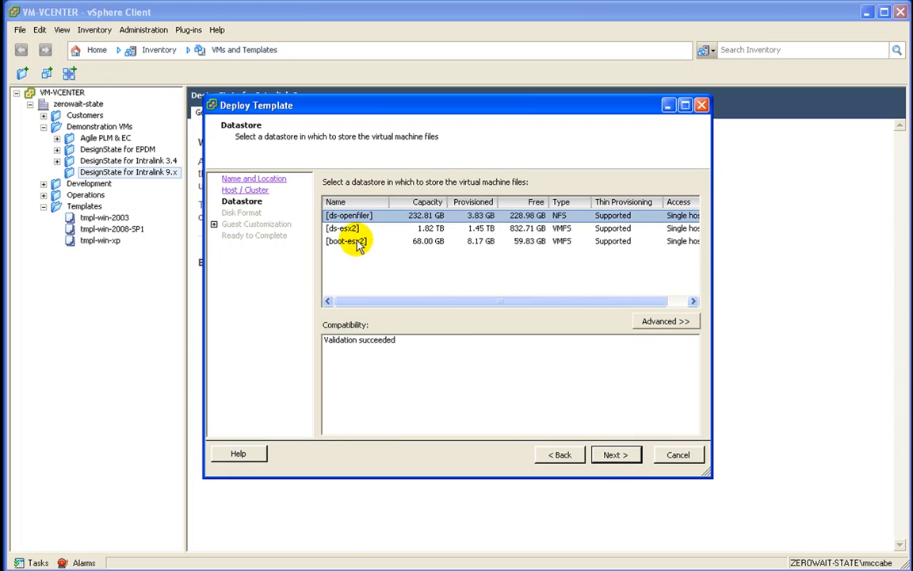
left_click(342, 229)
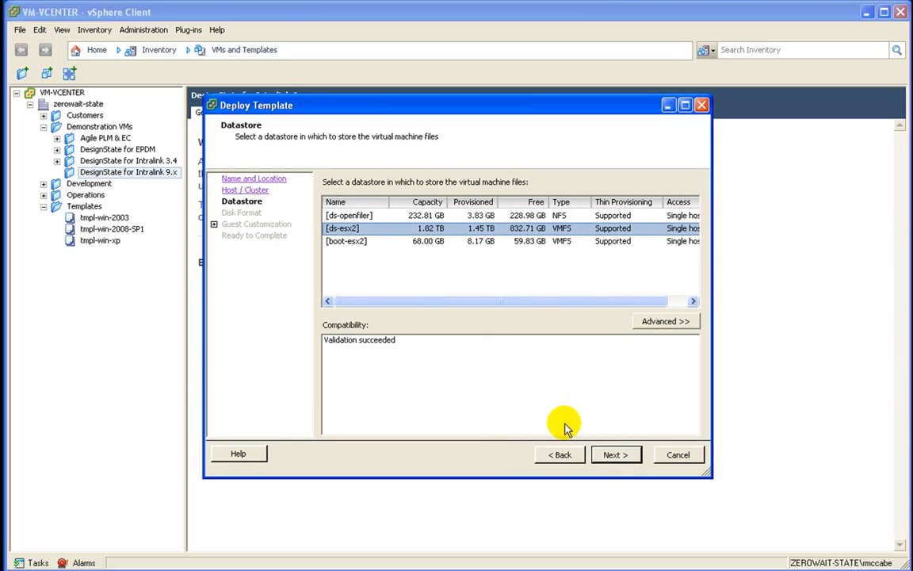
left_click(614, 453)
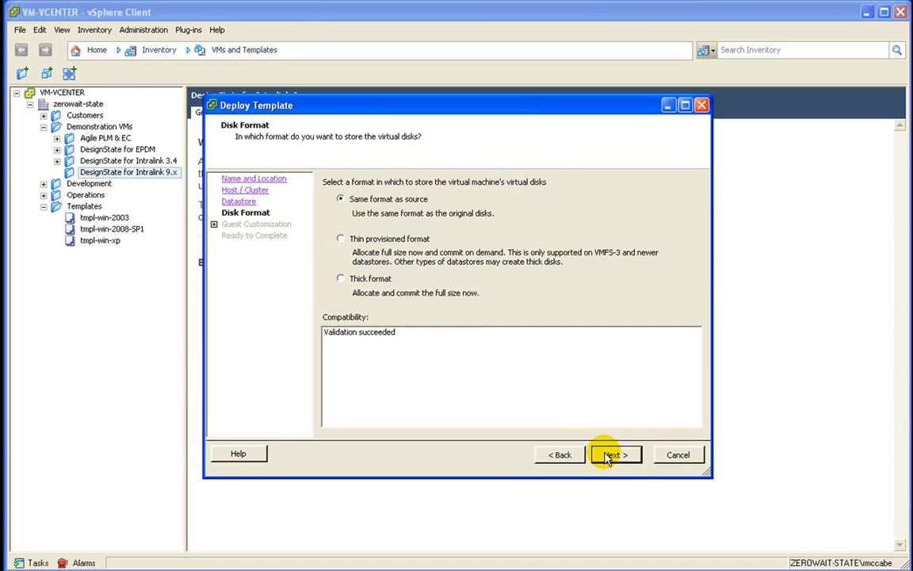
mouse_move(420, 210)
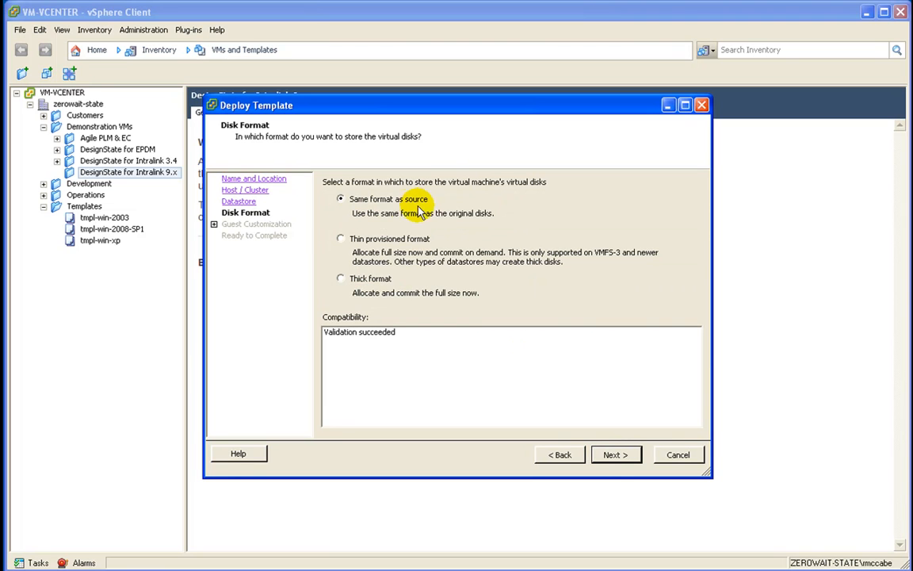
mouse_move(601, 454)
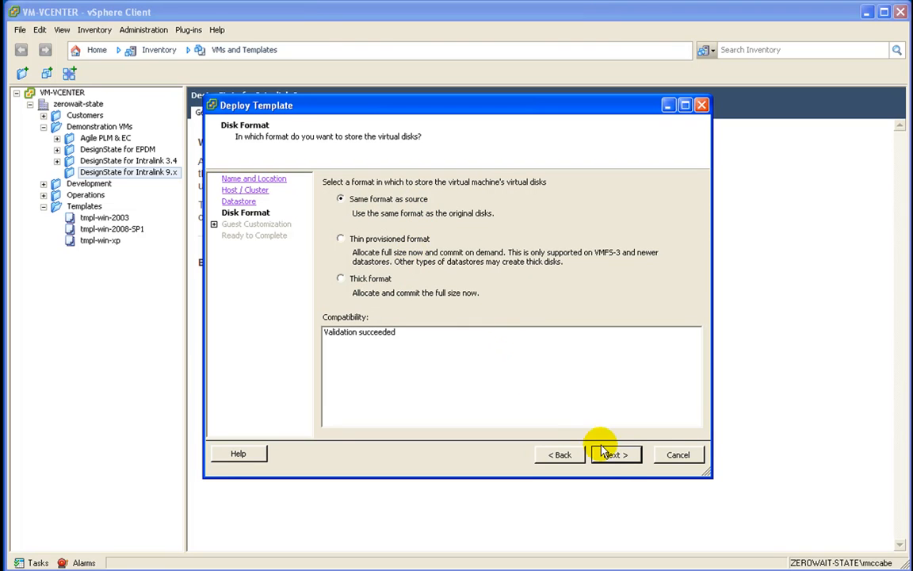
Step: Keep the source disk format, skip guest customization, and enable editing virtual hardware before creation
left_click(614, 453)
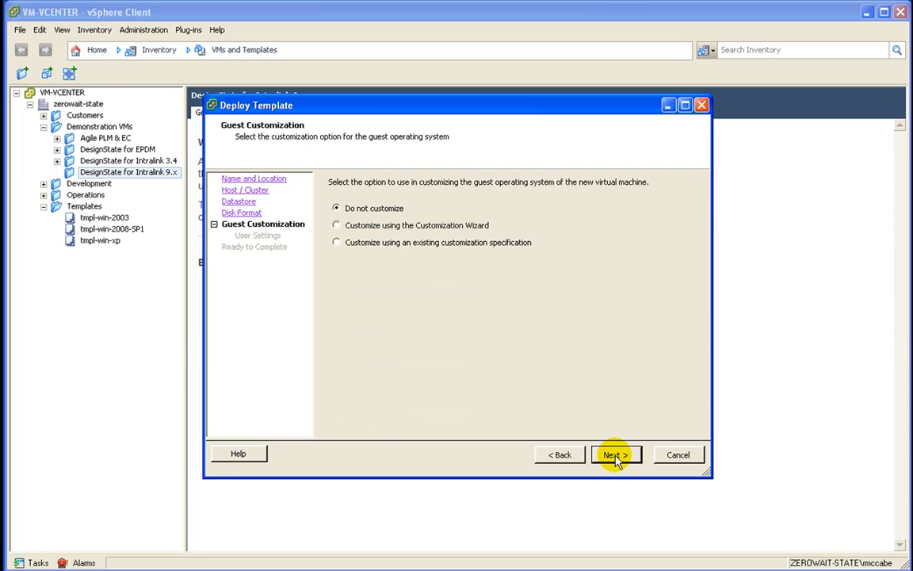
left_click(615, 454)
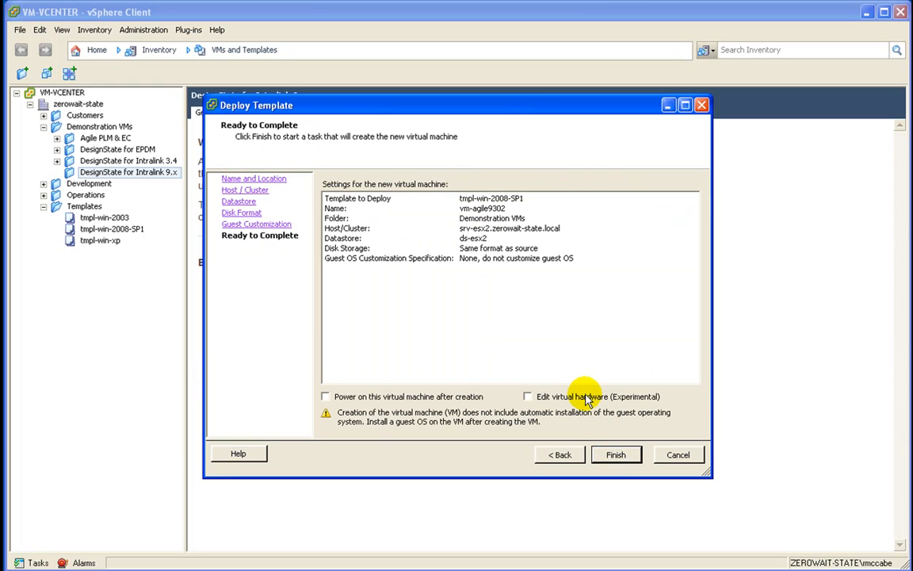
left_click(526, 396)
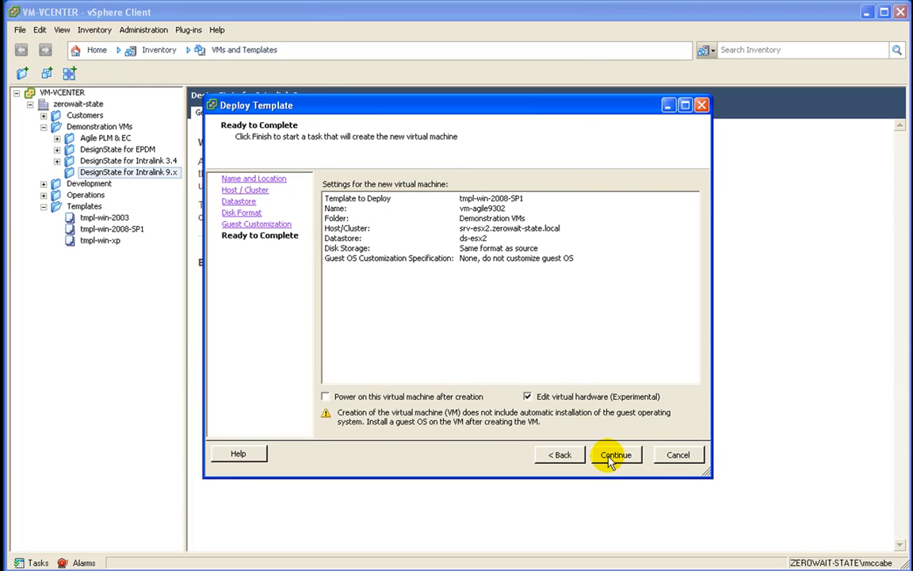
Step: Continue into the VM's hardware properties and raise memory from 4 GB to 6 GB
left_click(615, 454)
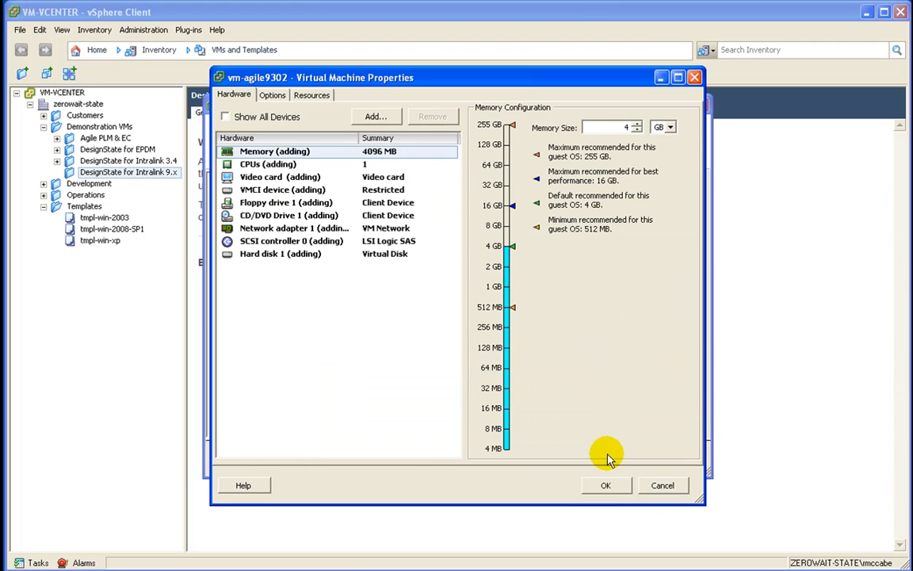
mouse_move(634, 150)
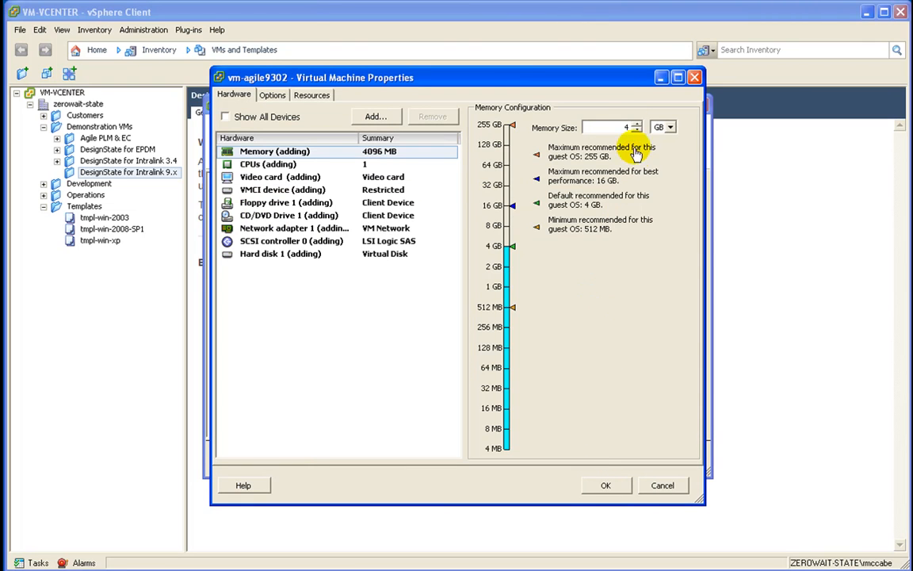
left_click(637, 124)
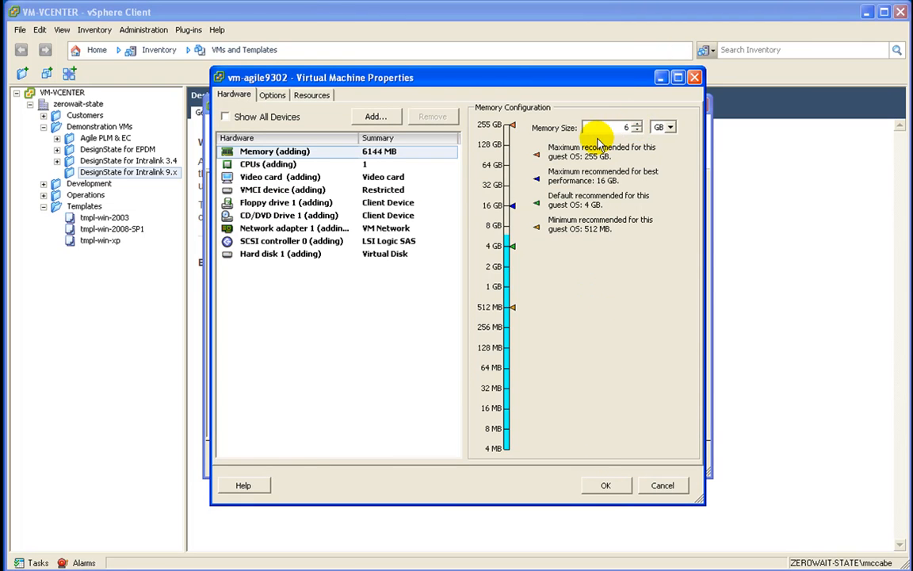
mouse_move(282, 190)
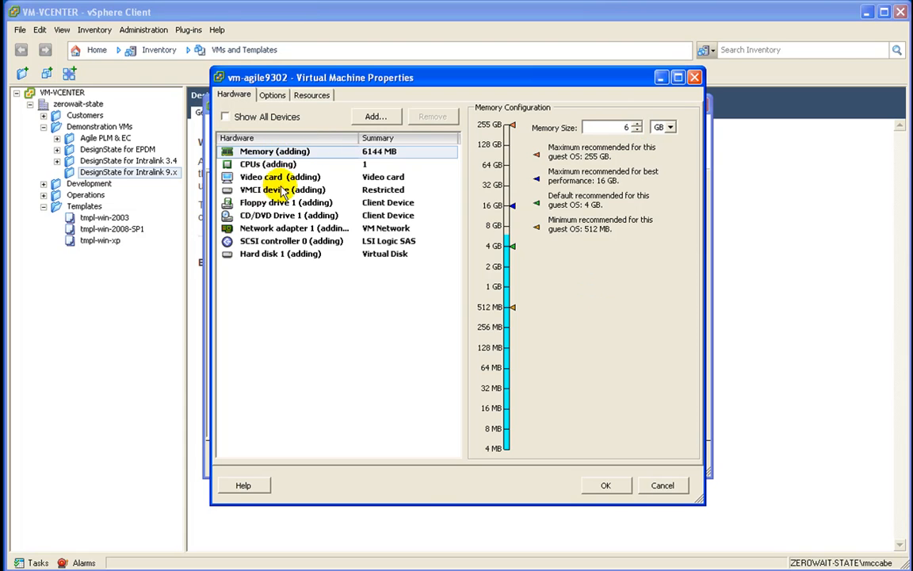
Step: Add a new thin-provisioned 40 GB virtual hard disk to the VM's hardware
left_click(374, 117)
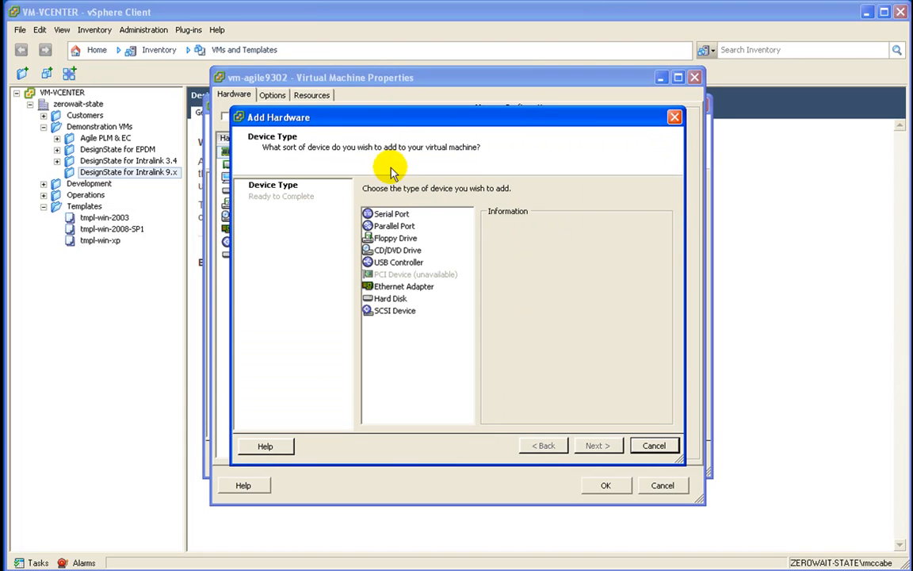
left_click(390, 298)
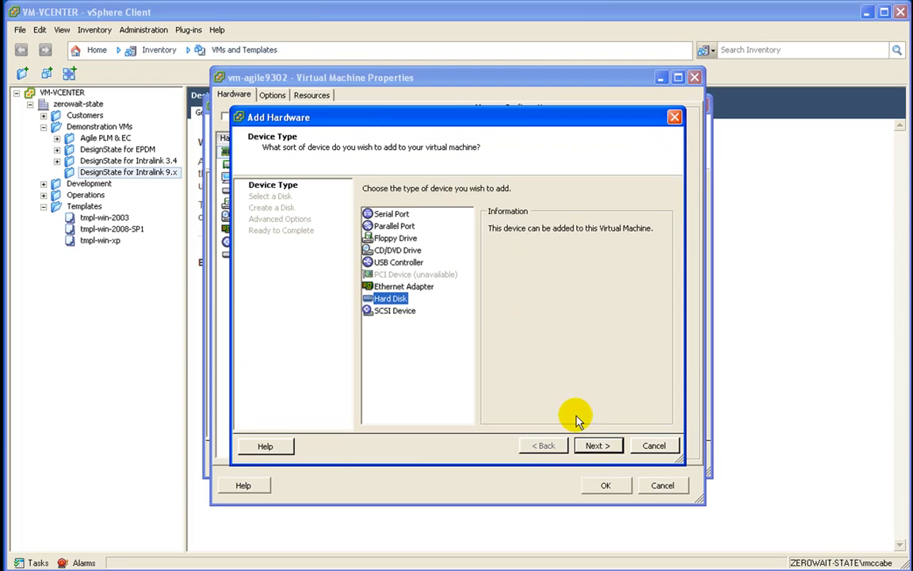
left_click(597, 444)
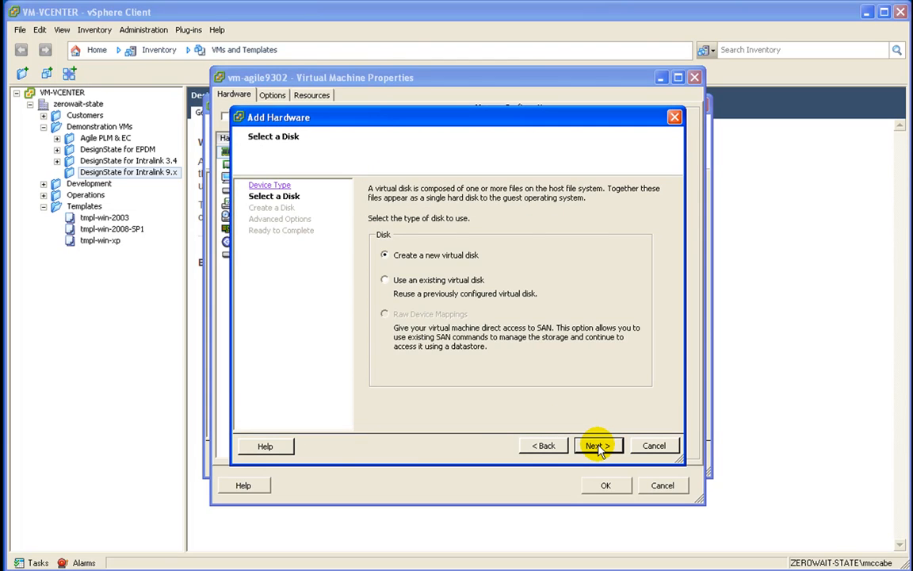
left_click(597, 444)
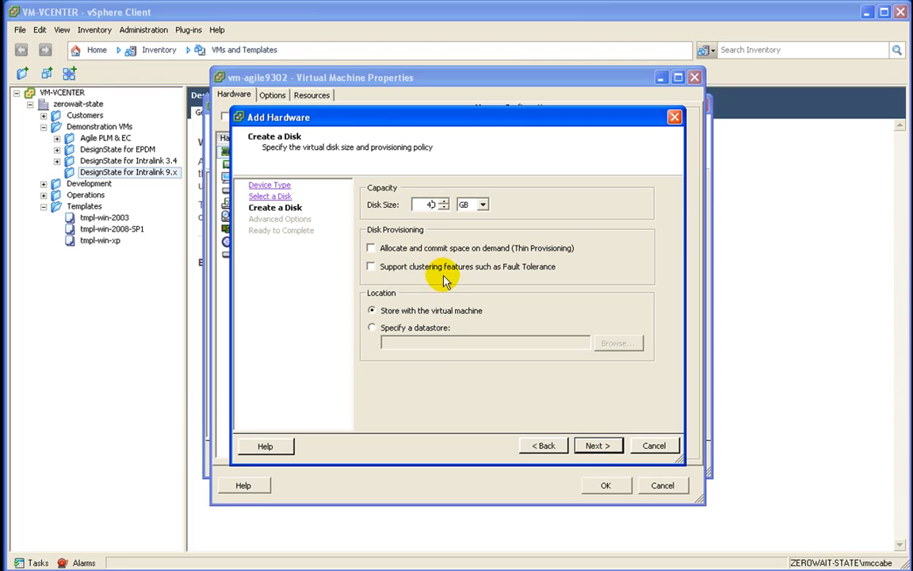
left_click(370, 247)
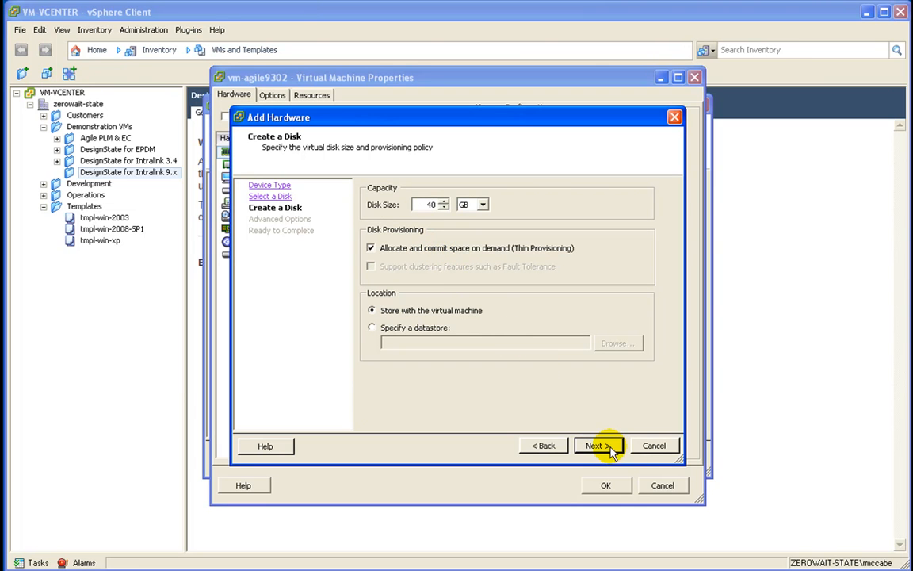
left_click(596, 444)
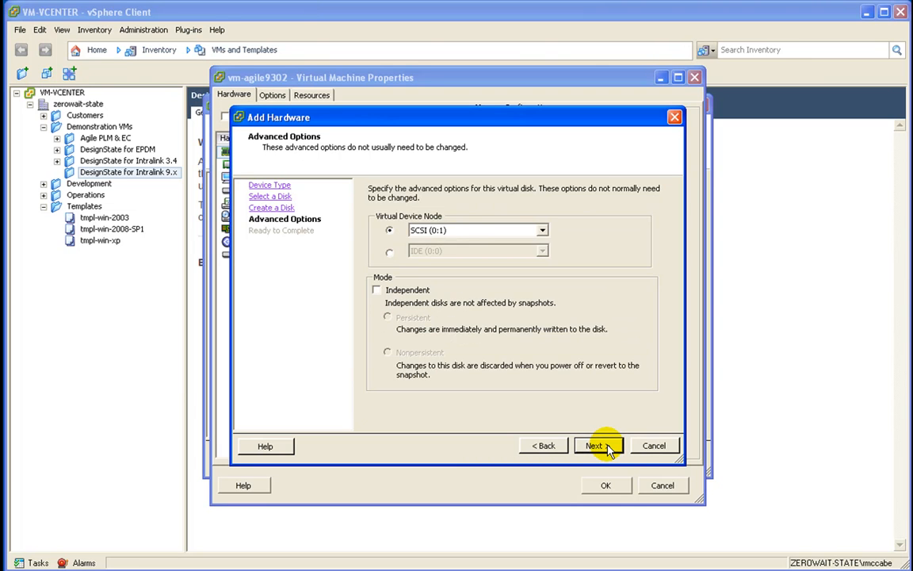
left_click(599, 444)
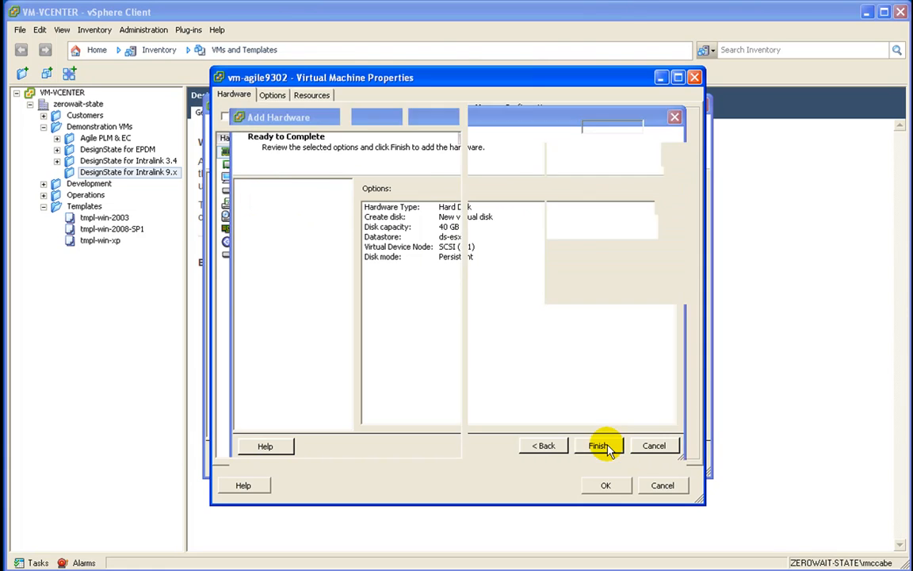
left_click(597, 444)
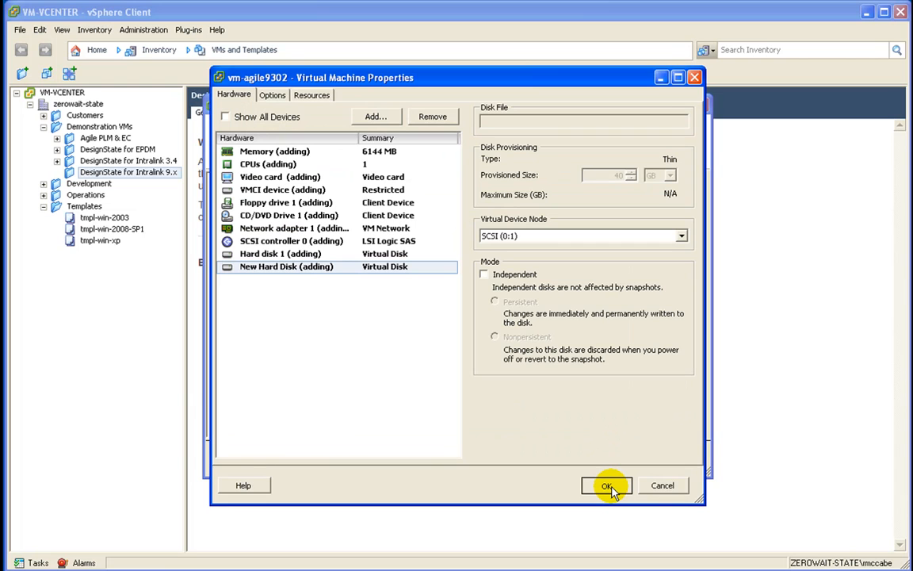
Step: Apply the hardware changes, select vm-agile9302 in the inventory, and show recent tasks
left_click(605, 486)
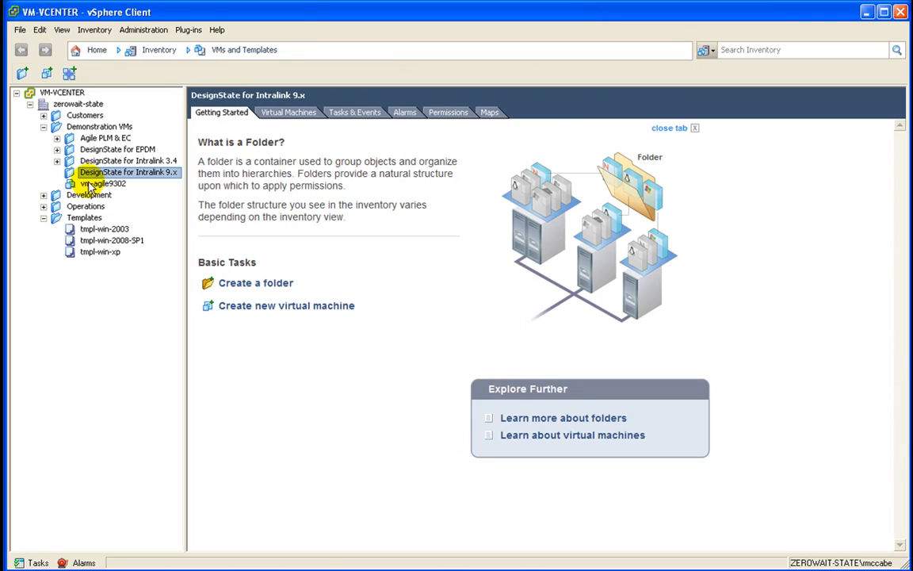
left_click(103, 184)
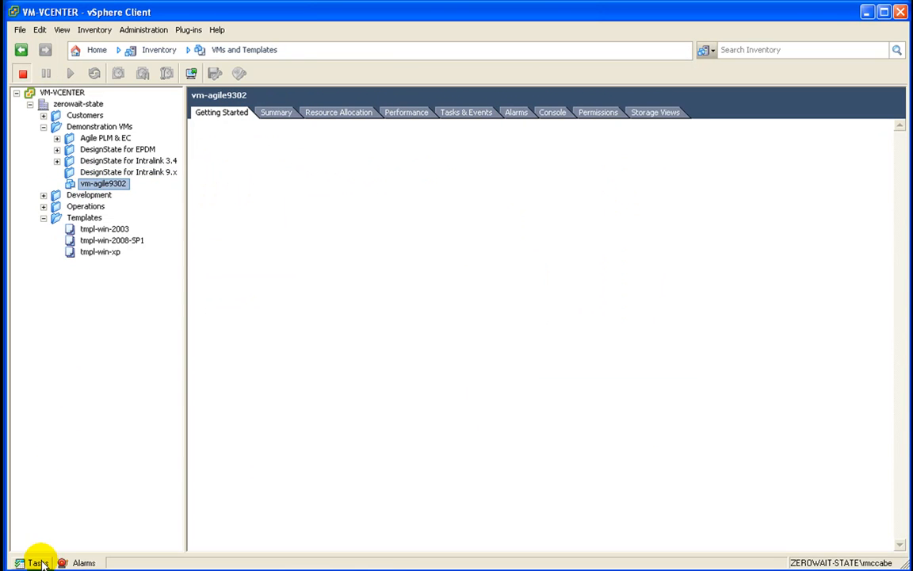
left_click(35, 563)
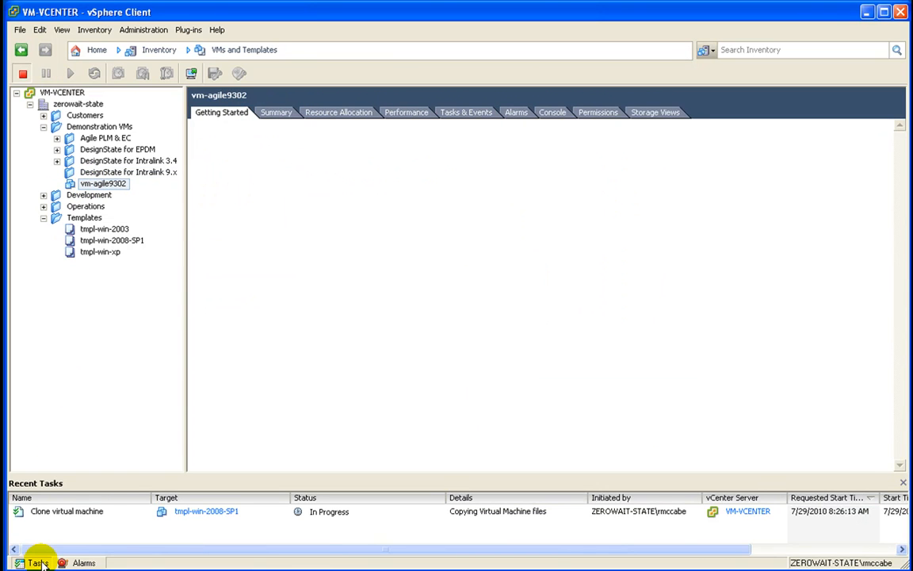
mouse_move(372, 520)
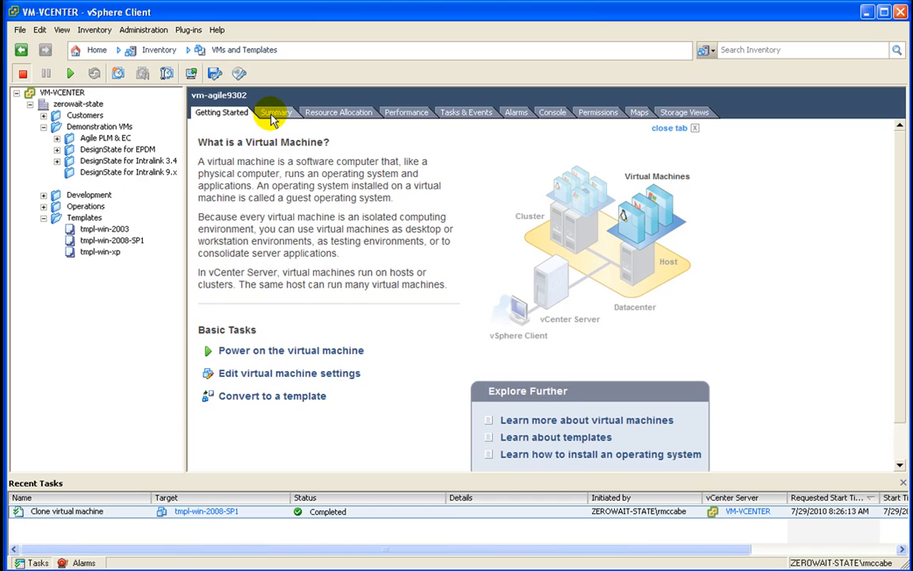
left_click(274, 111)
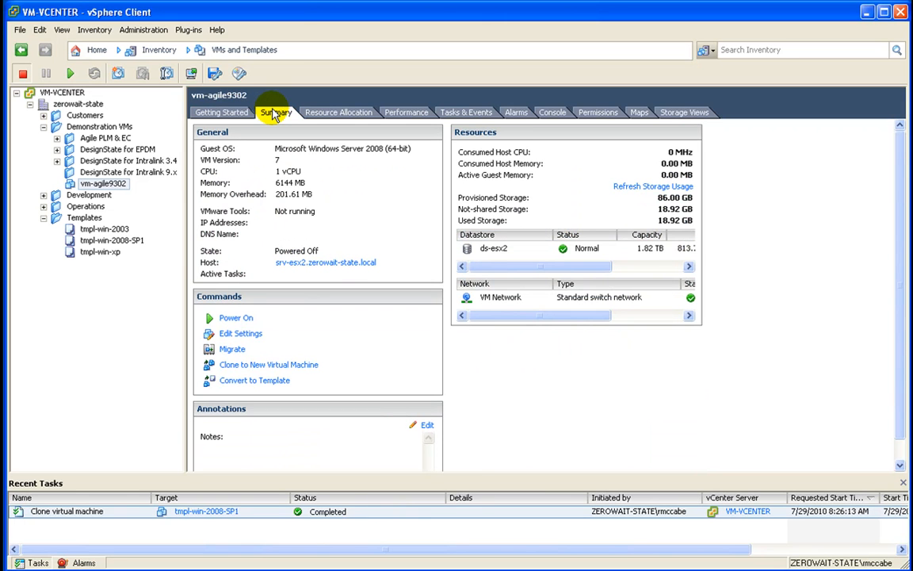
mouse_move(428, 426)
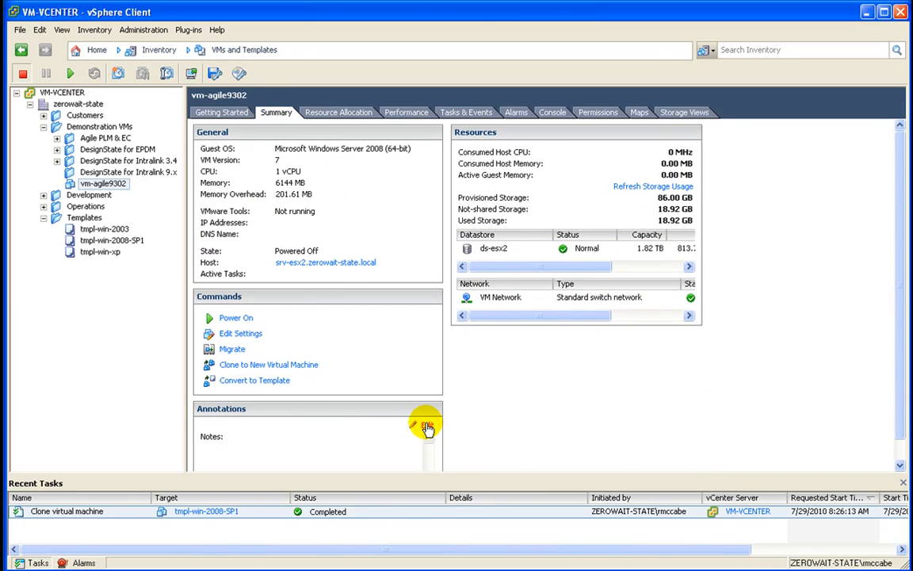
left_click(426, 426)
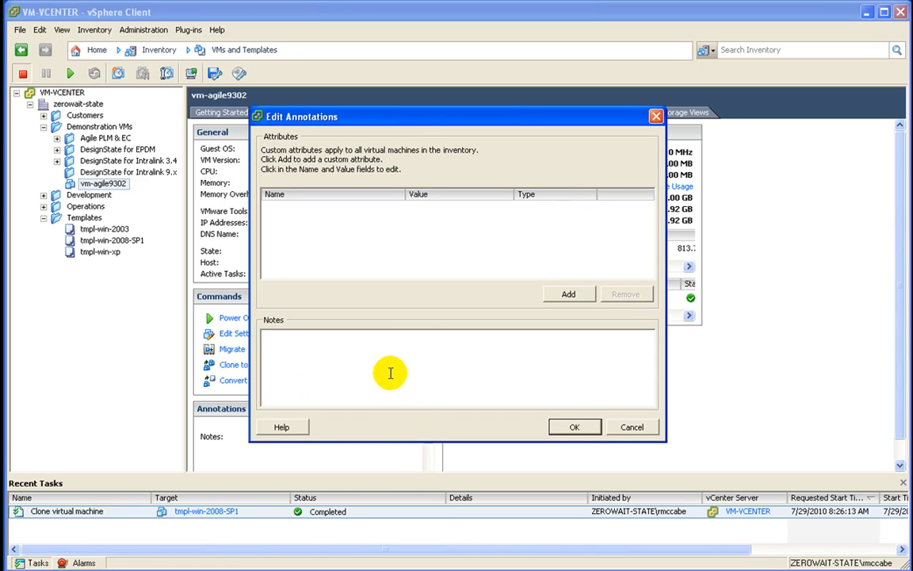
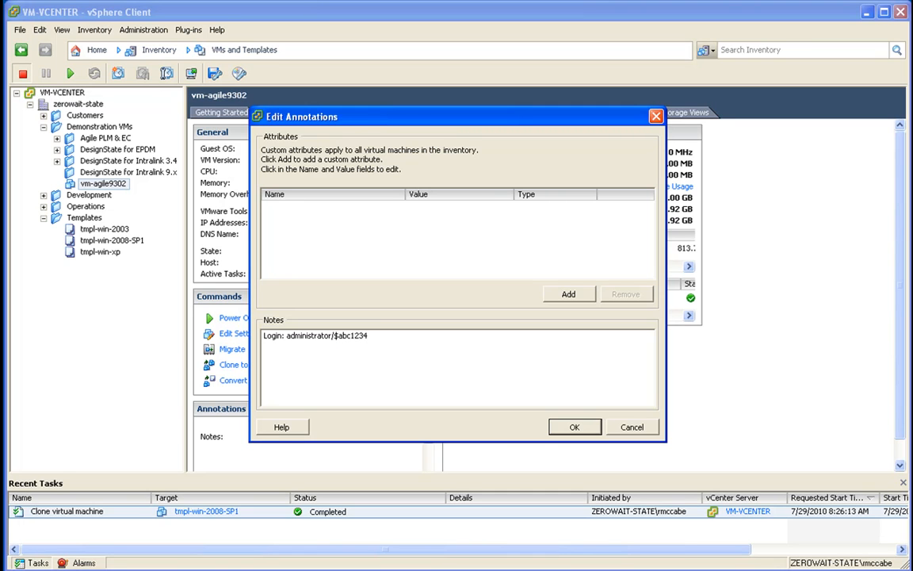
left_click(573, 426)
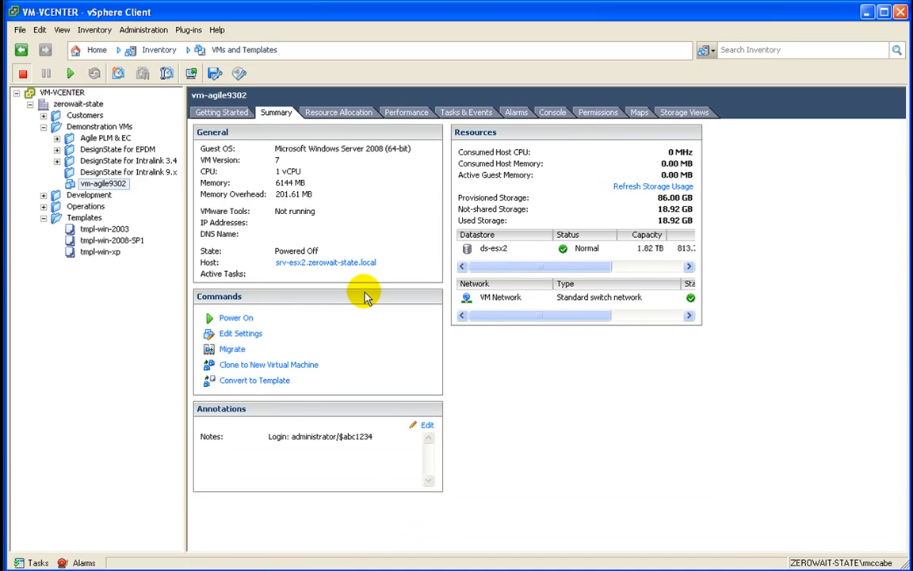
mouse_move(219, 108)
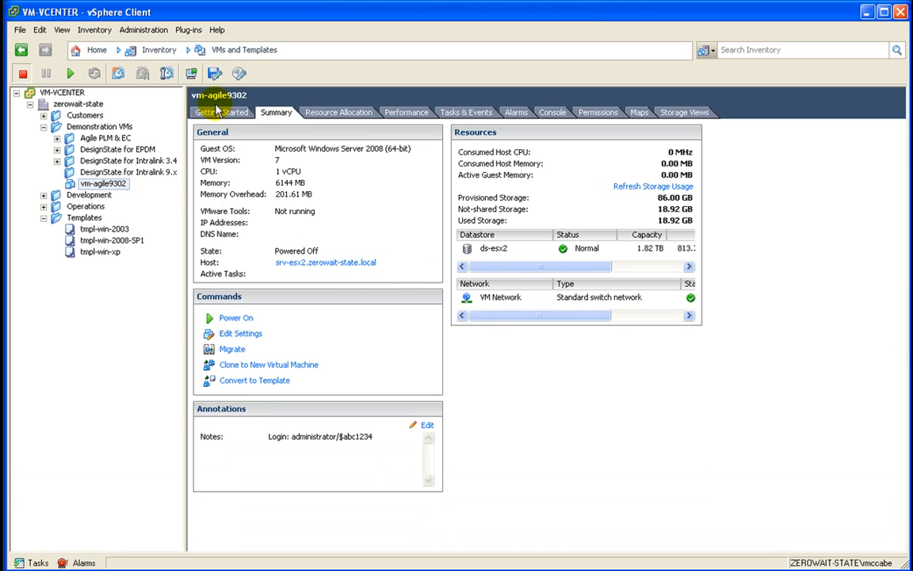
Step: Power on vm-agile9302 from its context menu and reopen its notes for editing
right_click(103, 183)
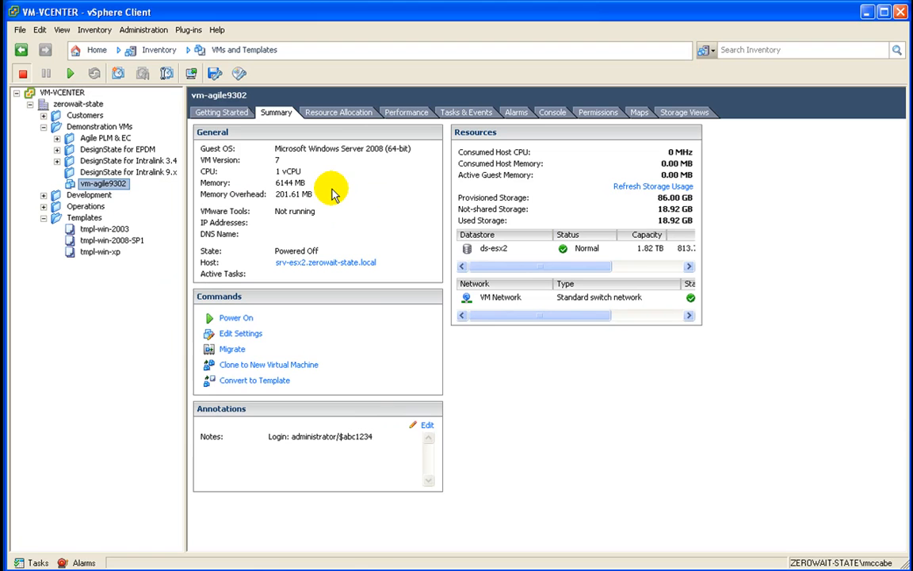
left_click(235, 317)
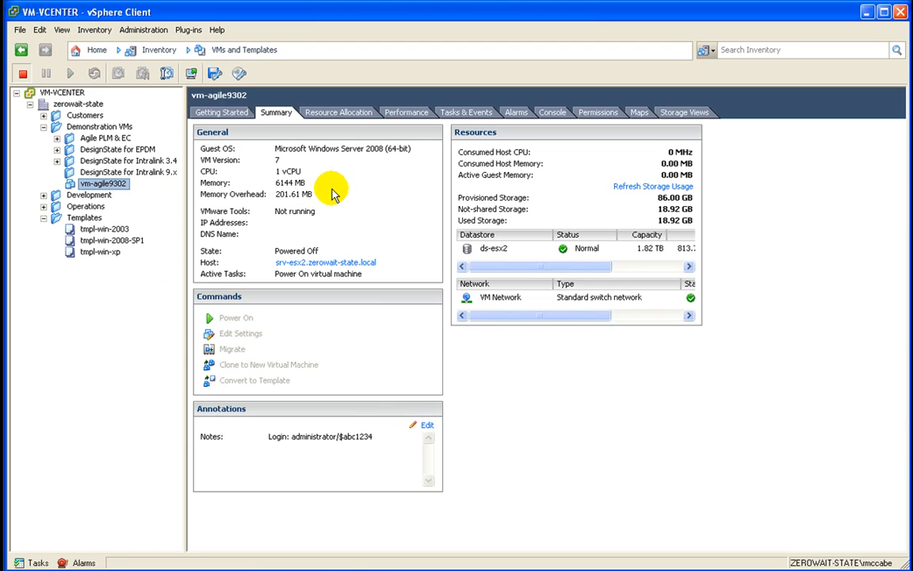
left_click(235, 317)
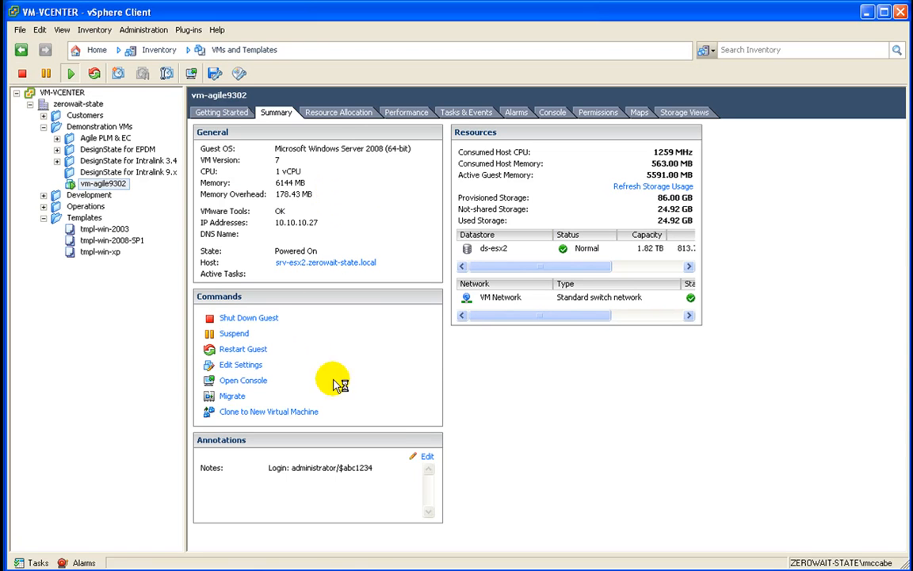
left_click(428, 455)
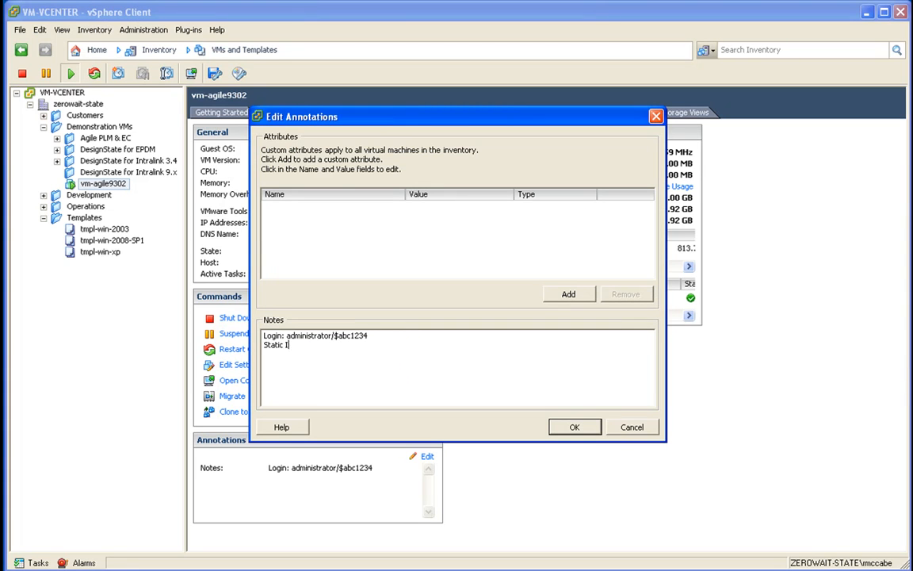
Step: Append the line 'Static IP: 10.10.10.60' to the notes and save them
type("P: 10.10.10.1")
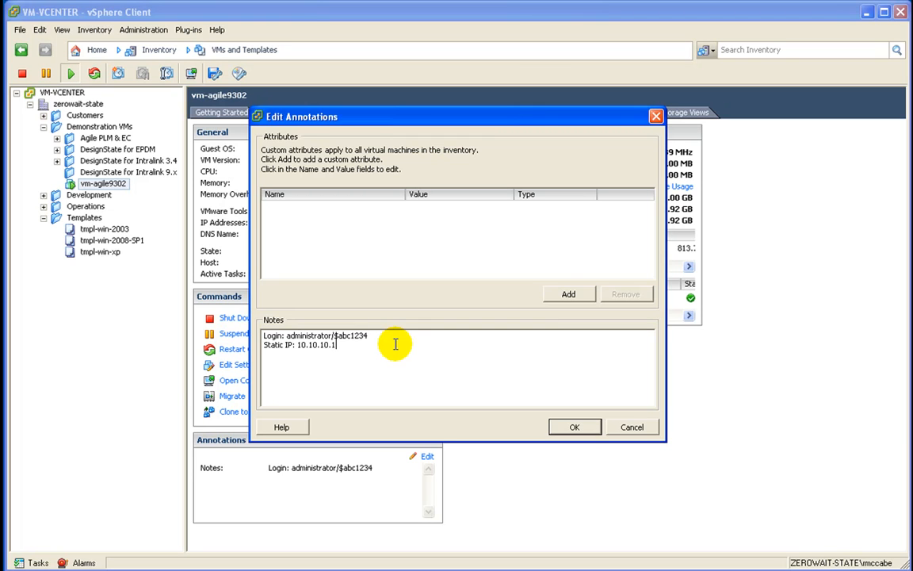
type("60")
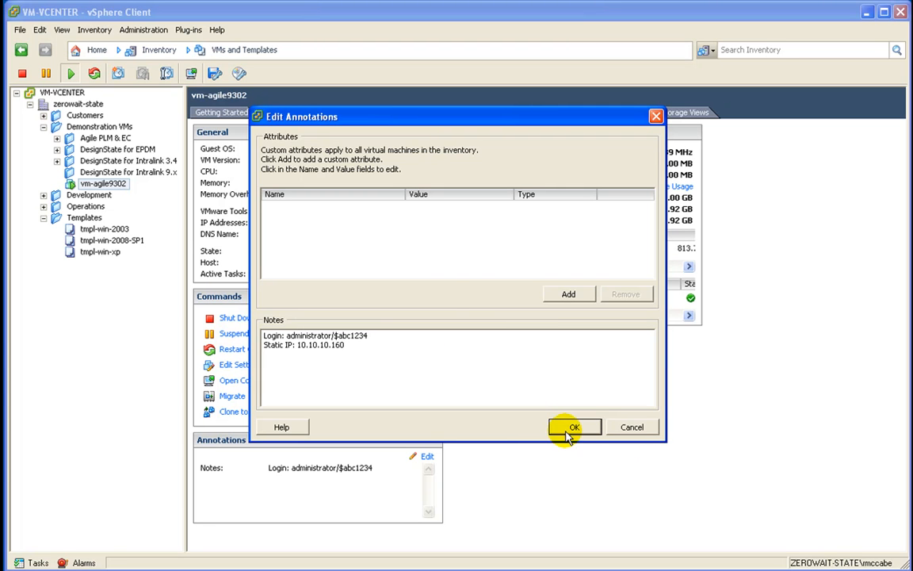
left_click(574, 428)
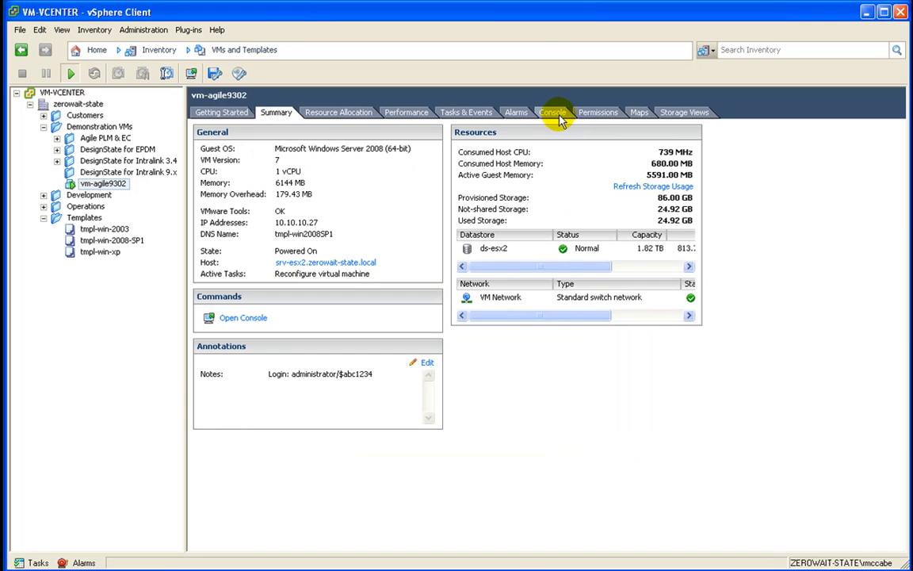
Step: Log on to the VM's Windows console as Administrator via Ctrl+Alt+Delete and the password
left_click(552, 111)
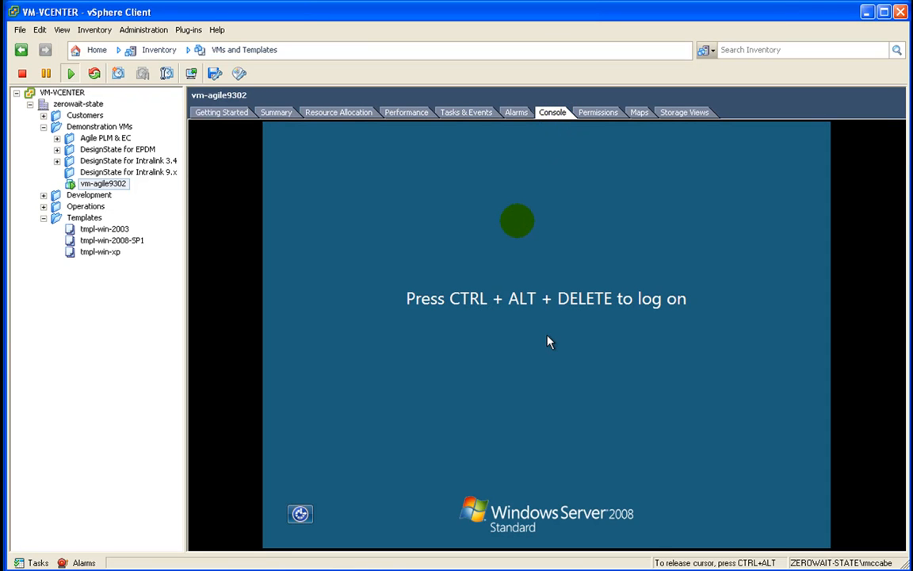
key("ctrl+alt+delete")
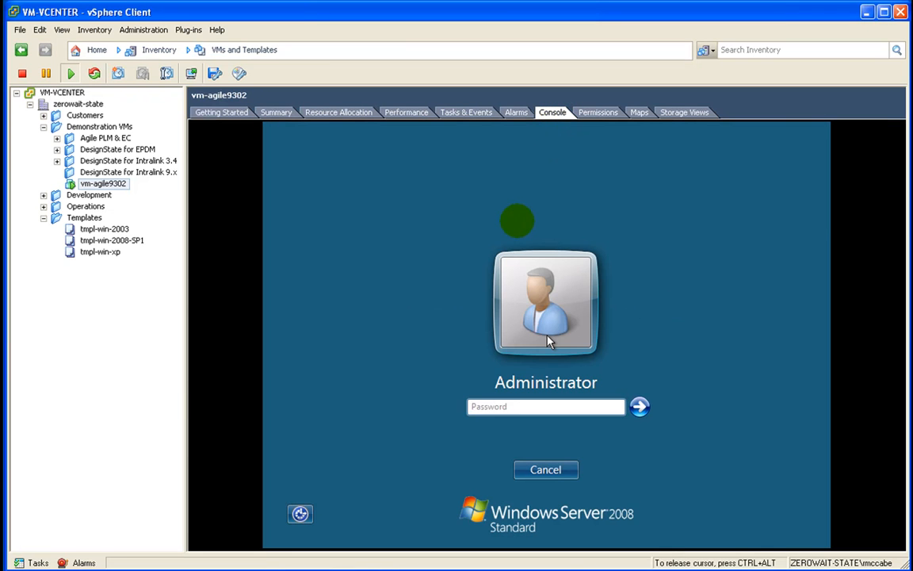
type("••")
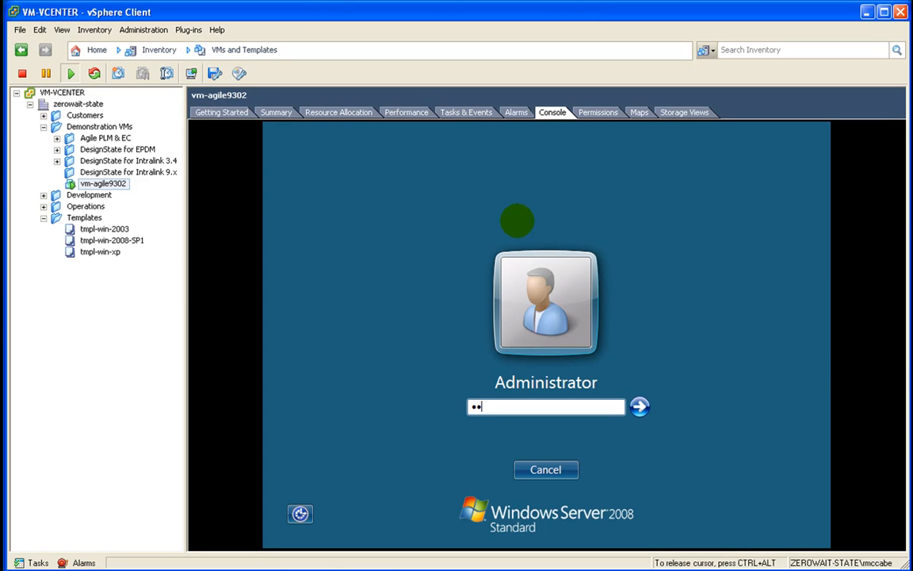
left_click(639, 406)
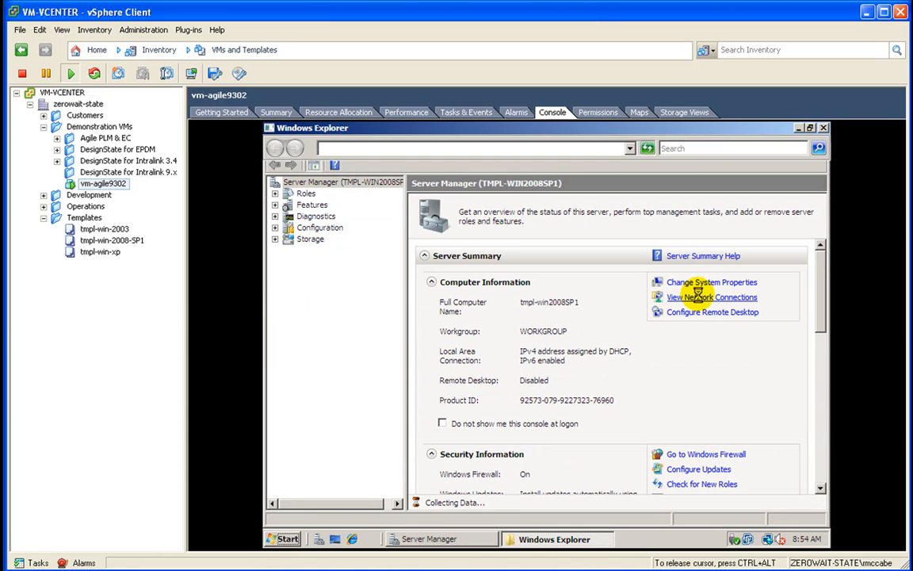
Step: Reach the IPv4 properties of the guest's Local Area Connection from Server Manager
left_click(710, 297)
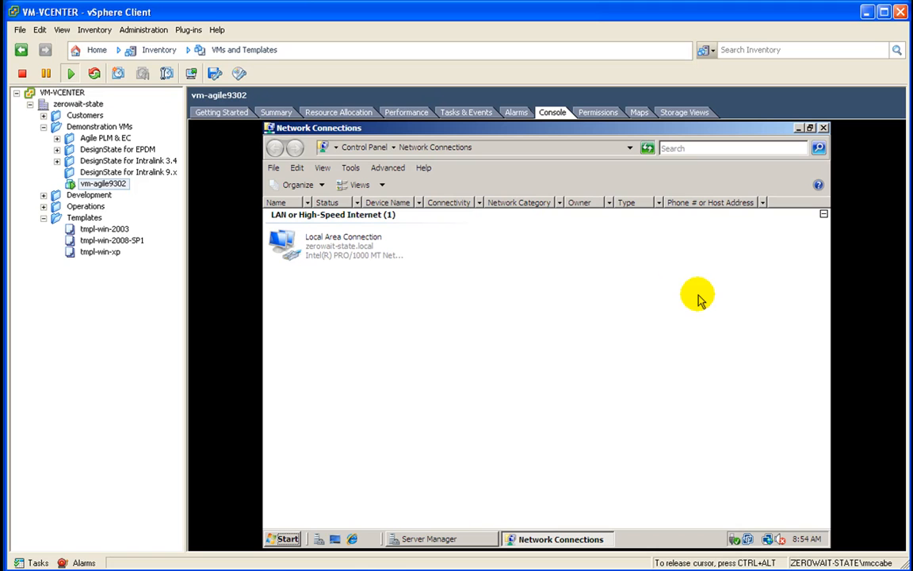
right_click(342, 241)
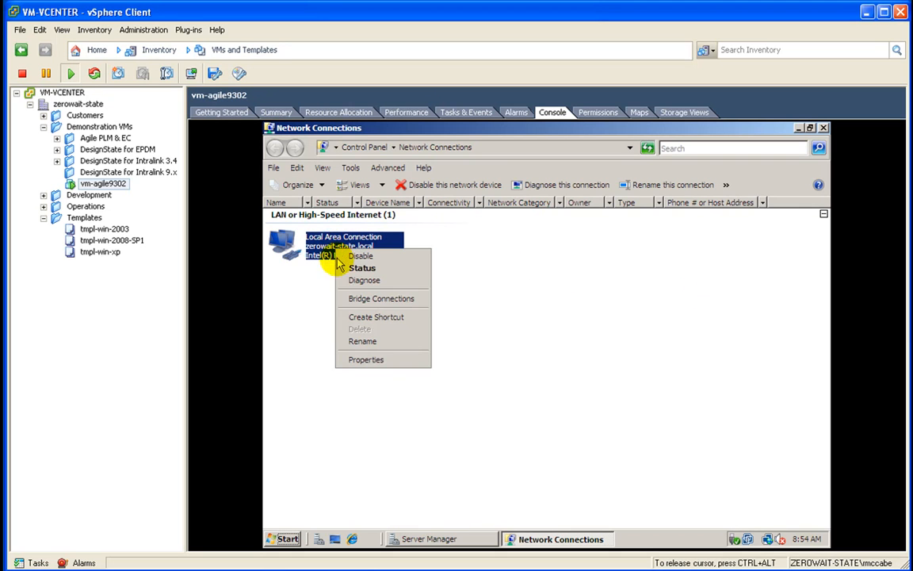
left_click(365, 358)
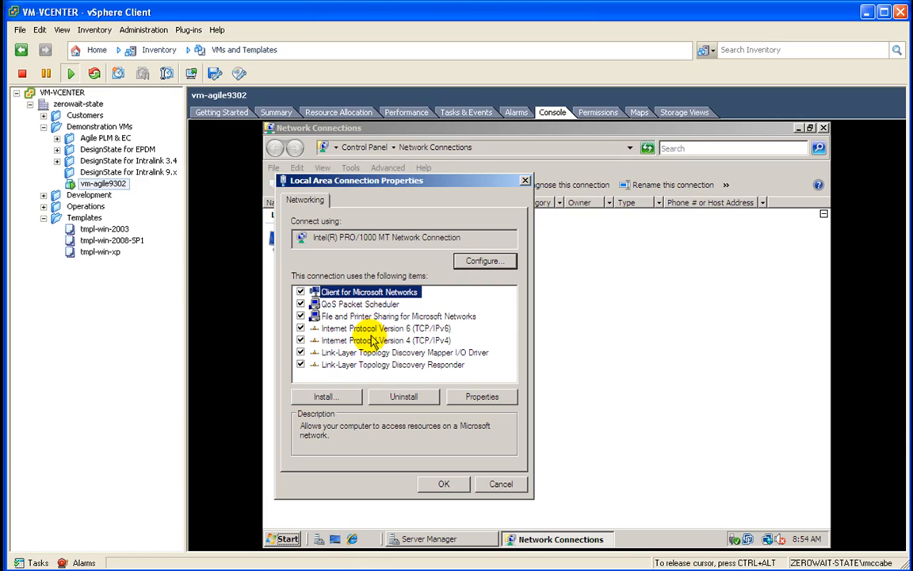
left_click(387, 339)
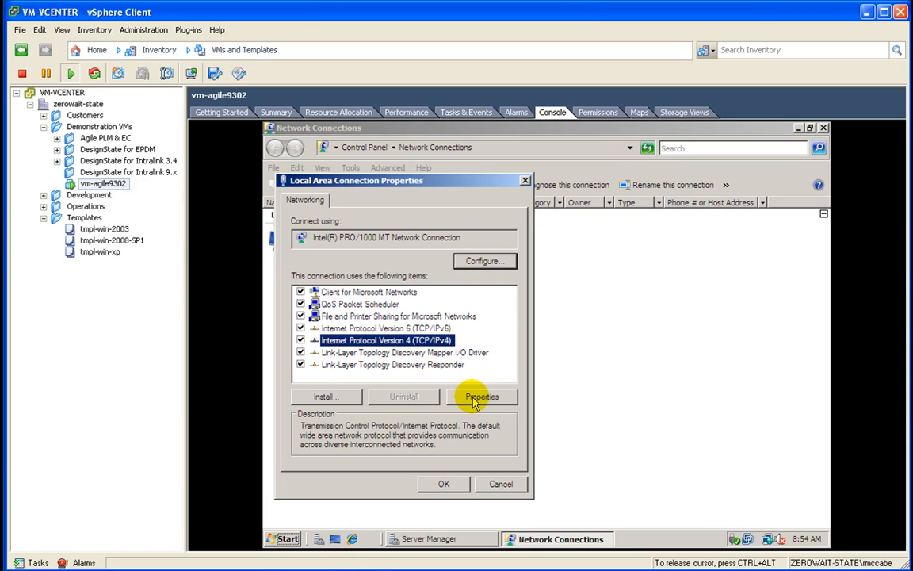
left_click(482, 396)
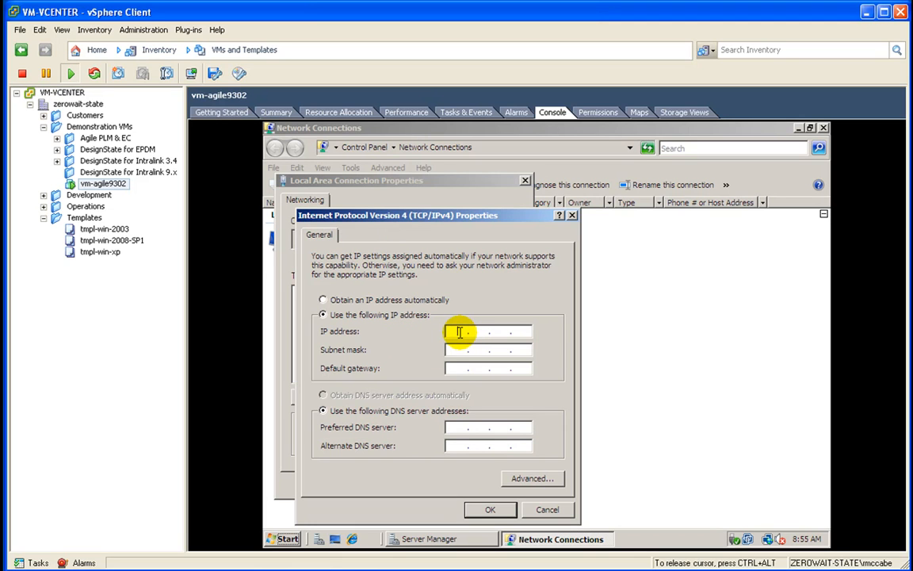
Step: Enter static IP 10.10.10.160, mask 255.255.255.0, gateway 10.10.10.254 and DNS, and apply
type("10.10")
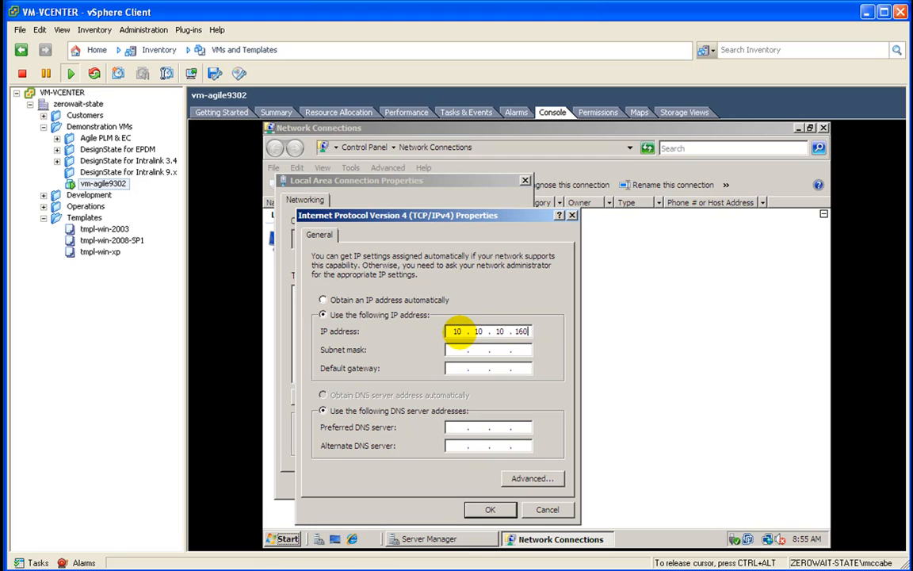
left_click(488, 350)
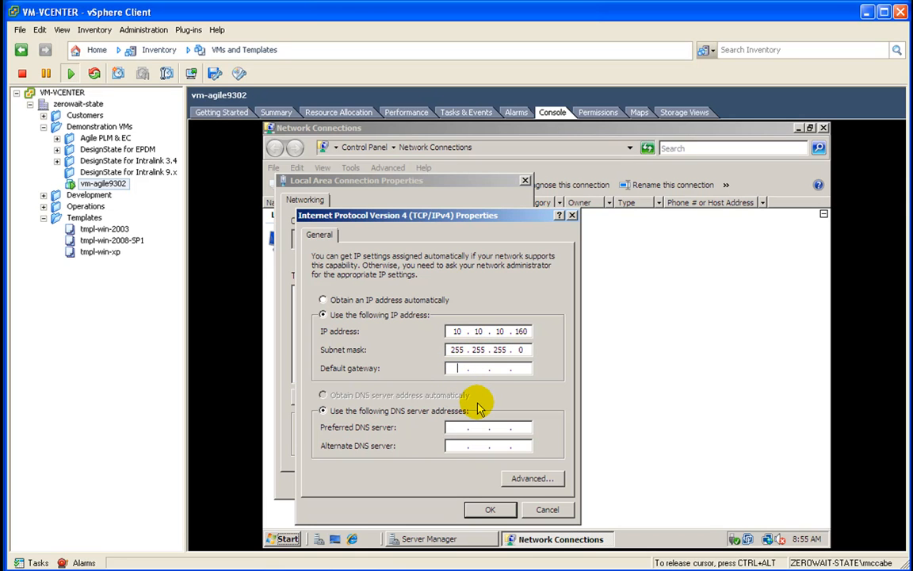
type("10.10.")
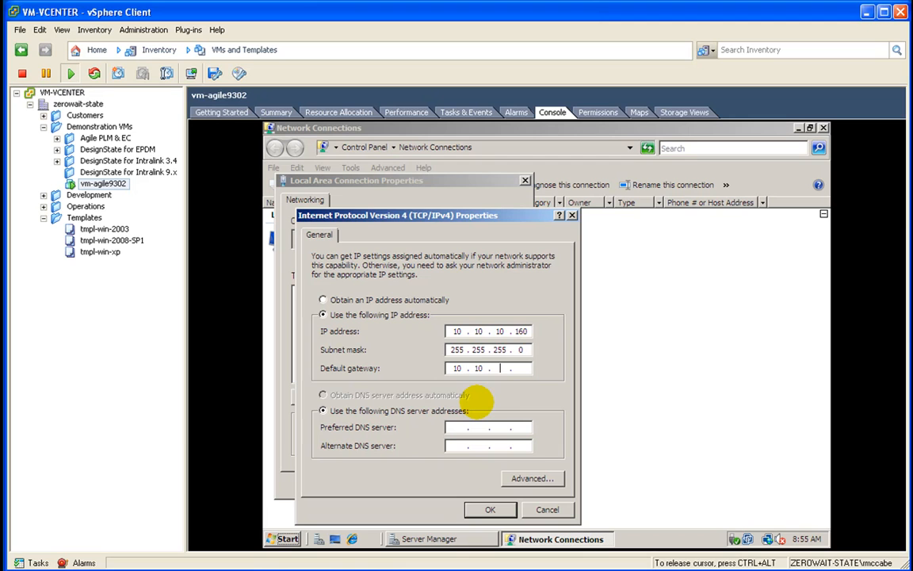
type("254")
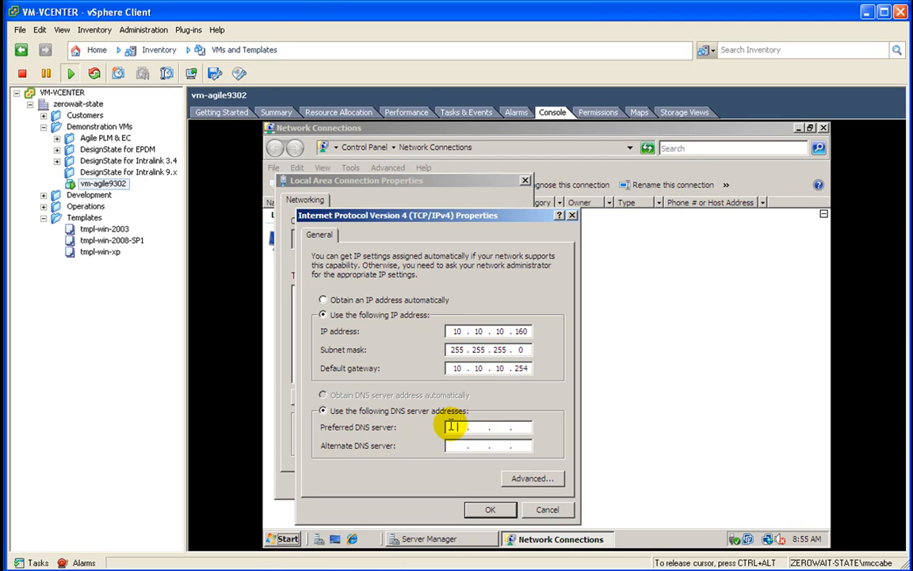
type("10.10..")
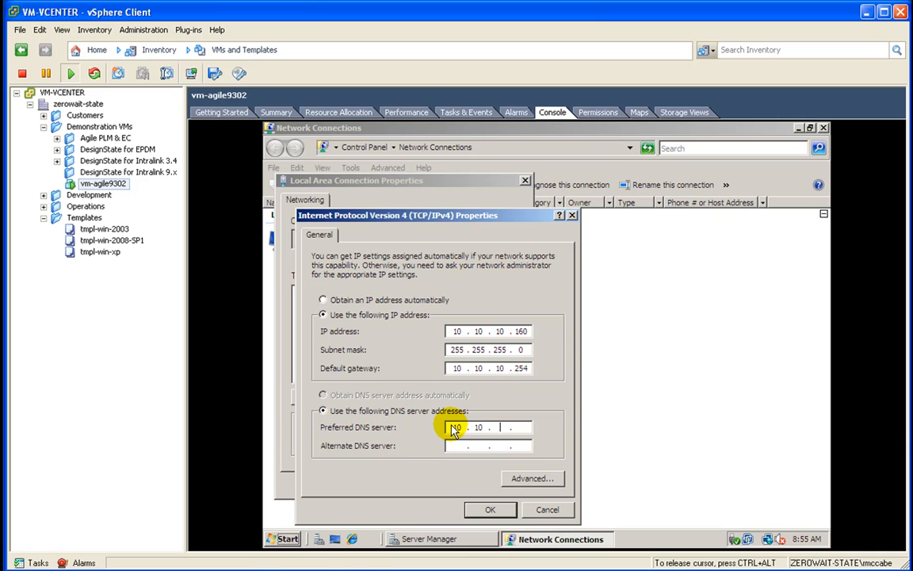
type("155")
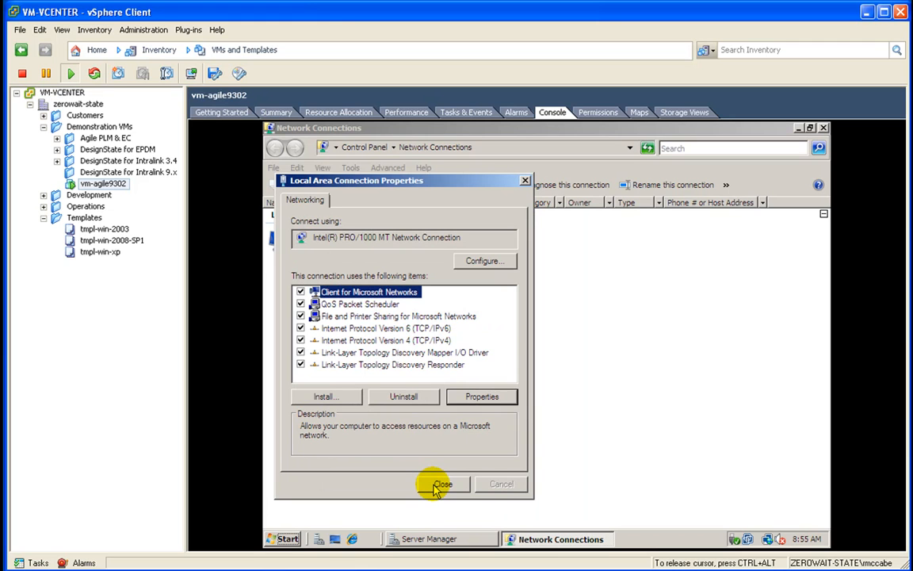
mouse_move(326, 367)
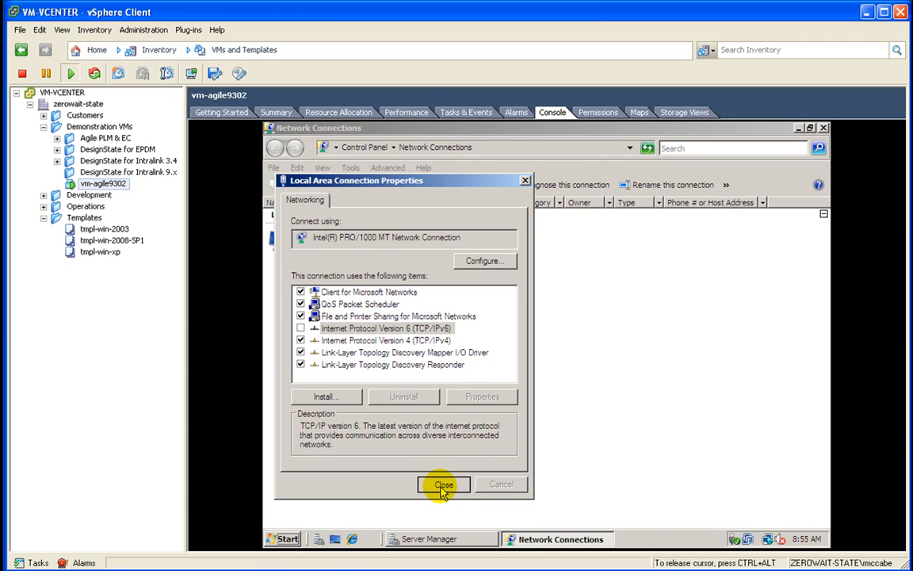
left_click(444, 485)
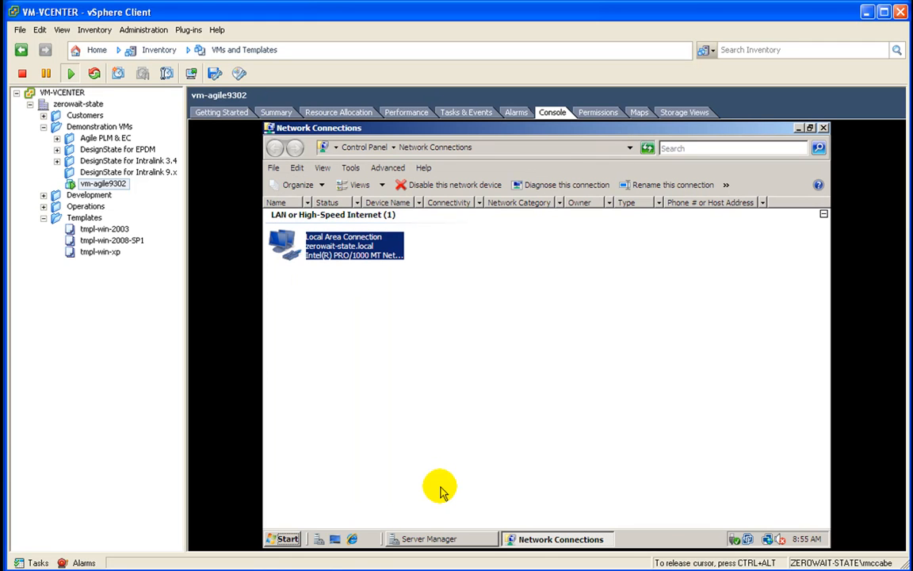
mouse_move(631, 149)
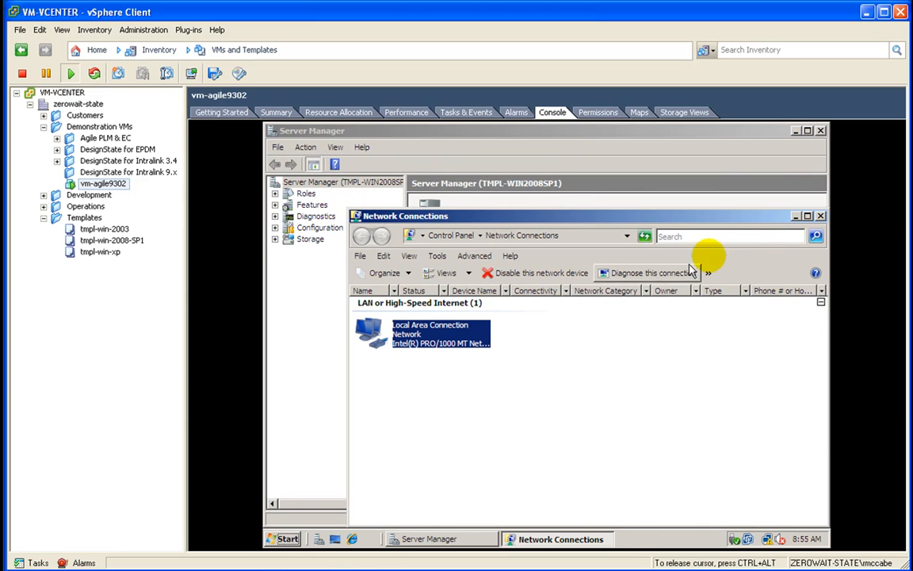
mouse_move(817, 216)
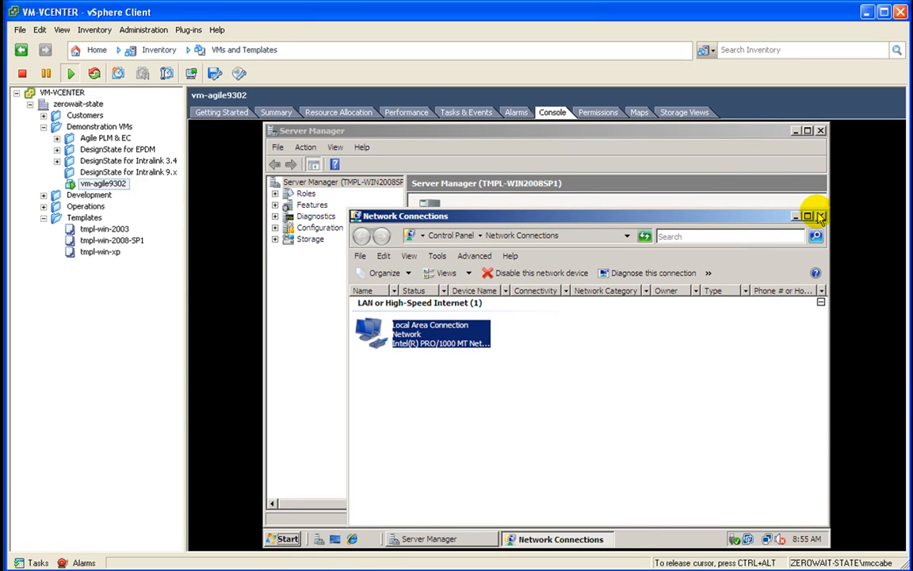
Step: Close the Network Connections window, returning to Server Manager's summary
left_click(815, 215)
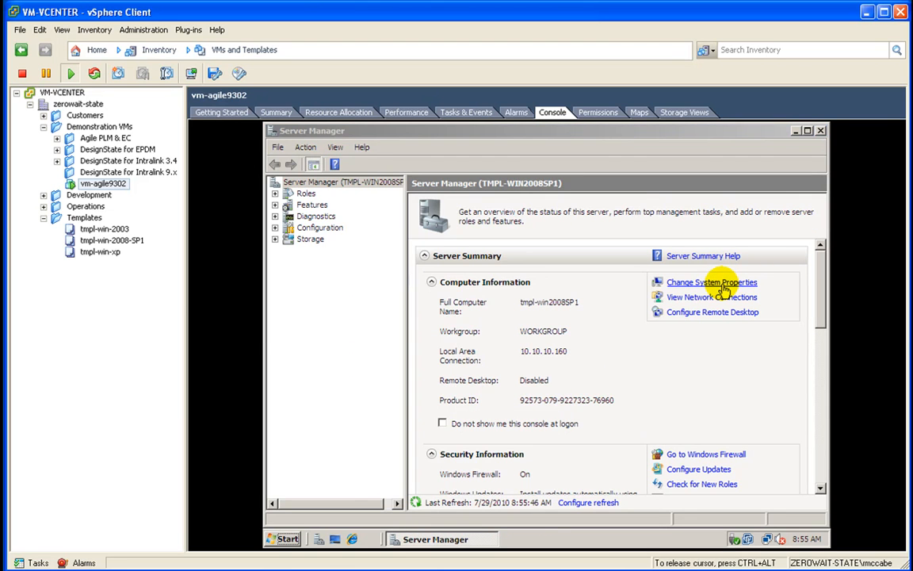
Step: Rename the guest computer to vm-agile9302 and acknowledge the restart notice
left_click(710, 282)
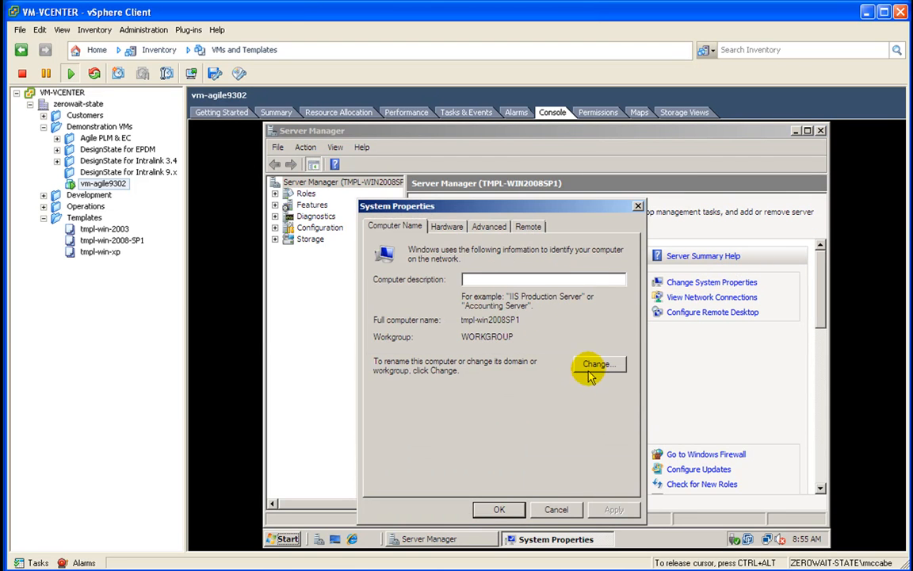
left_click(598, 363)
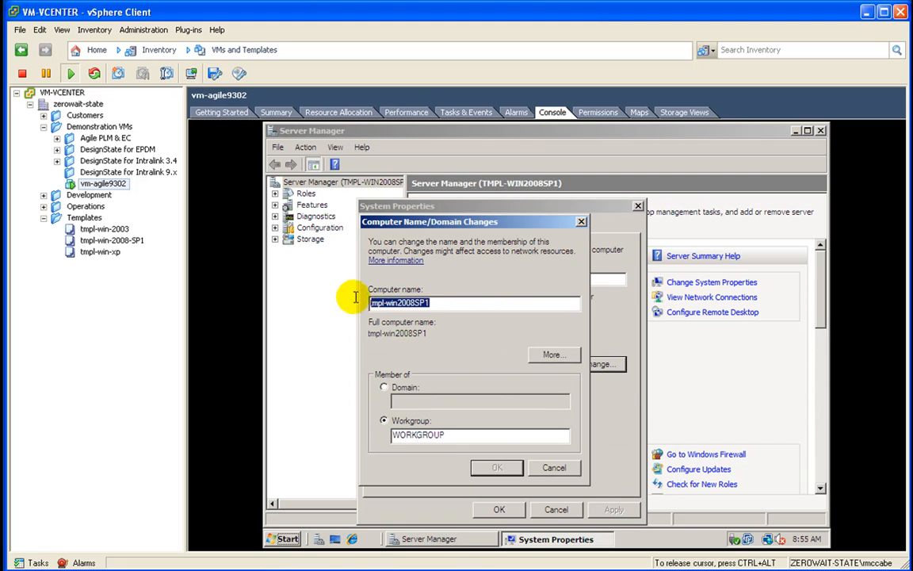
type("vm")
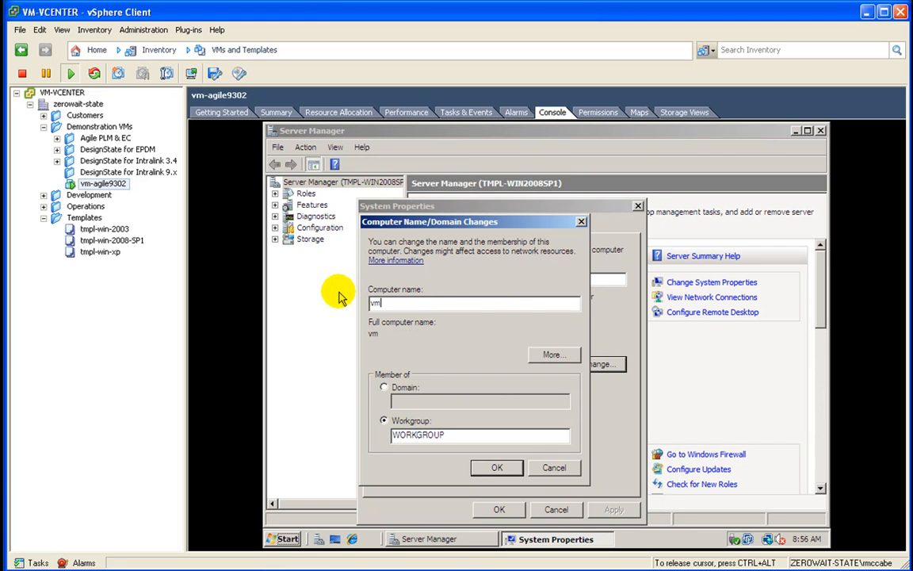
type("-agile")
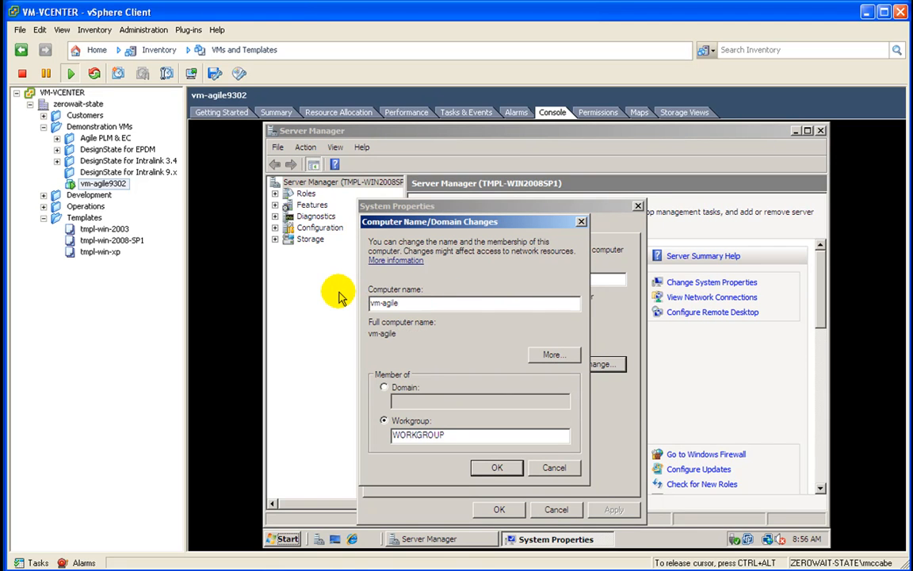
type("9302")
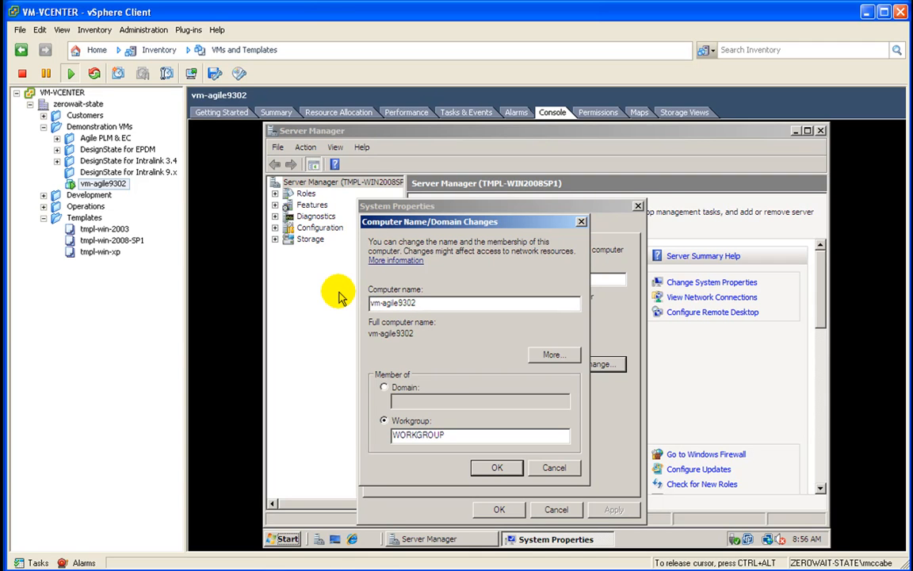
mouse_move(384, 389)
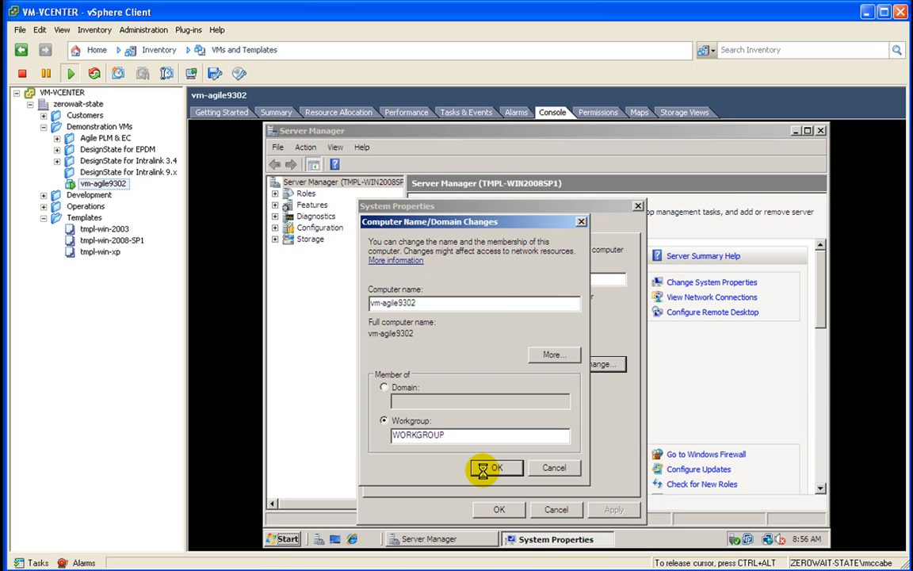
left_click(496, 466)
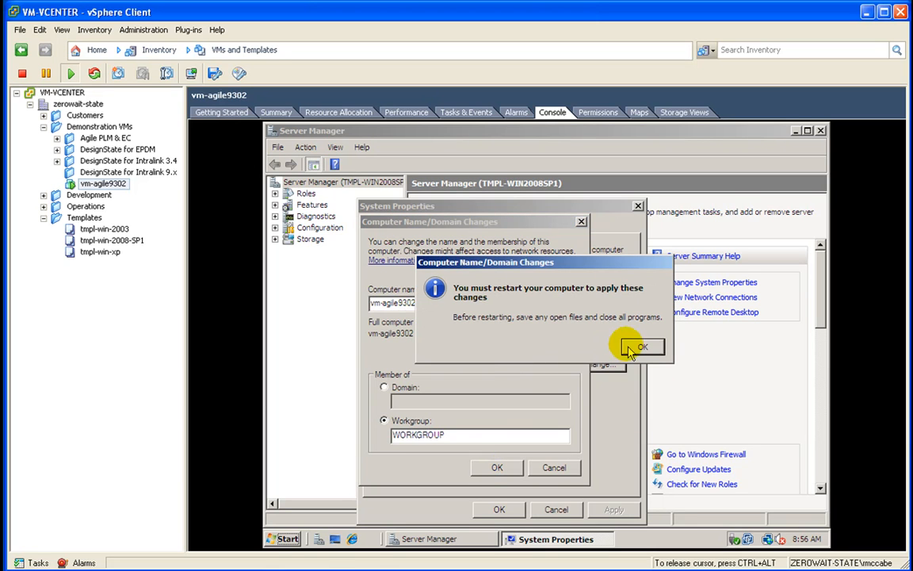
left_click(642, 347)
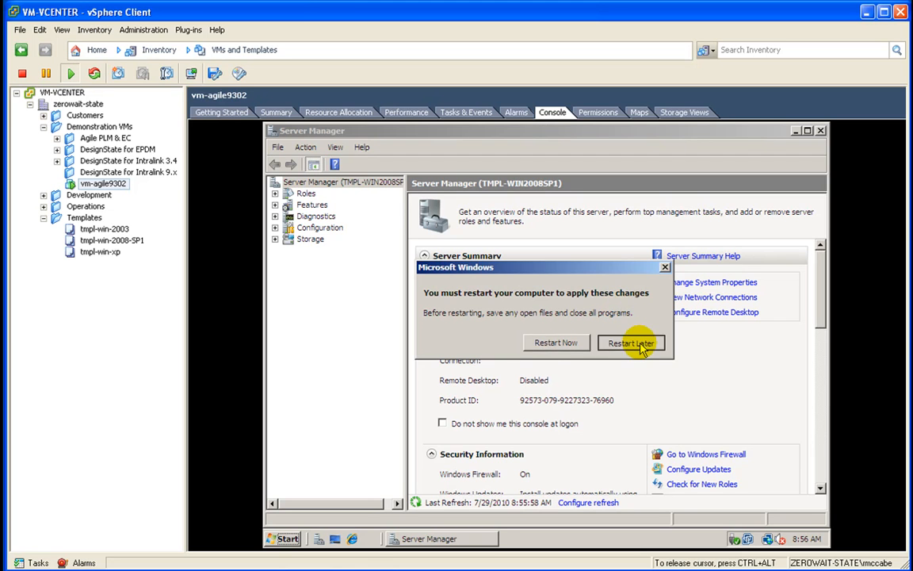
Step: Postpone the restart, stop Server Manager showing at logon, and close it
left_click(631, 343)
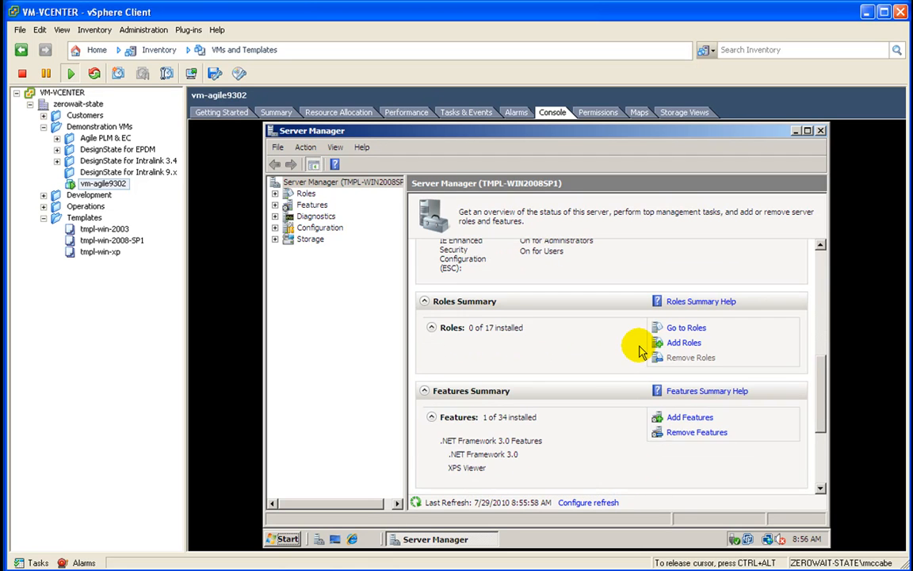
scroll("up", 3)
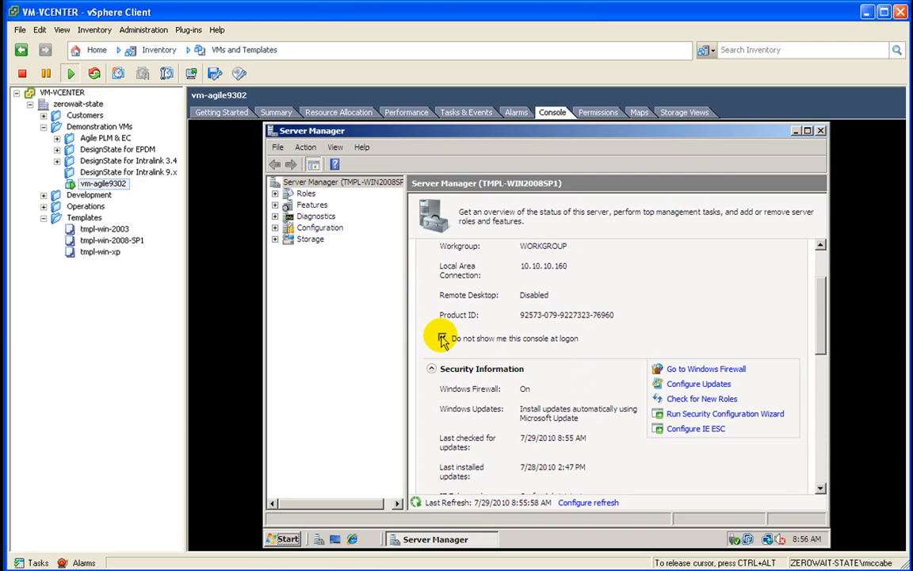
left_click(442, 338)
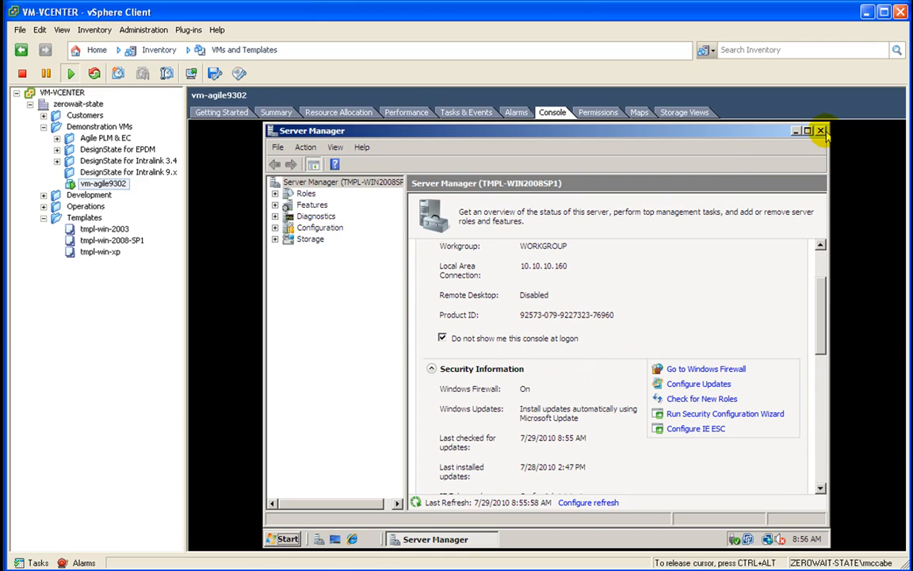
left_click(821, 129)
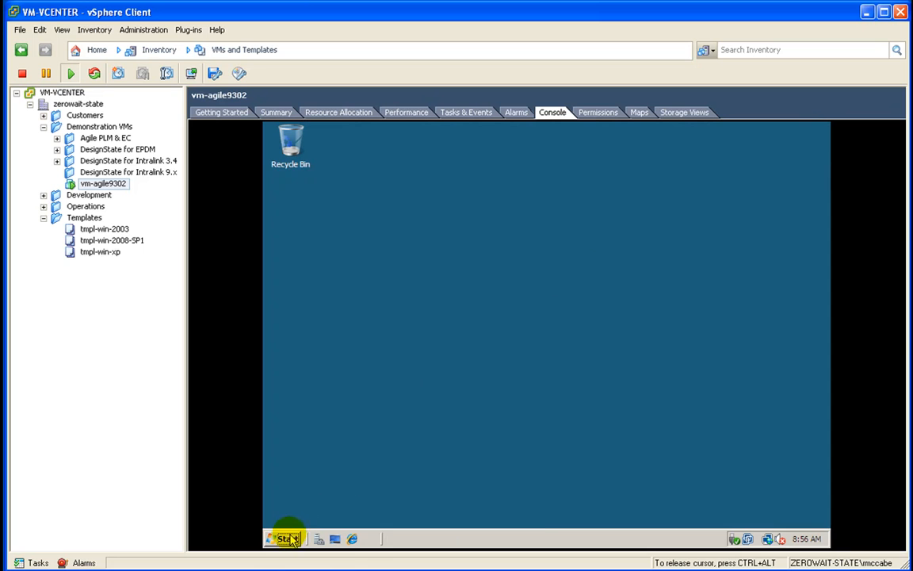
Step: Restart Windows with shutdown comment 'set up computer for LOB applications'
left_click(284, 539)
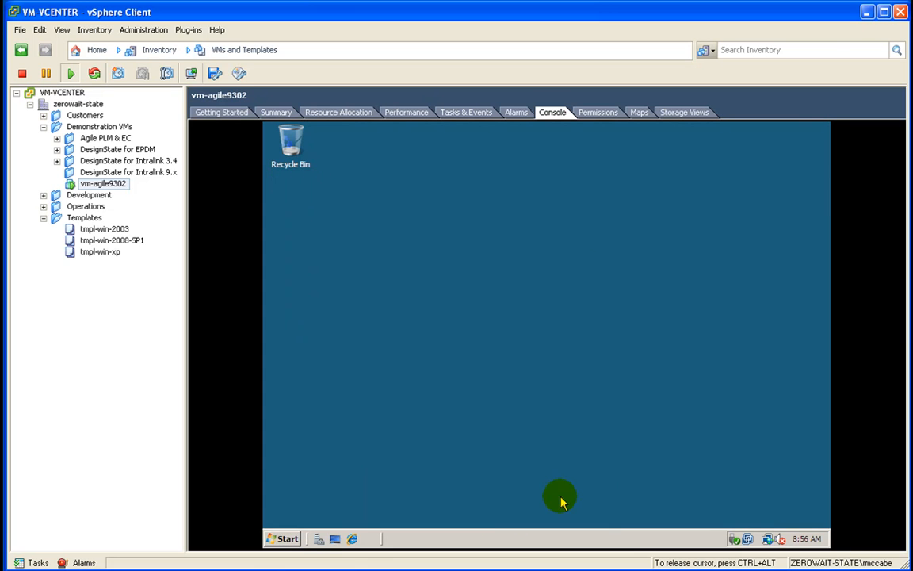
type("set")
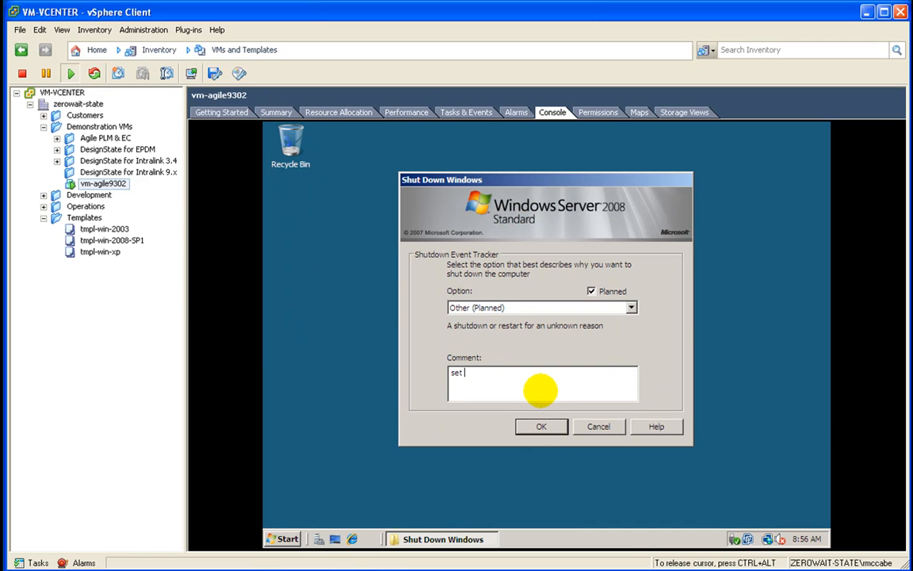
type("up computer")
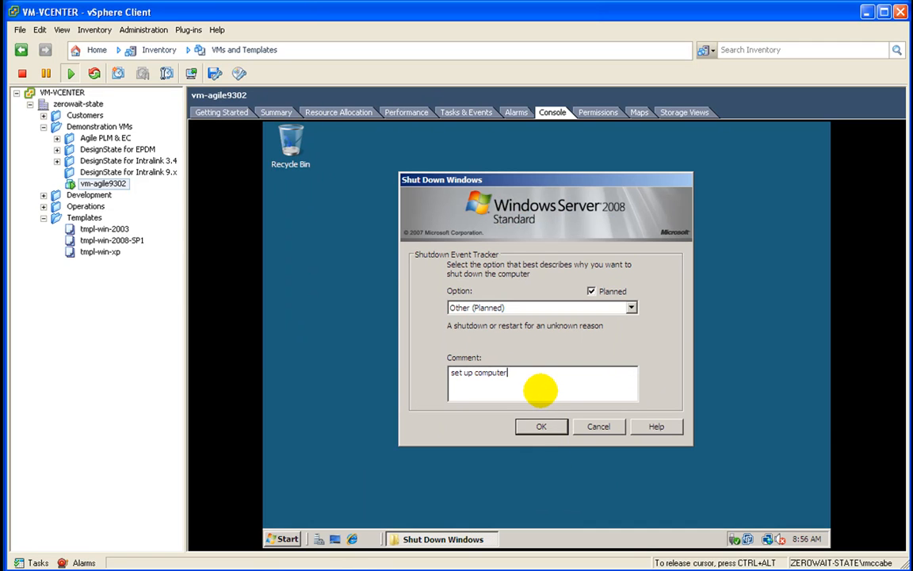
type("for L")
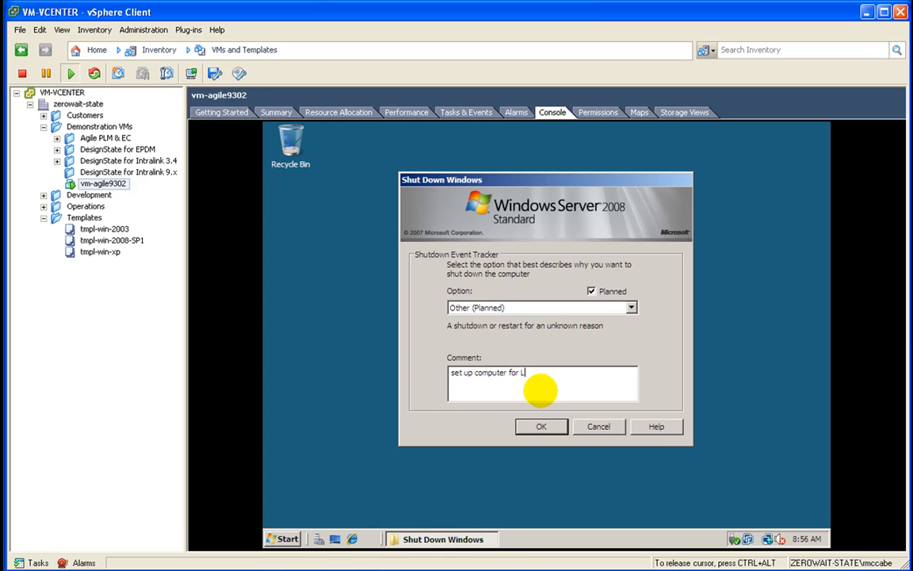
type("OB applications")
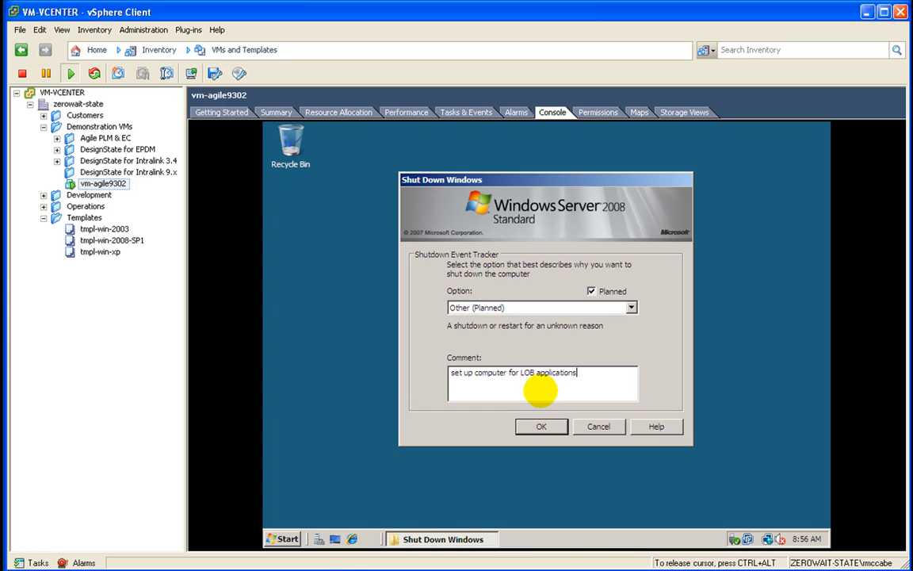
left_click(542, 426)
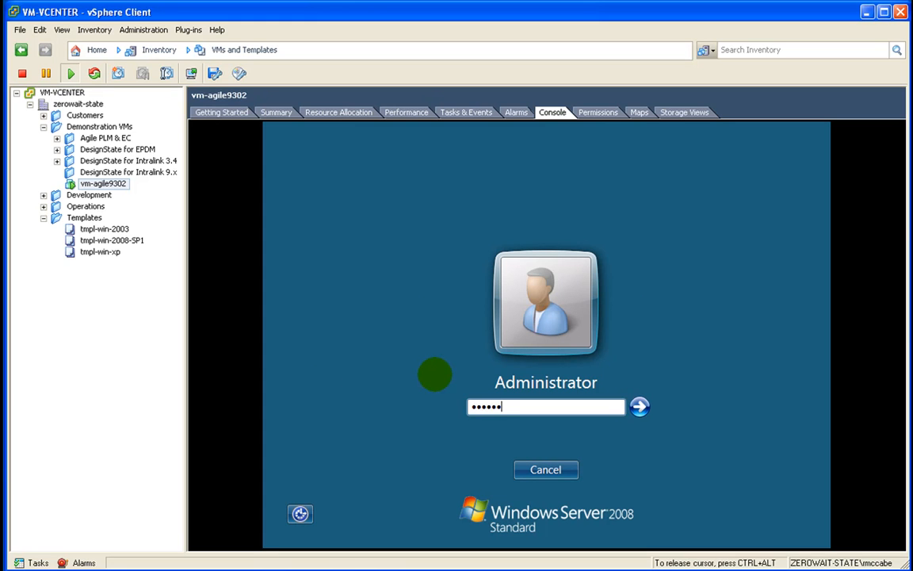
Step: Log in as Administrator and launch Computer Management from Administrative Tools
left_click(639, 405)
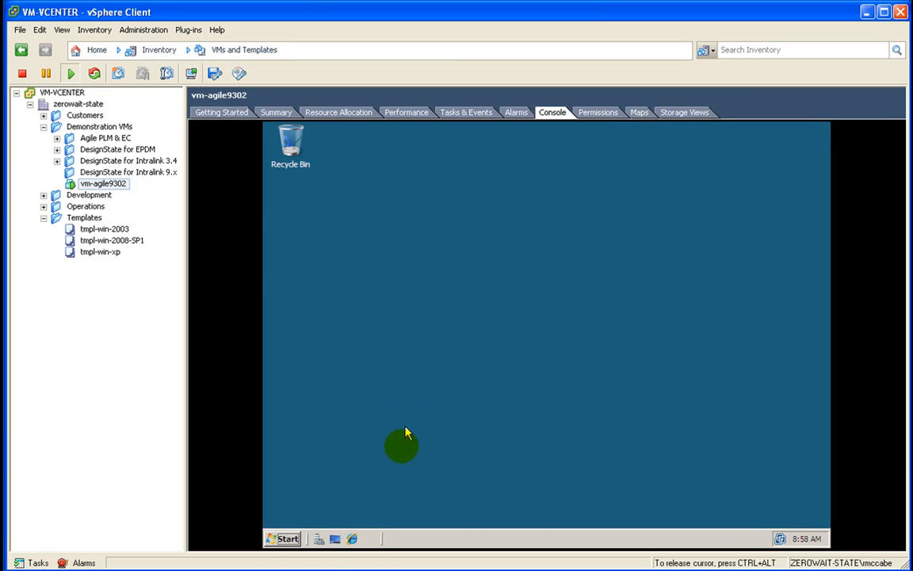
left_click(284, 539)
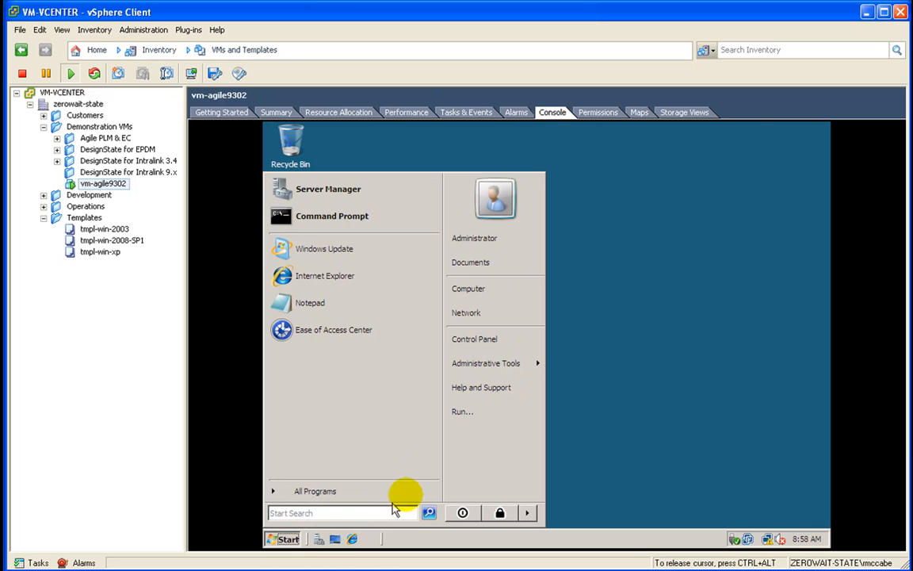
left_click(485, 362)
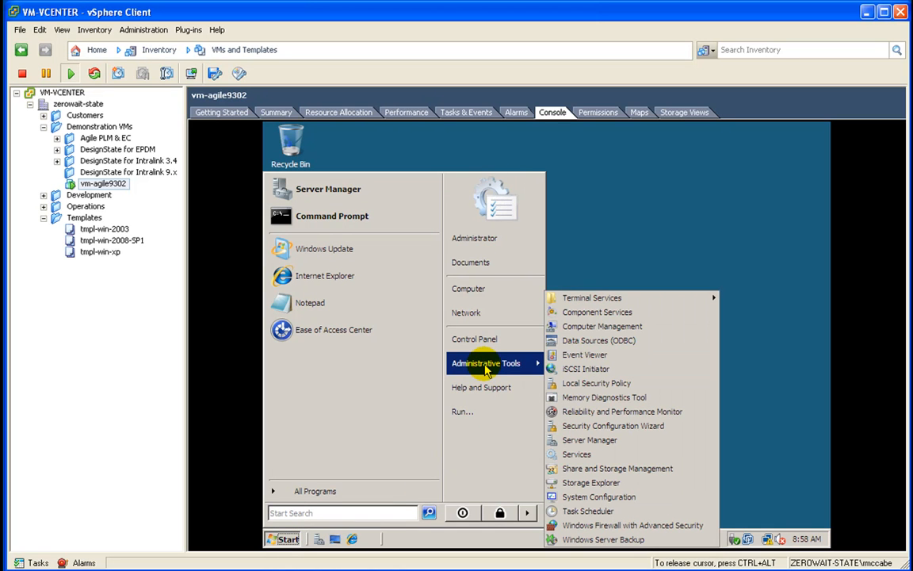
mouse_move(602, 326)
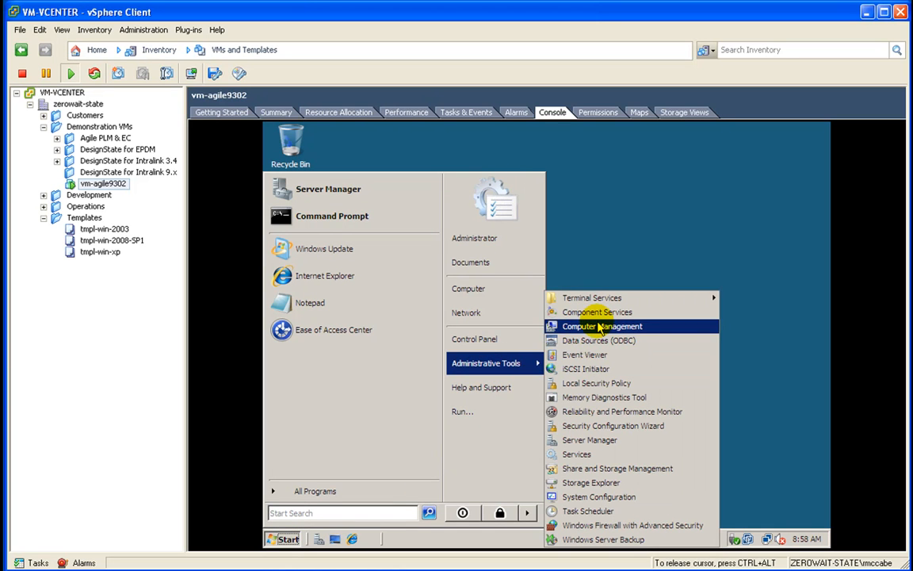
left_click(599, 323)
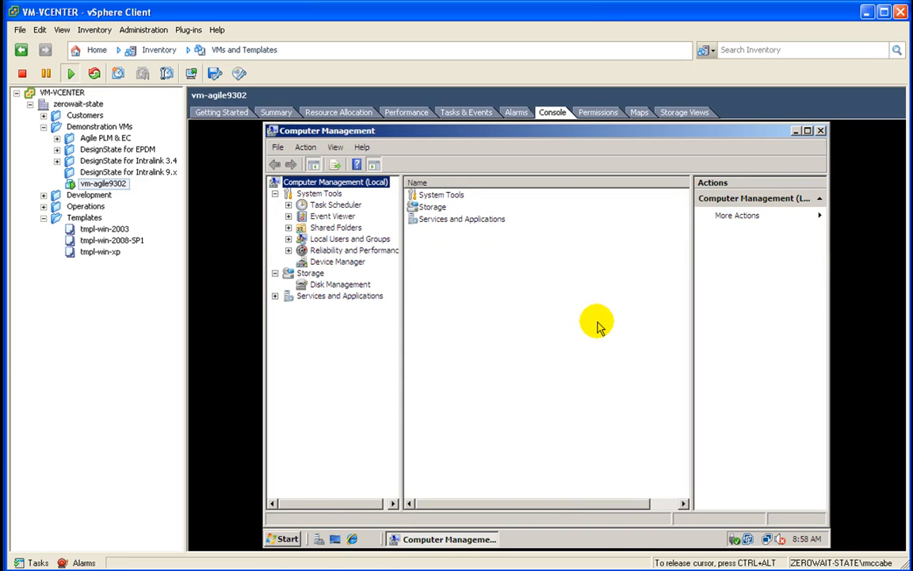
mouse_move(497, 292)
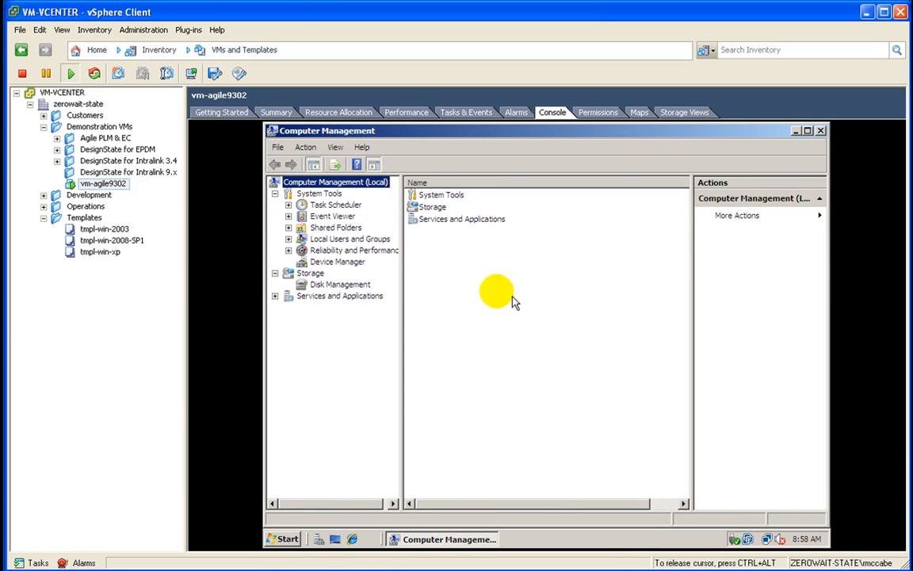
Step: Set the Administrator account's password to never expire, then close Computer Management
left_click(333, 251)
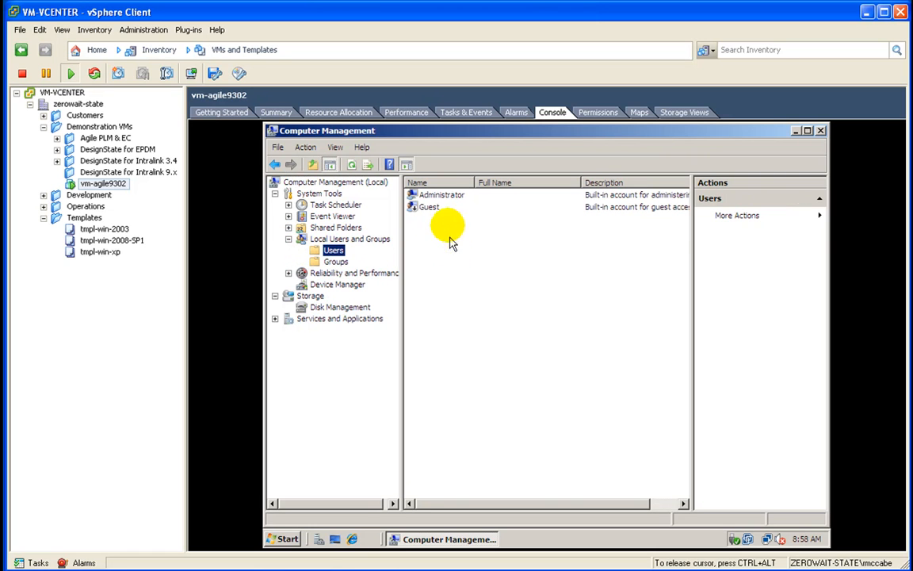
right_click(440, 194)
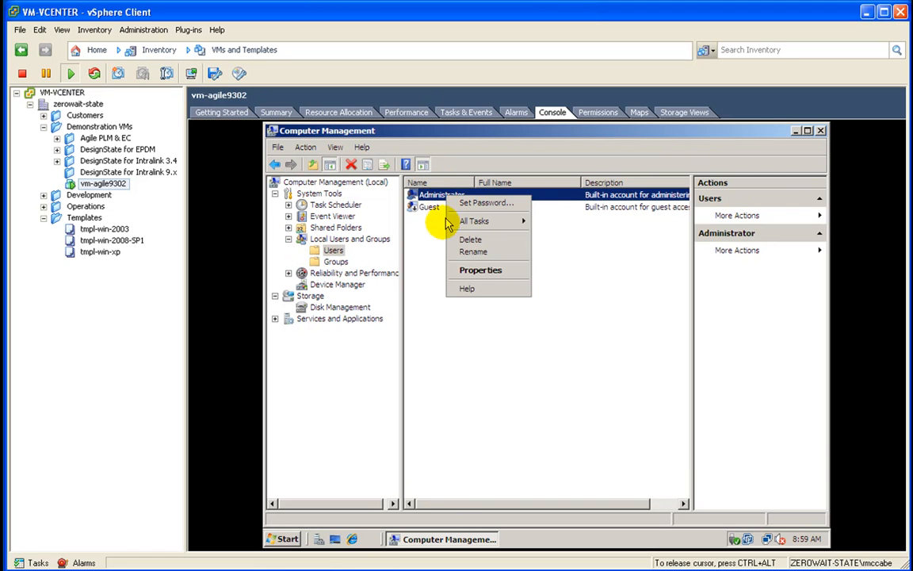
left_click(480, 270)
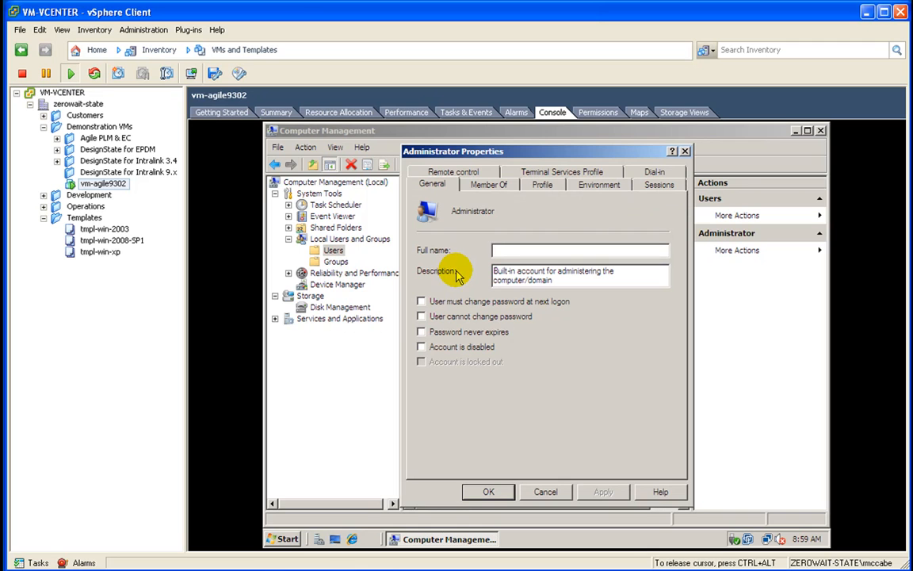
mouse_move(485, 272)
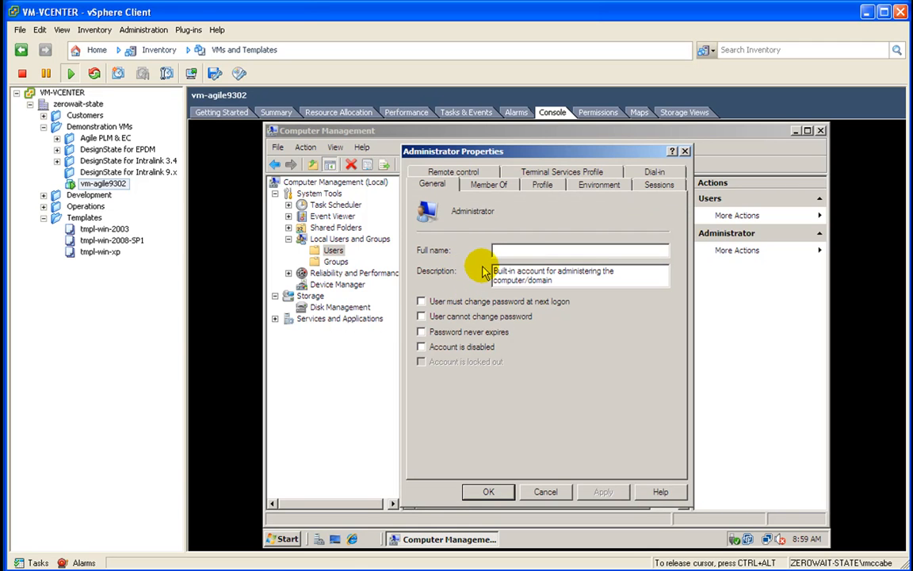
mouse_move(424, 332)
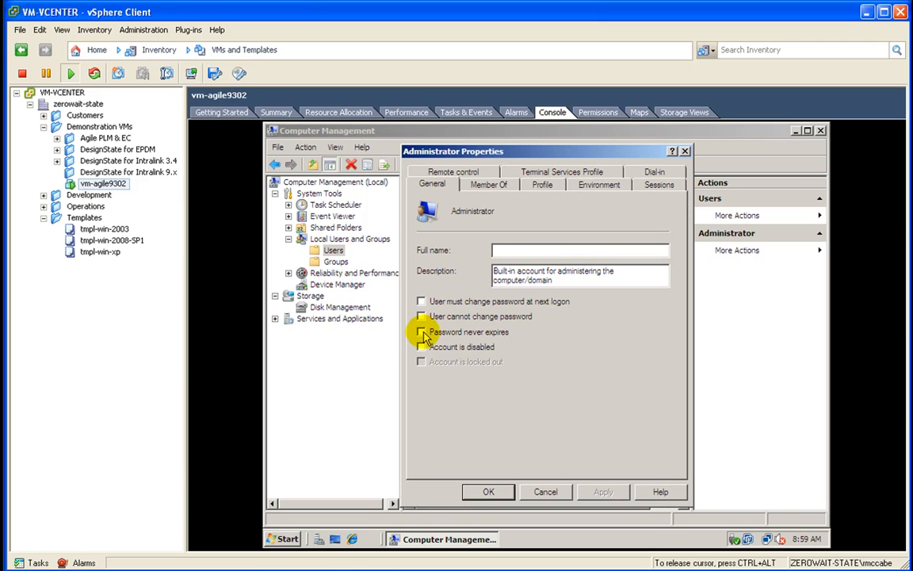
left_click(422, 332)
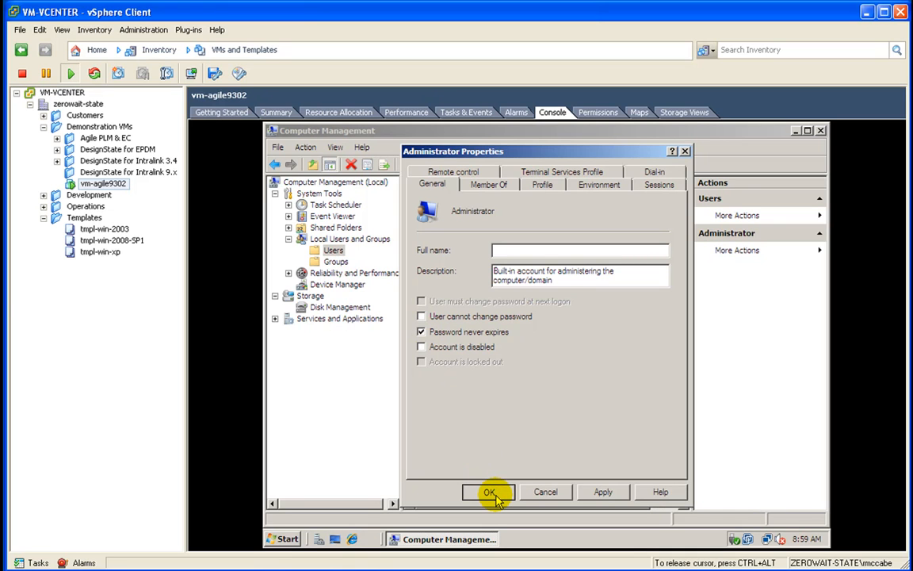
left_click(489, 491)
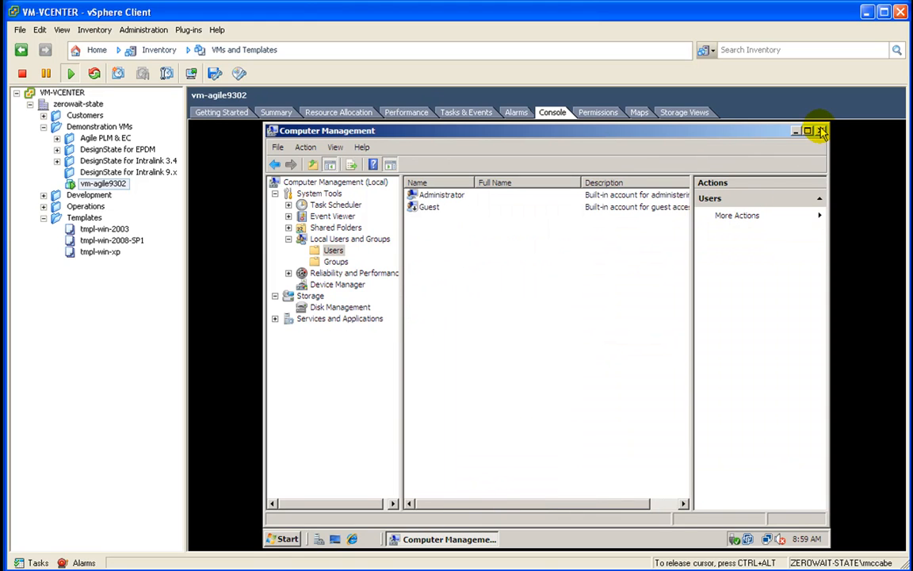
left_click(822, 130)
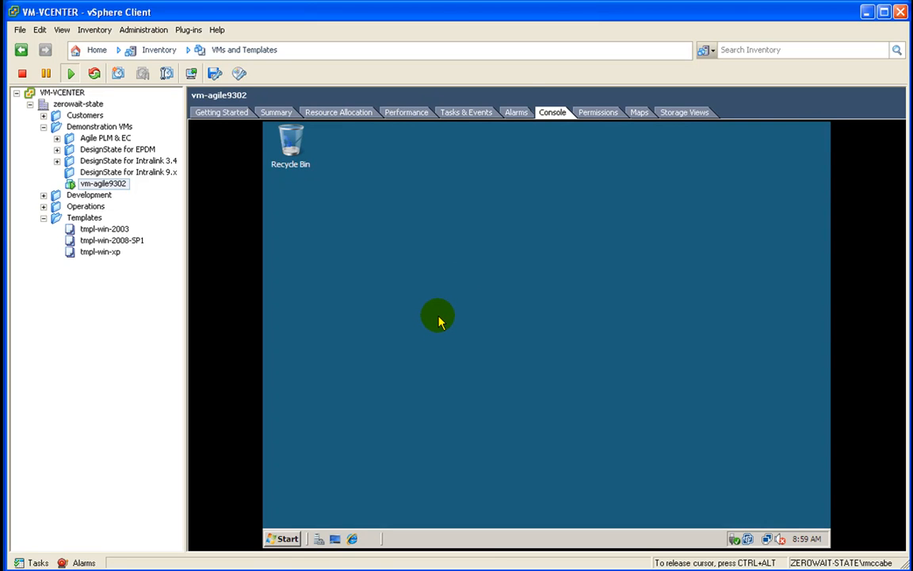
mouse_move(307, 478)
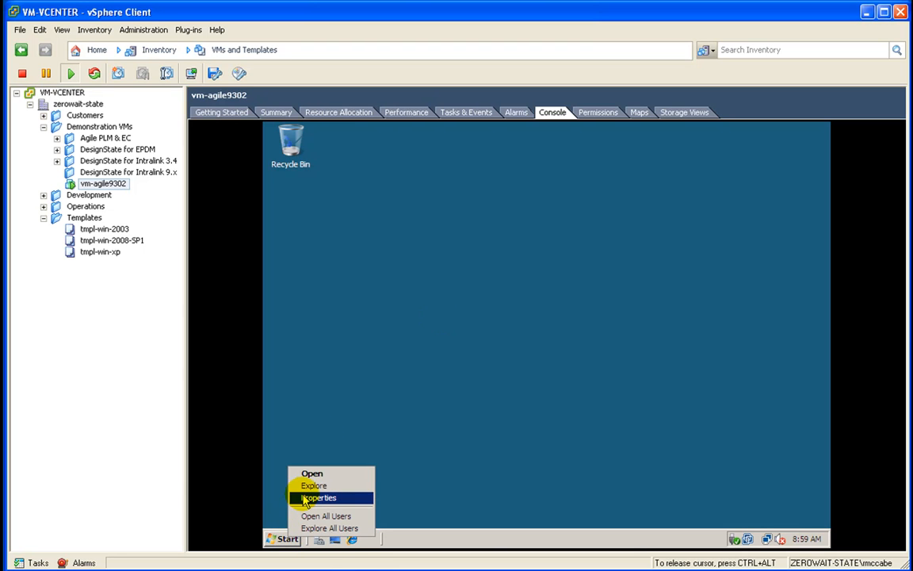
Step: Explore the Start Menu folder and reopen the Start menu
left_click(314, 485)
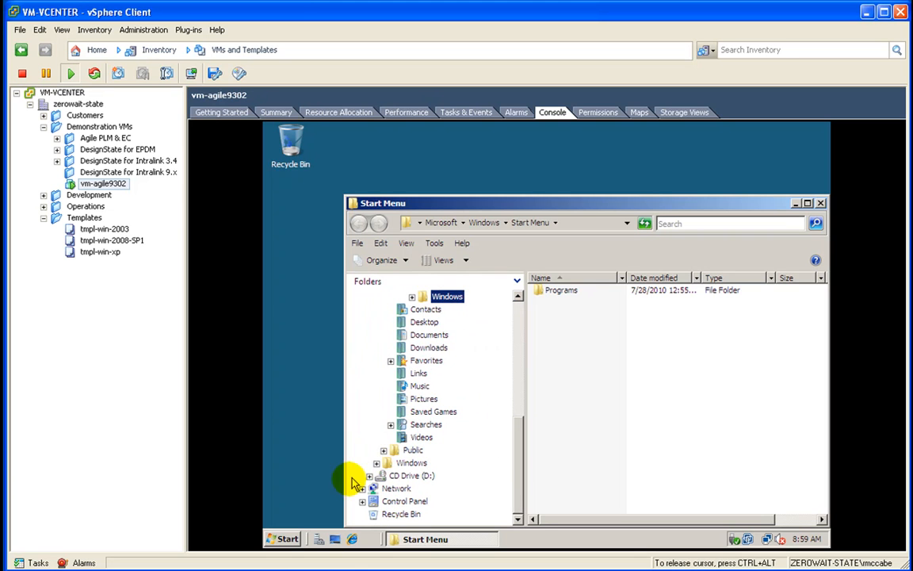
left_click(282, 538)
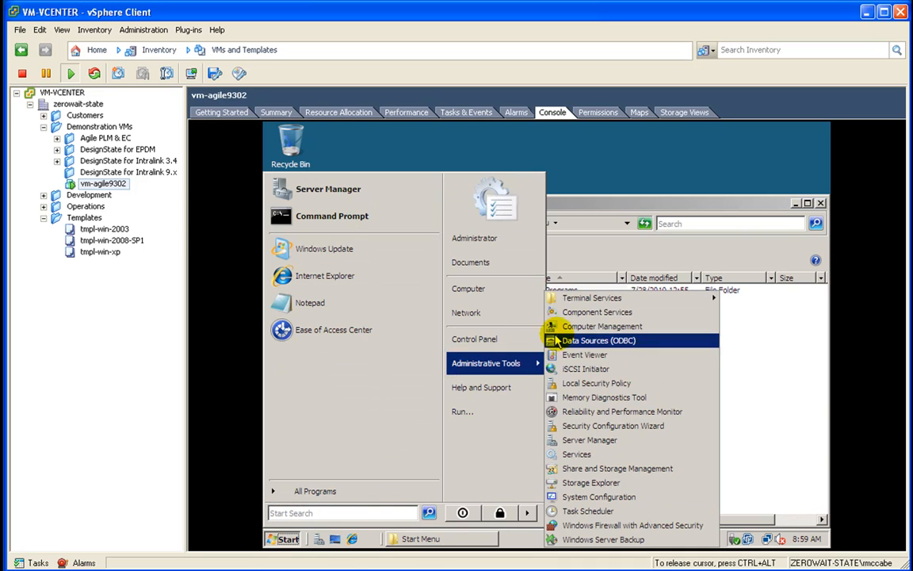
Step: In Disk Management initialize Disk 1 as MBR and bring up actions for its unallocated space
left_click(602, 327)
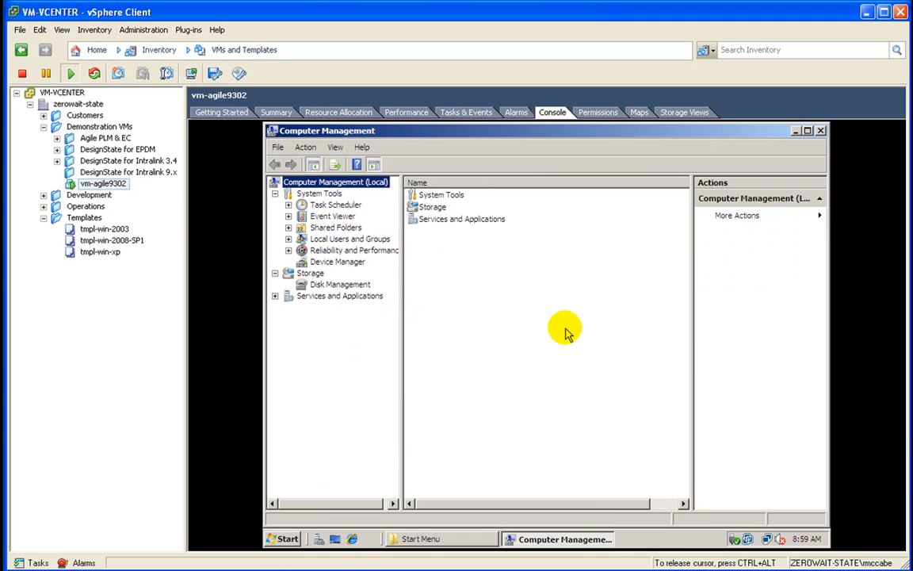
left_click(339, 284)
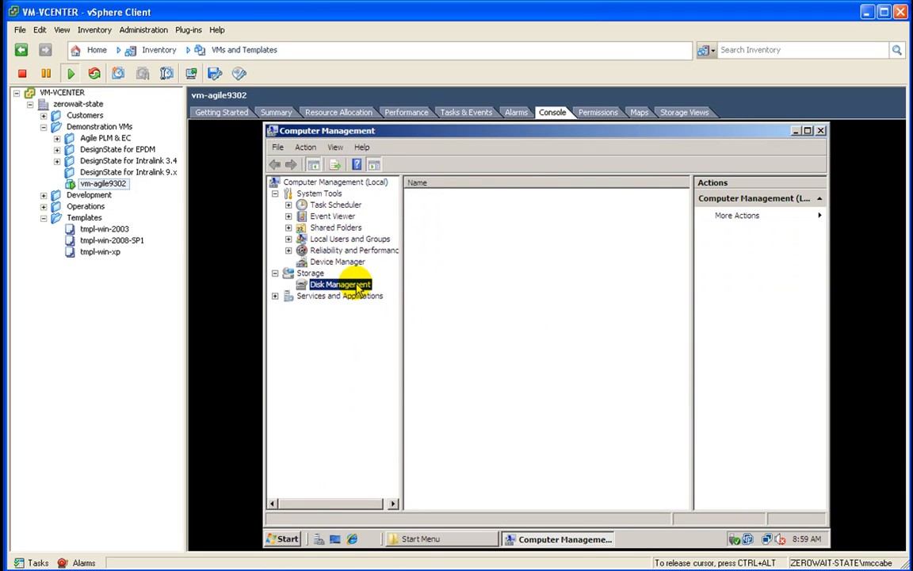
left_click(340, 284)
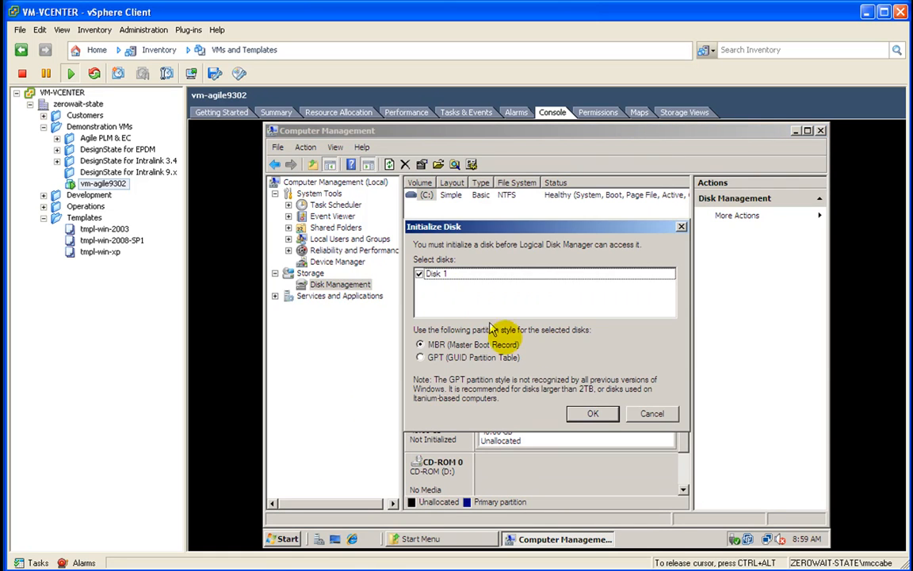
left_click(593, 412)
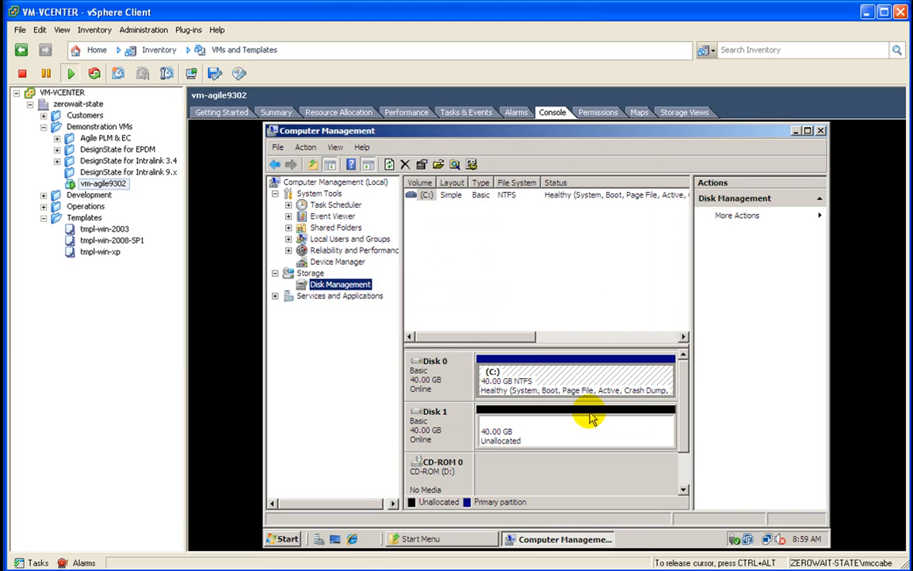
right_click(574, 428)
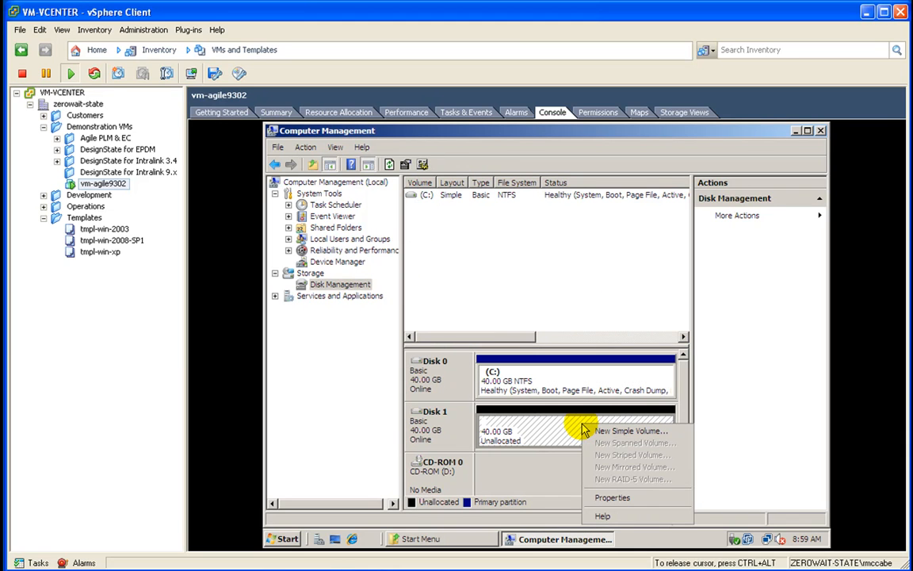
mouse_move(630, 431)
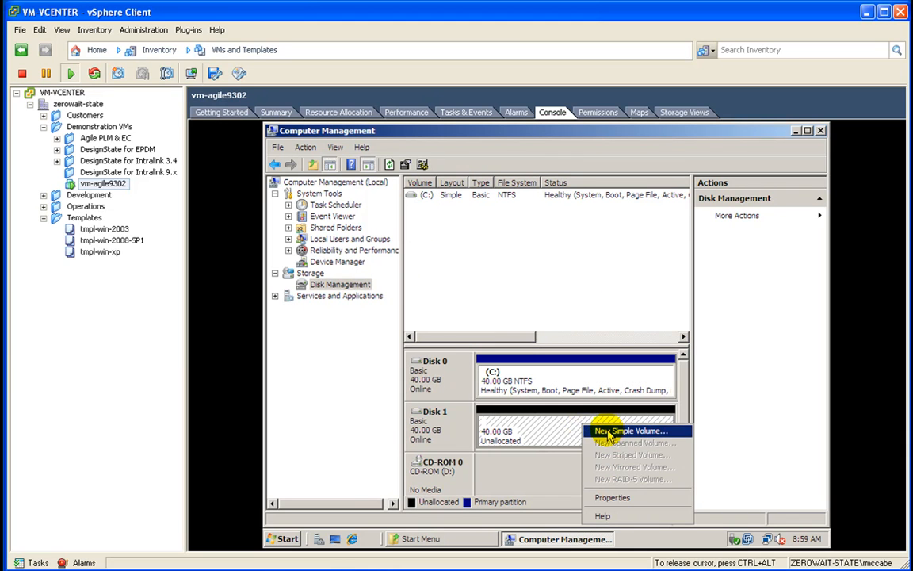
Step: Create a full-size simple volume on E: labelled data with quick NTFS format
left_click(631, 431)
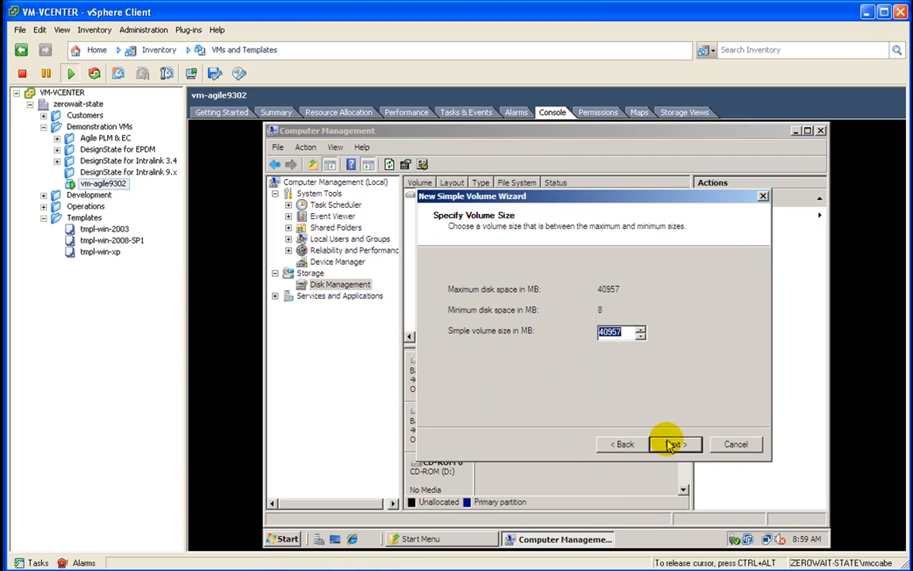
left_click(672, 443)
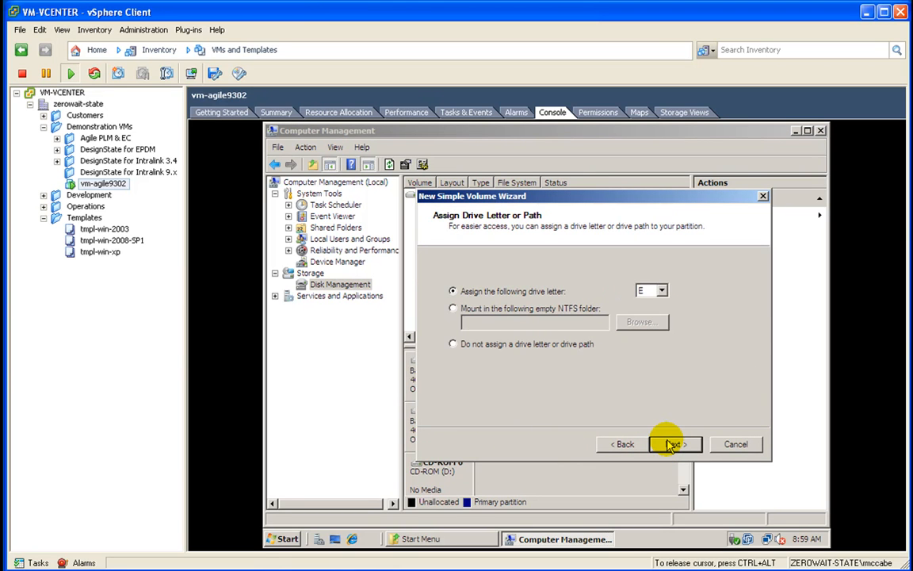
left_click(676, 444)
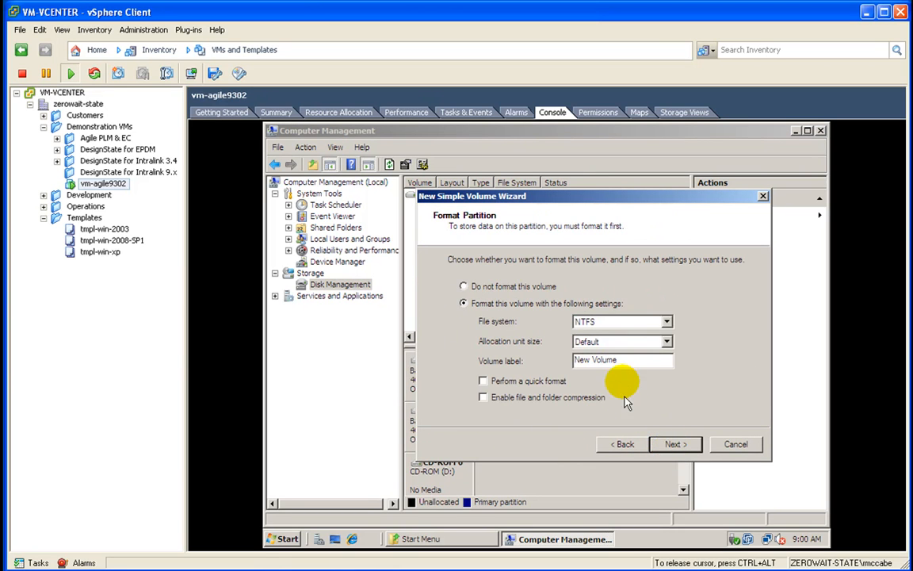
triple_click(621, 360)
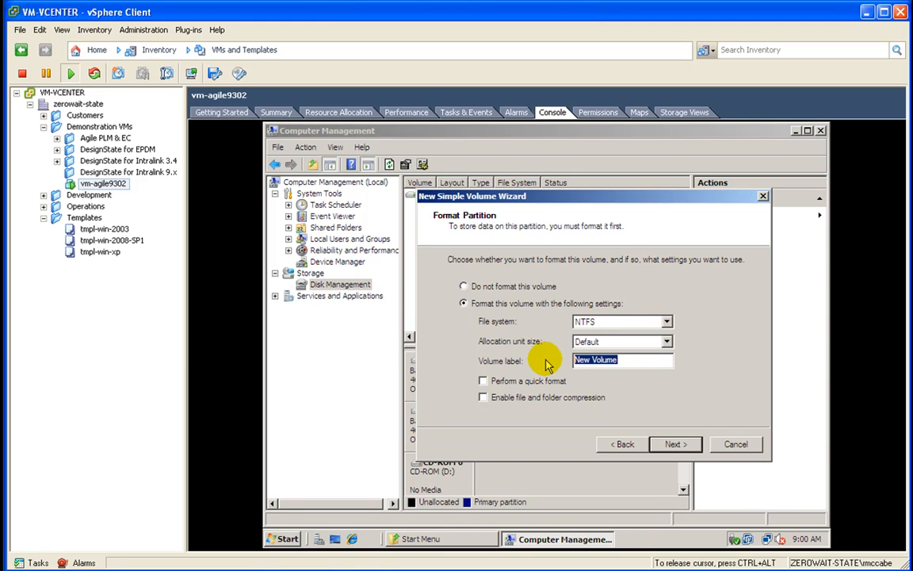
type("data")
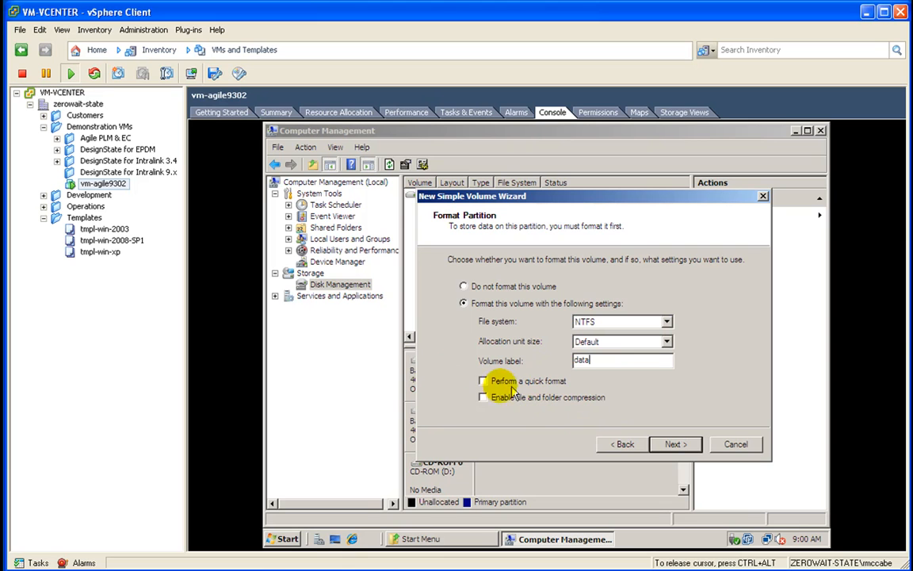
left_click(482, 381)
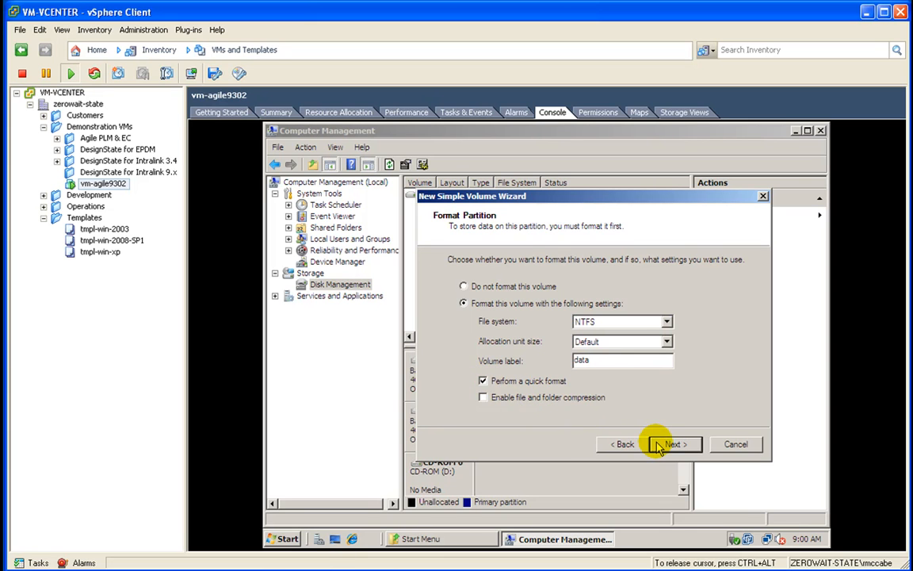
left_click(672, 444)
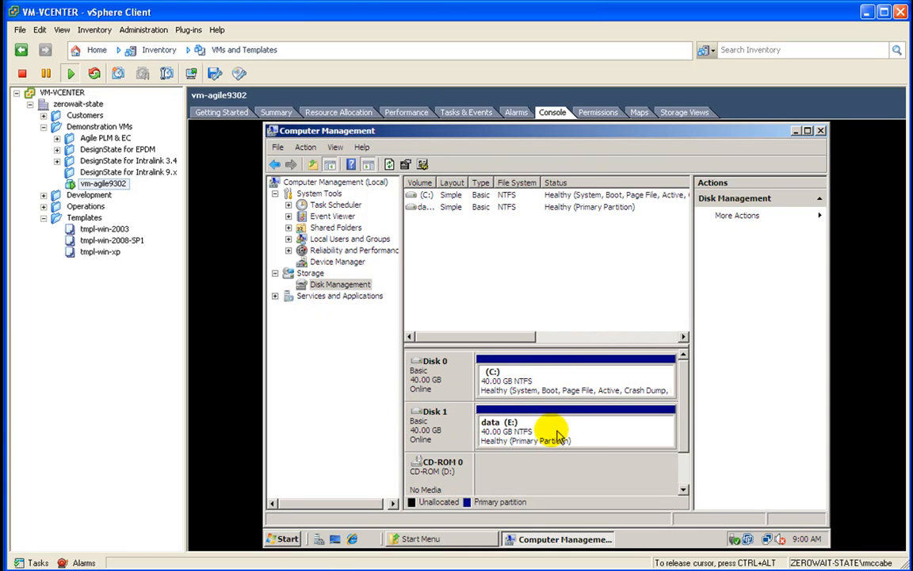
mouse_move(457, 539)
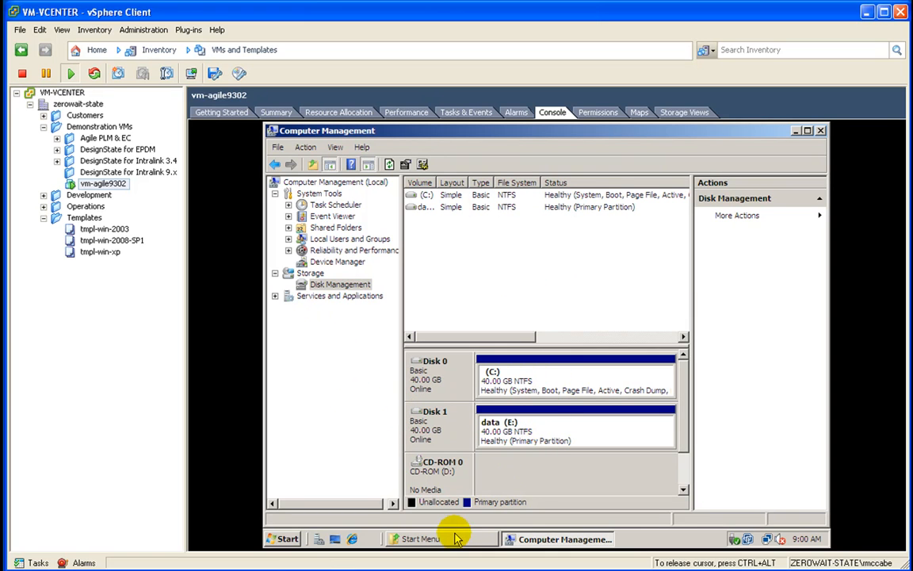
left_click(420, 539)
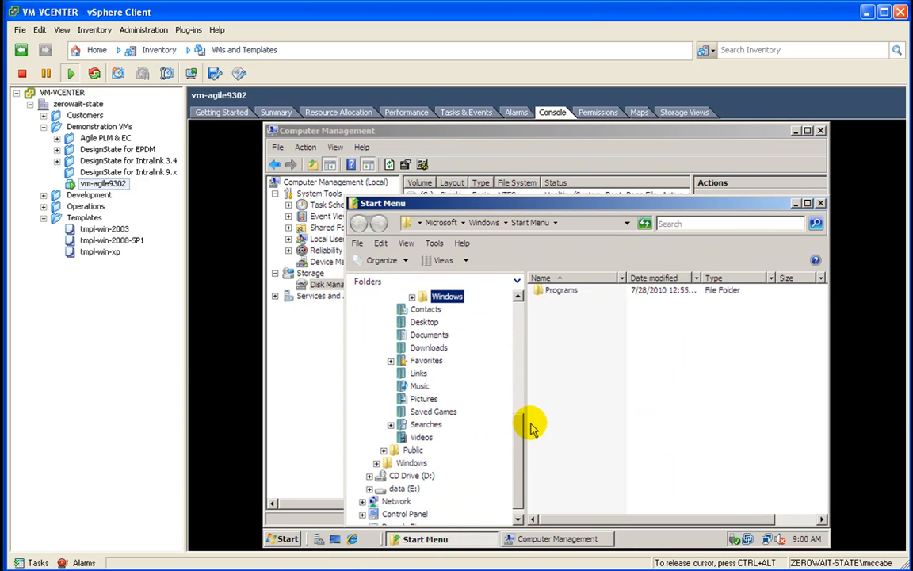
left_click(401, 488)
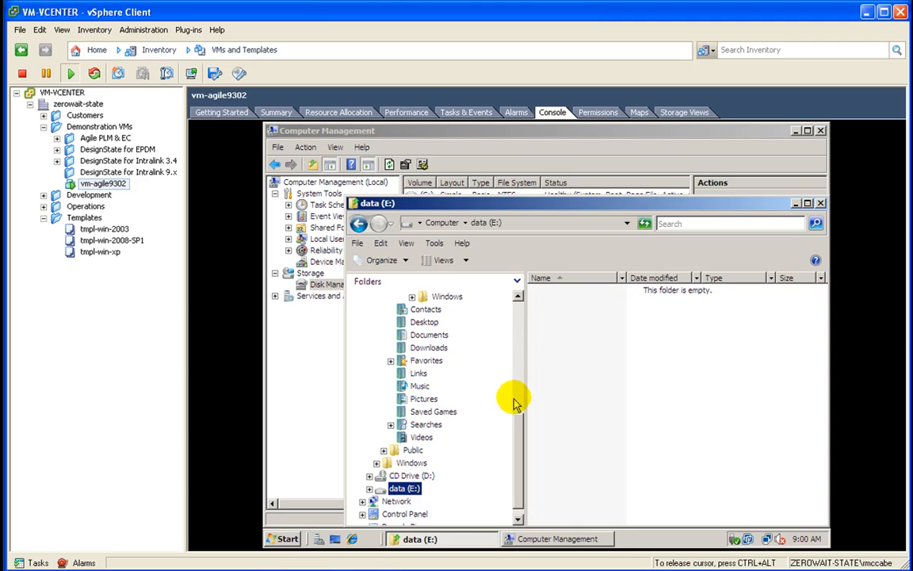
mouse_move(516, 397)
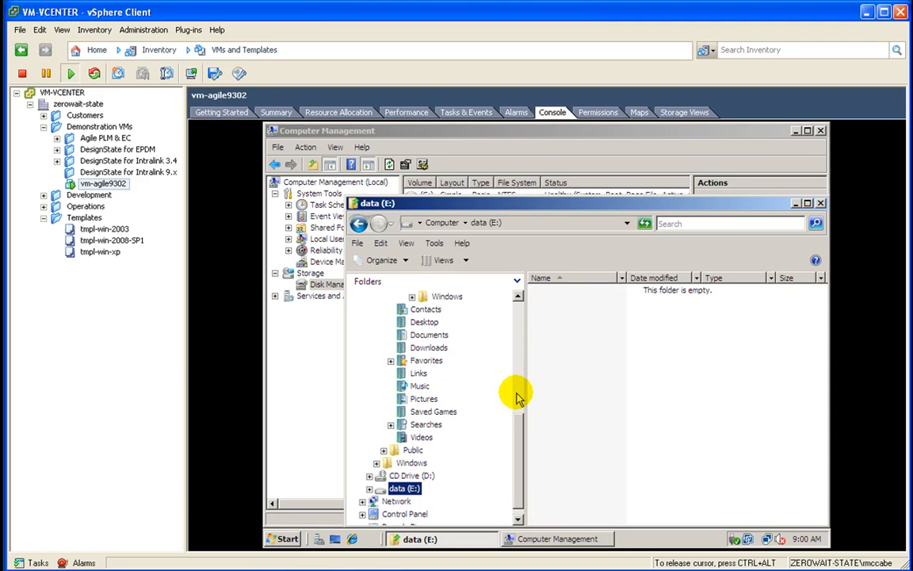
left_click(515, 222)
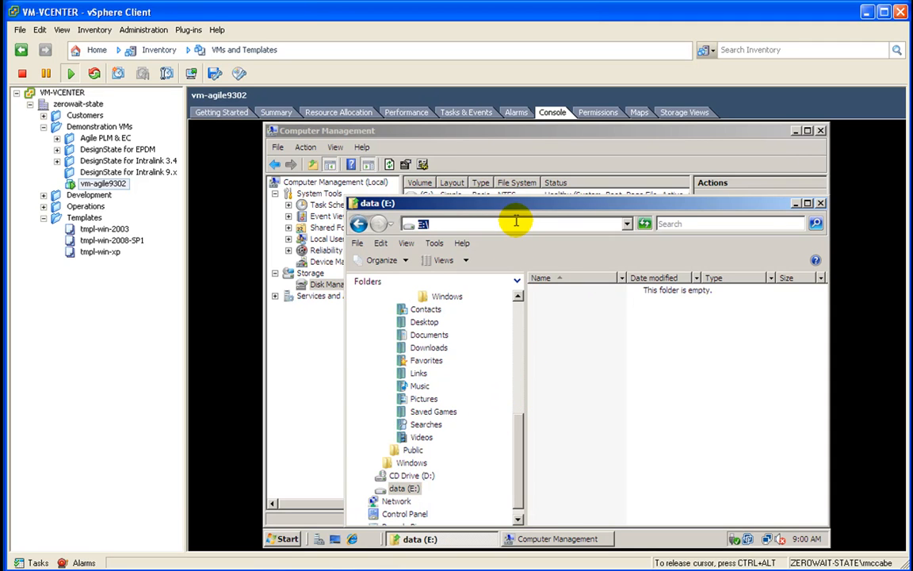
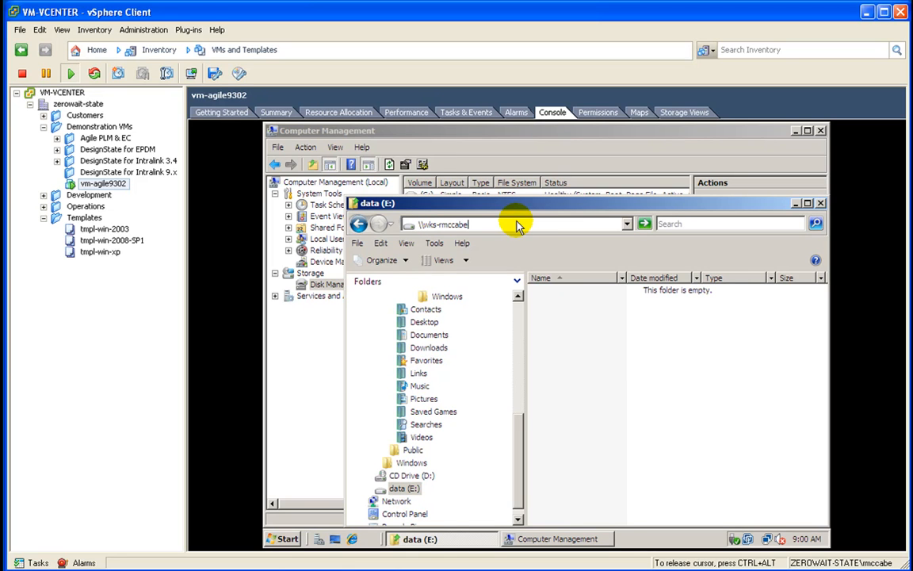
left_click(643, 221)
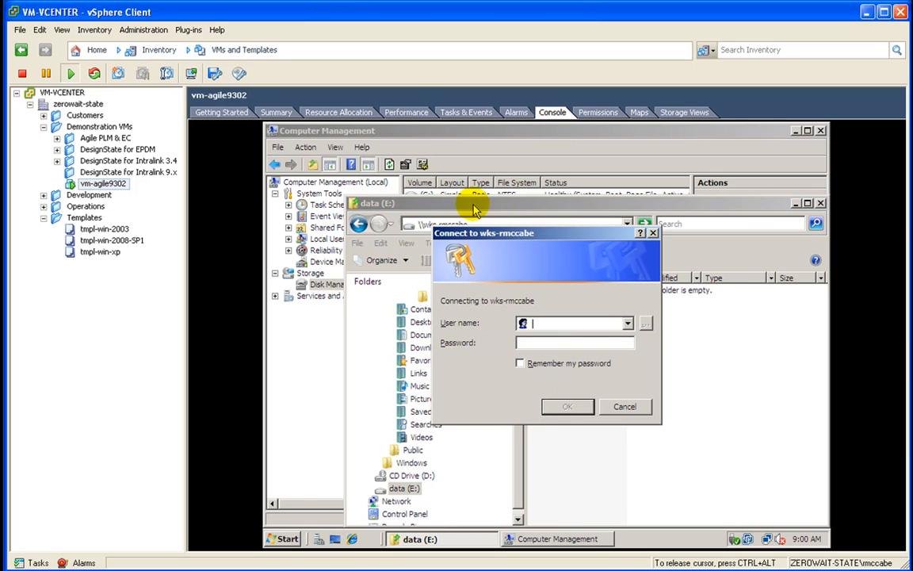
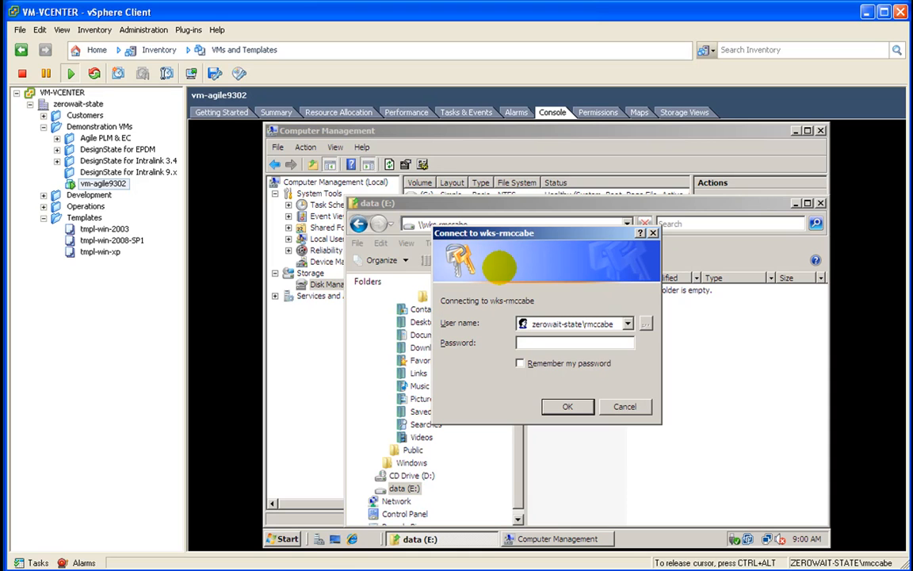
type("••")
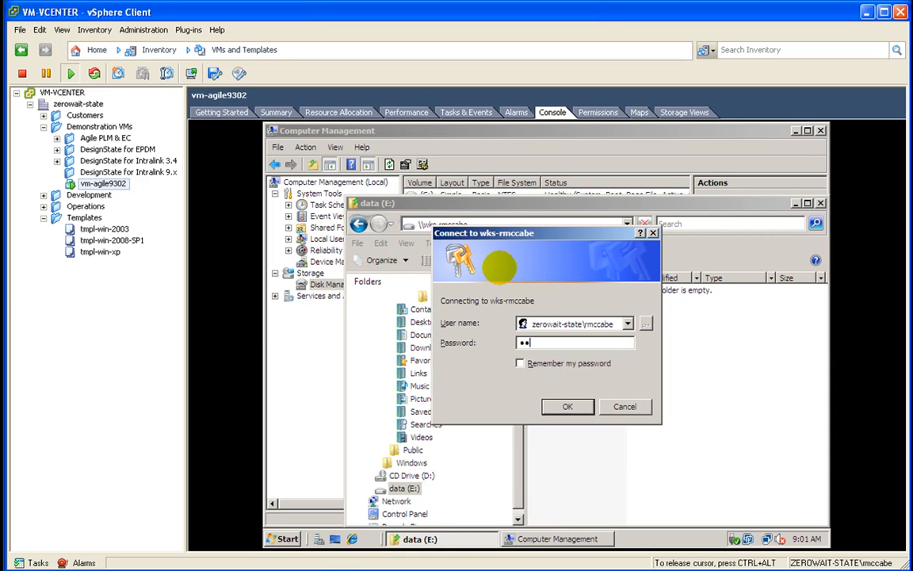
type("•")
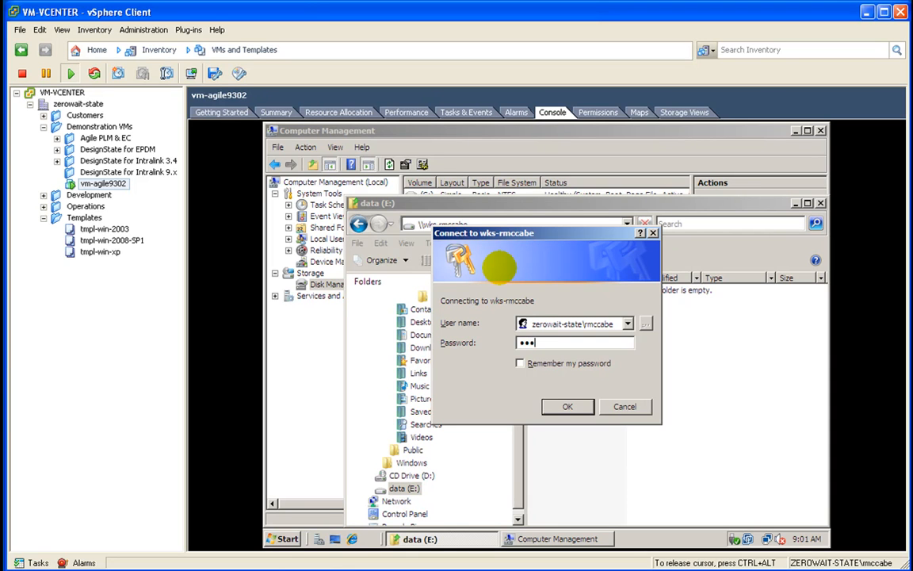
Step: Log in to the share and copy the selected installer items from windows_64bit
left_click(568, 406)
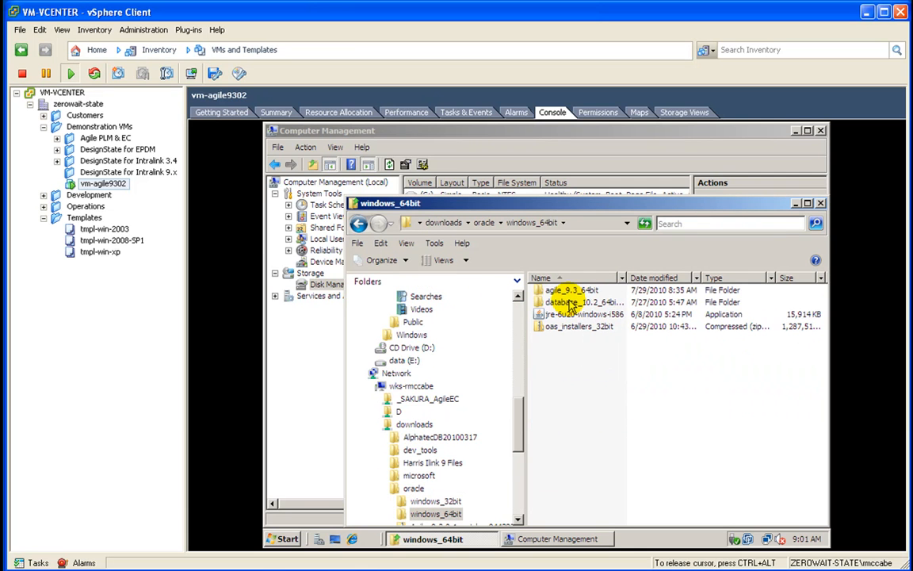
mouse_move(569, 301)
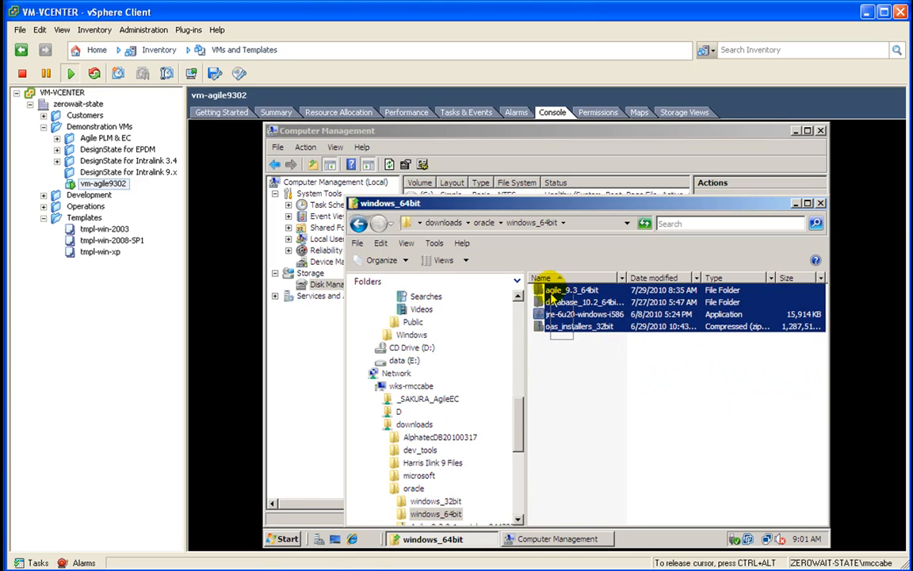
right_click(571, 289)
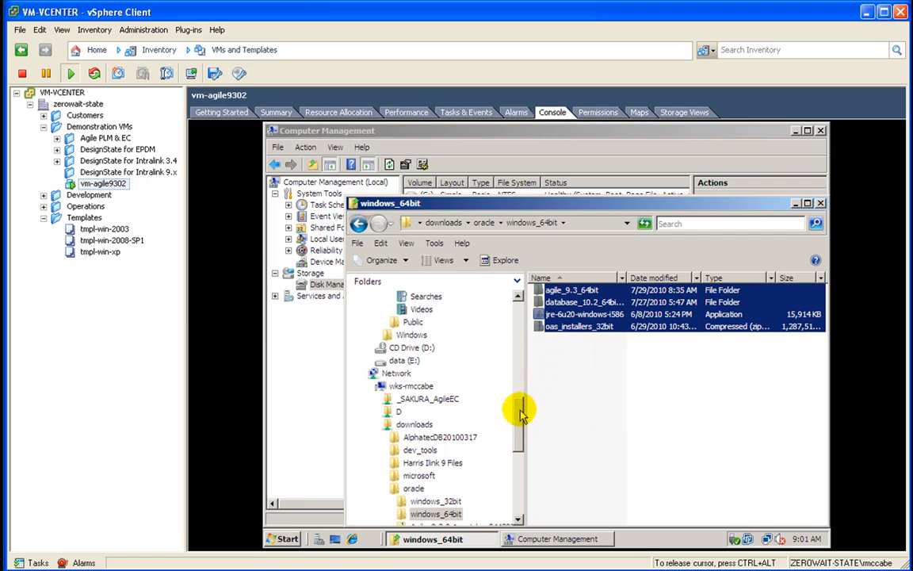
left_click(405, 360)
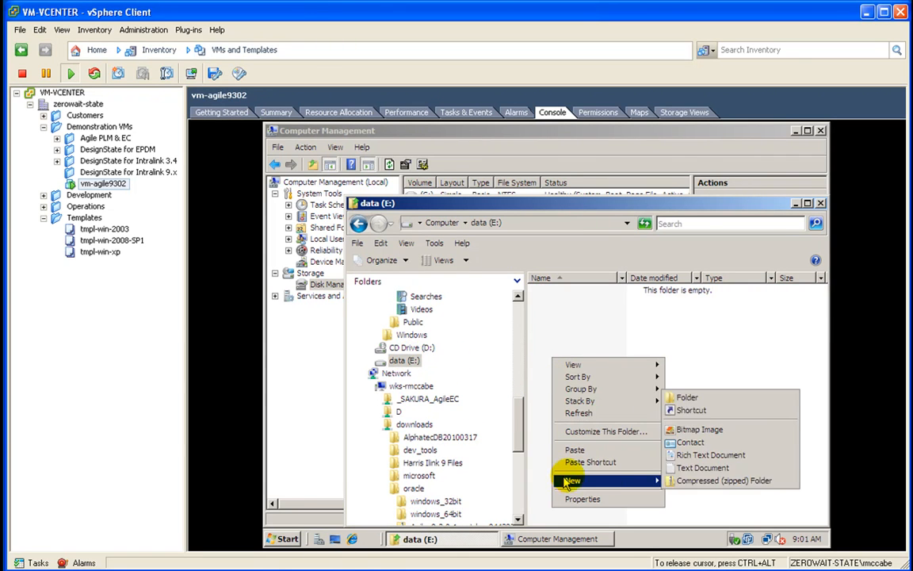
Step: Create an _INSTALLERS_ folder on E: and paste the installer items into it
left_click(686, 397)
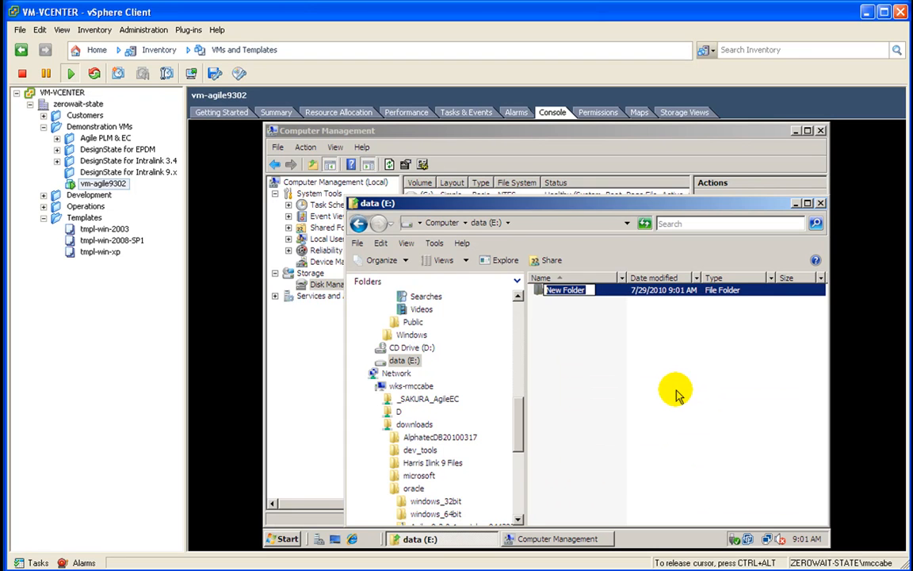
type("_INSTALLER")
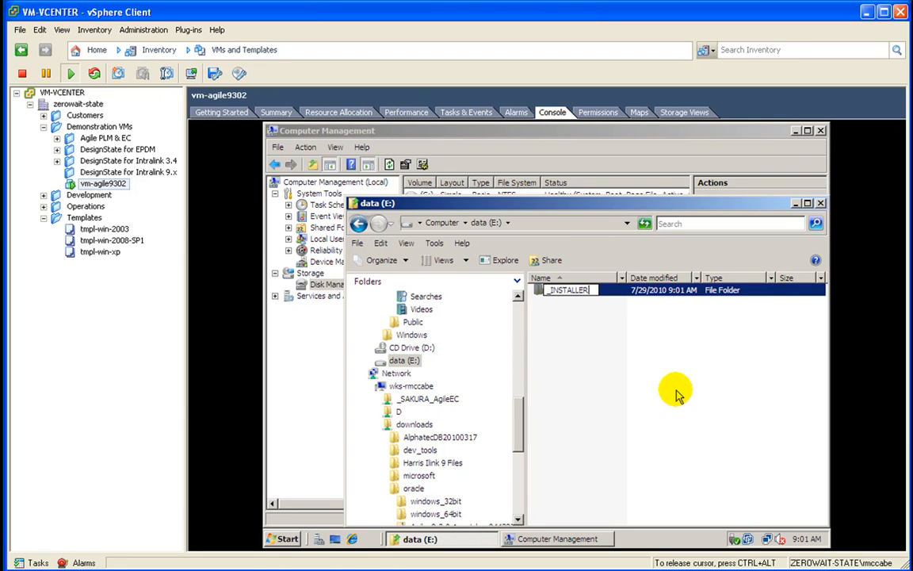
double_click(567, 289)
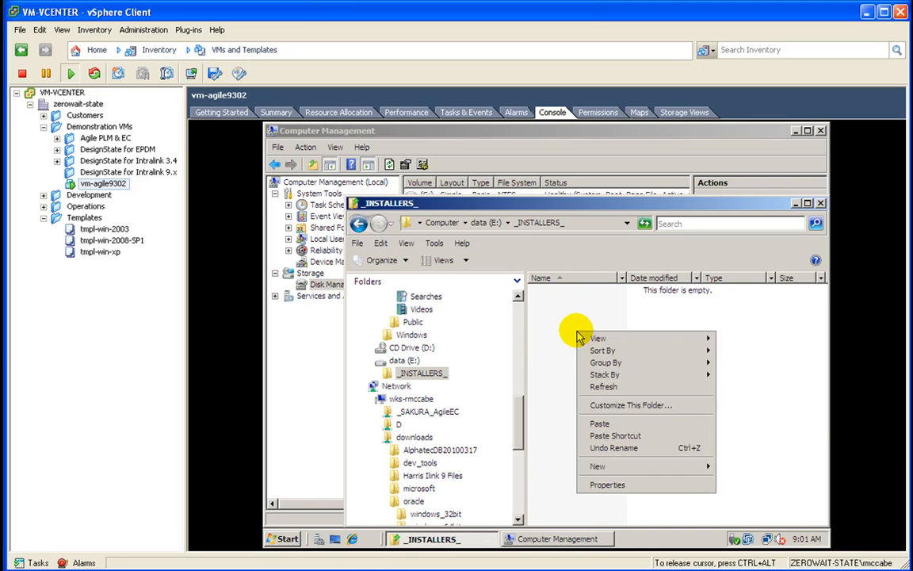
mouse_move(600, 424)
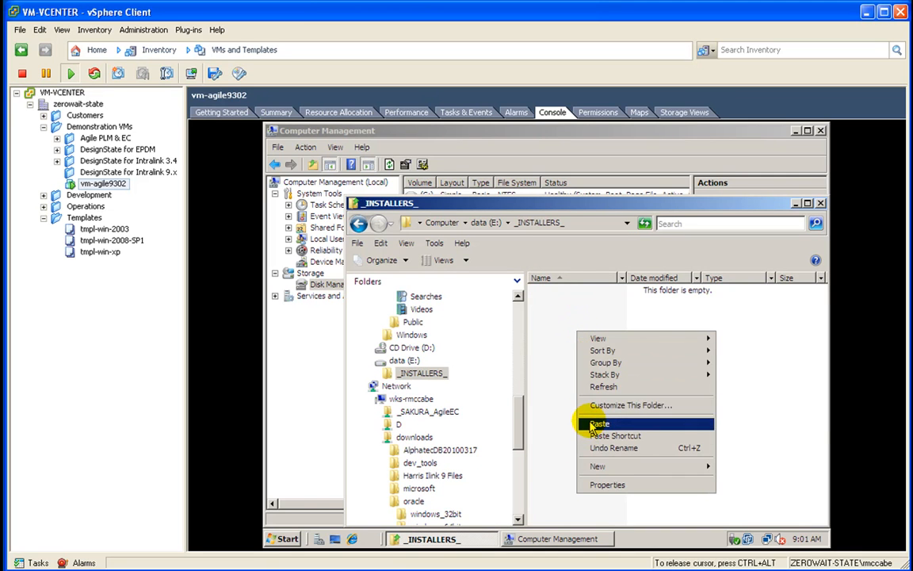
left_click(600, 424)
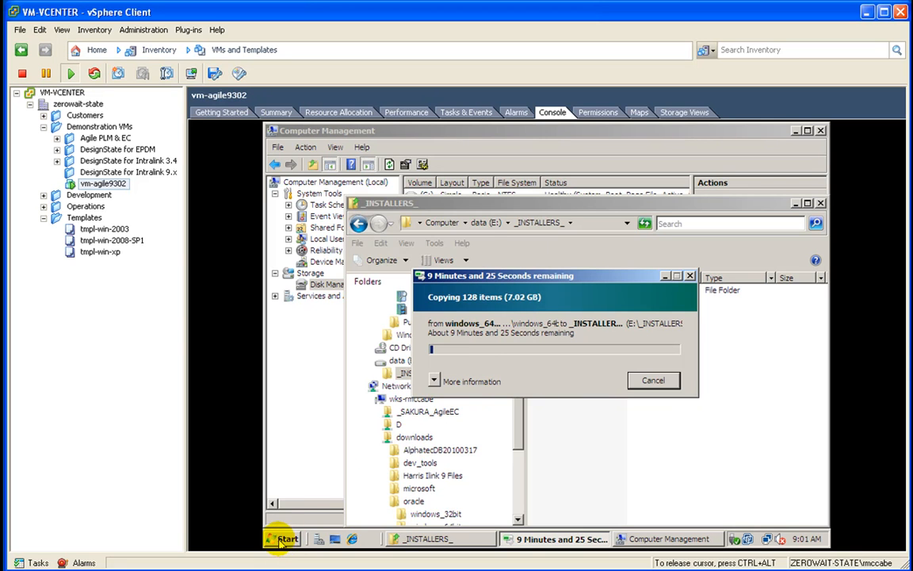
mouse_move(320, 229)
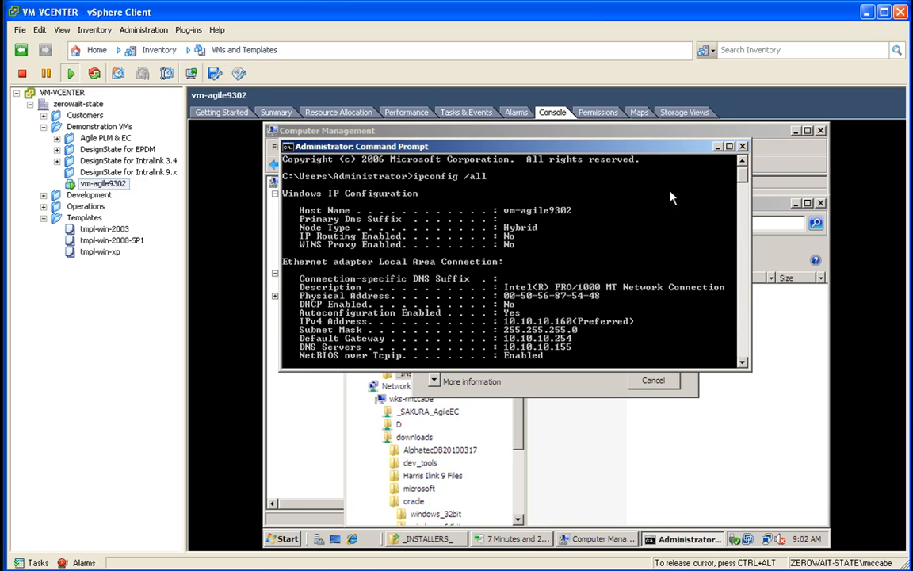
mouse_move(519, 214)
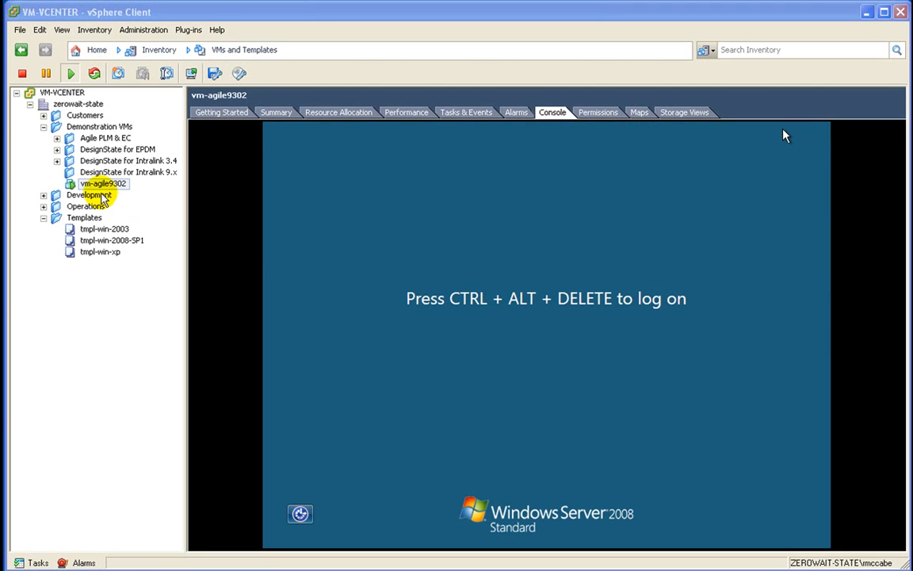
Step: Start a snapshot of vm-agile9302 named 'Host configured'
right_click(102, 184)
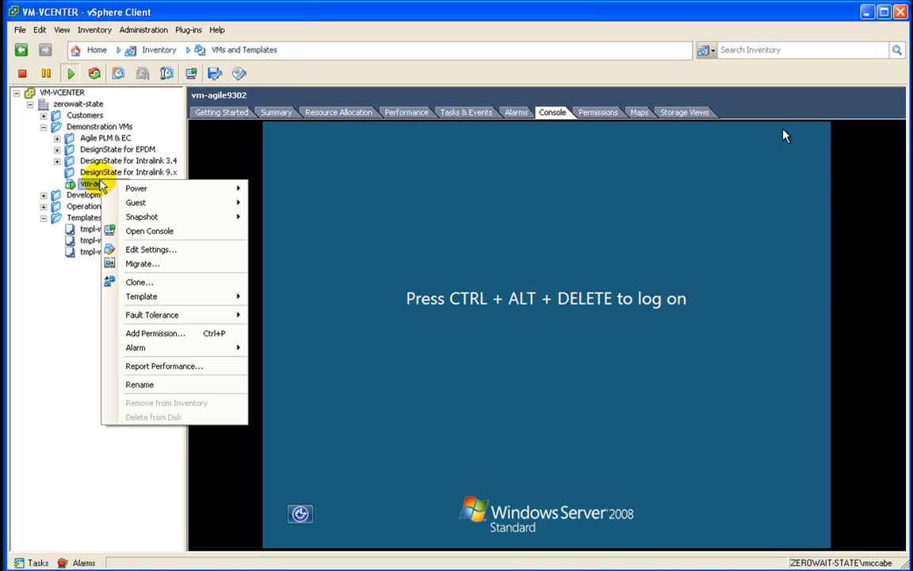
mouse_move(143, 215)
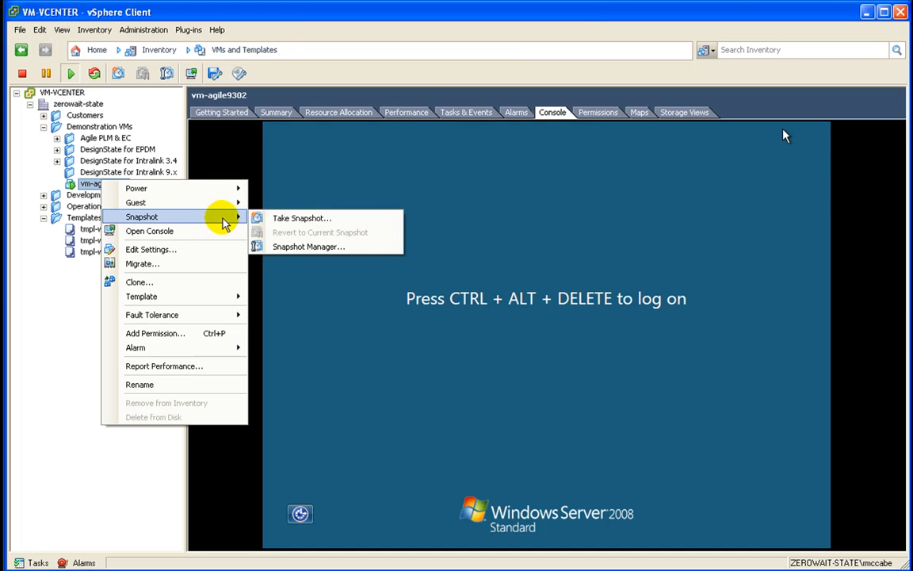
left_click(301, 219)
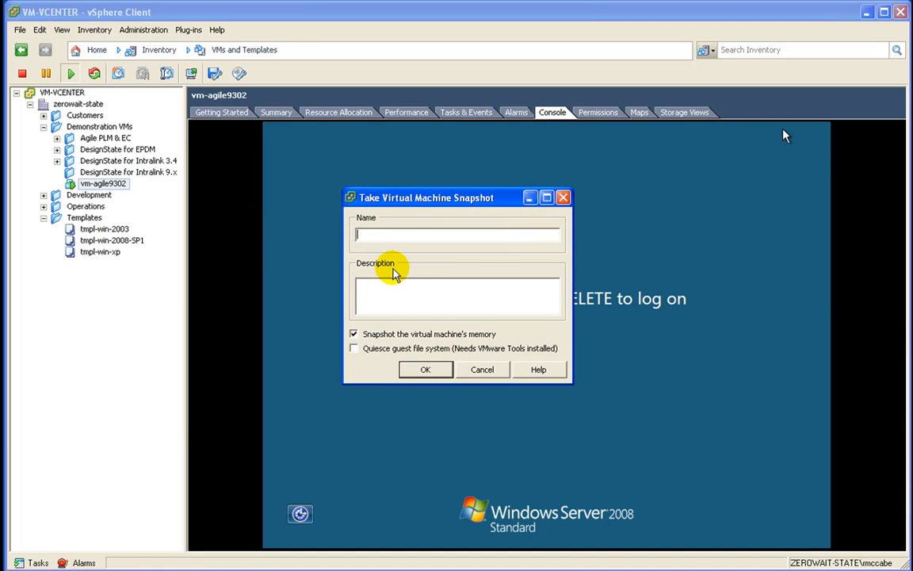
type("Host")
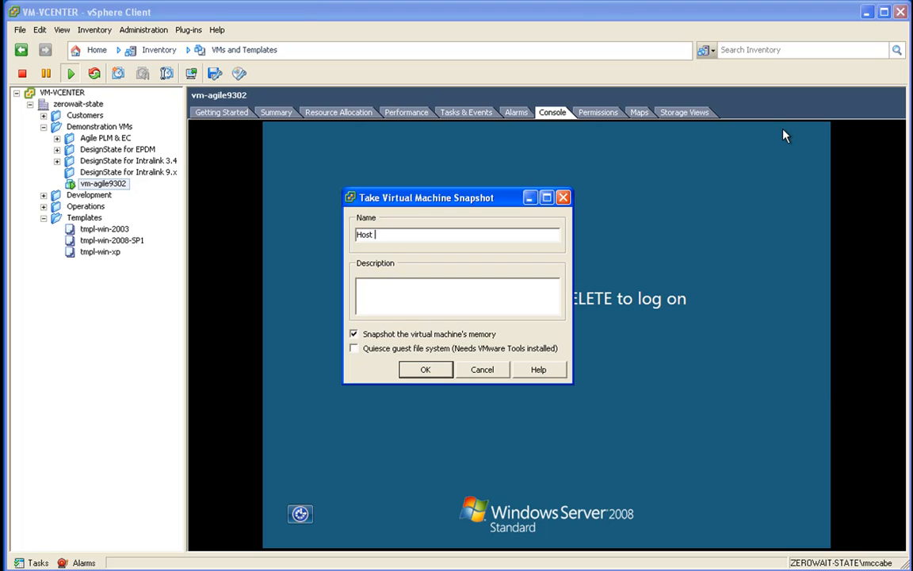
type("configured")
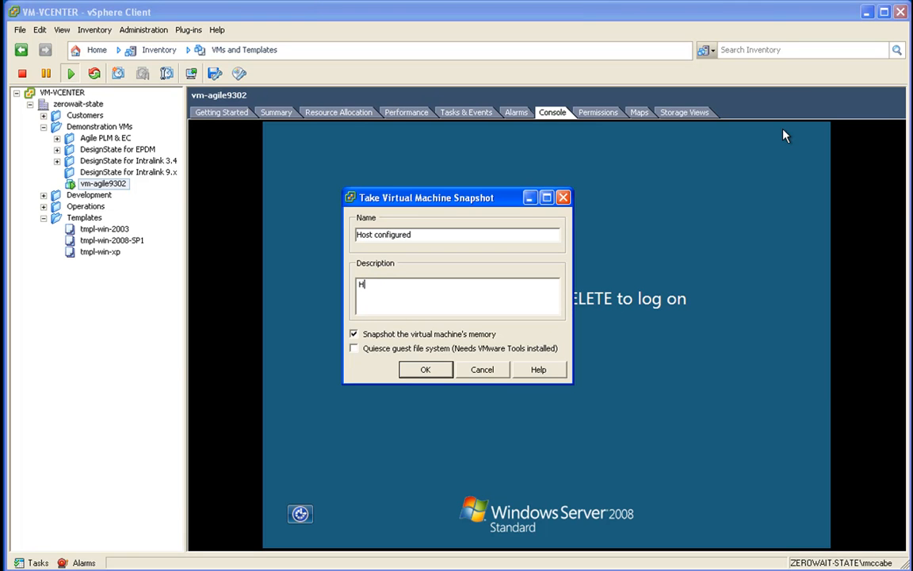
Step: Describe it as host configured and ready for Agile Installation, then save the snapshot
type("ost has b")
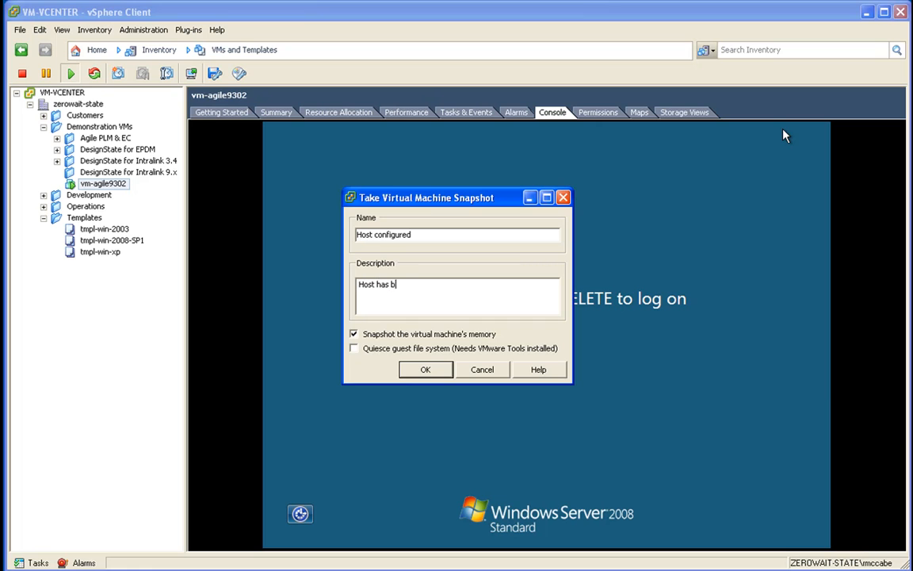
type("een configured and is rea")
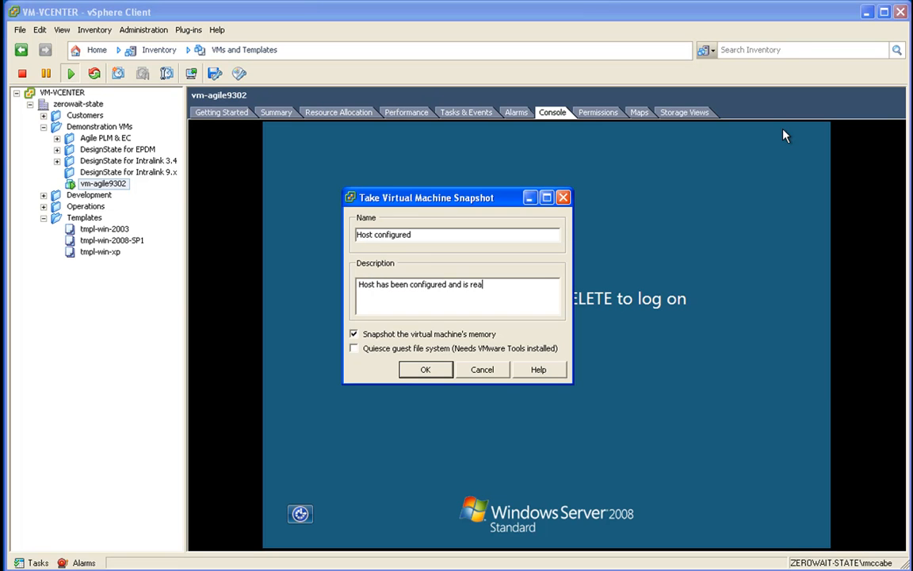
type("dy for")
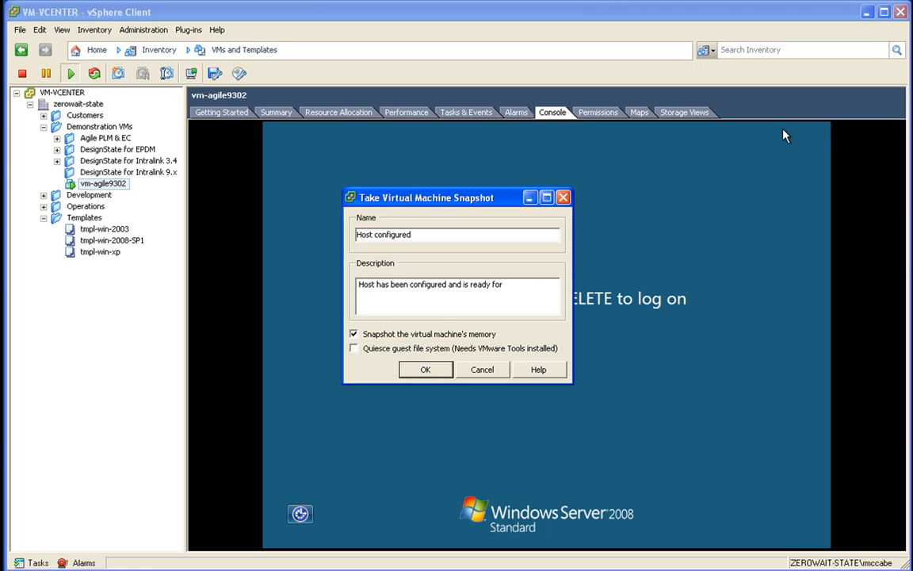
type("Agile In")
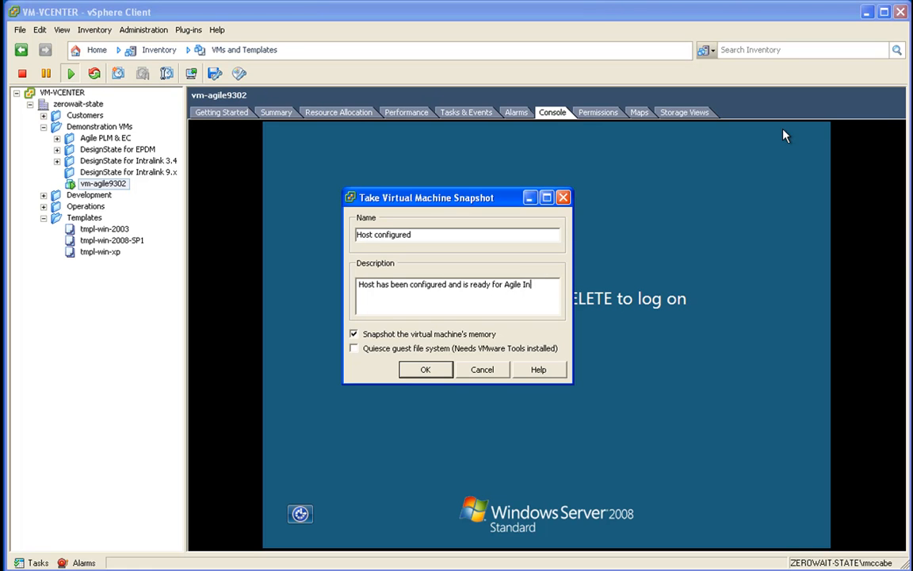
type("stallation")
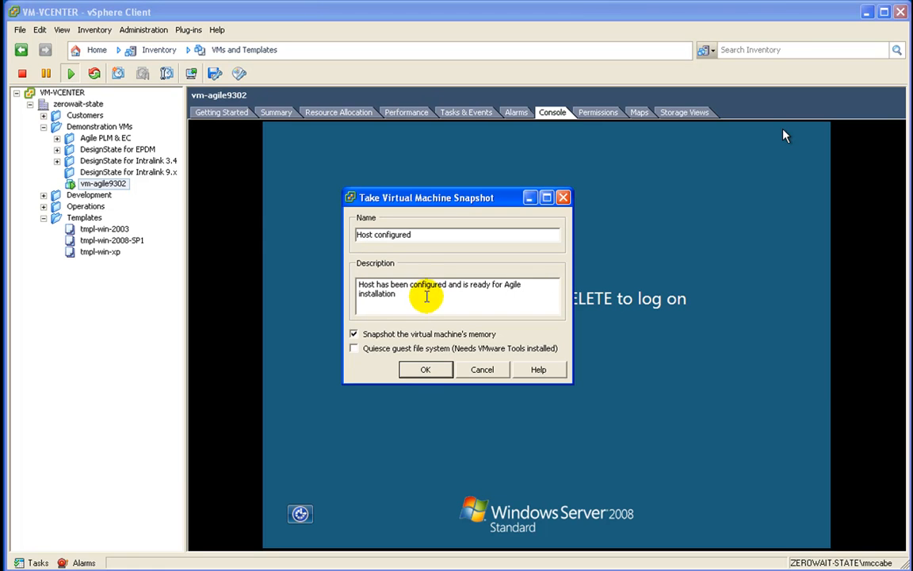
left_click(424, 370)
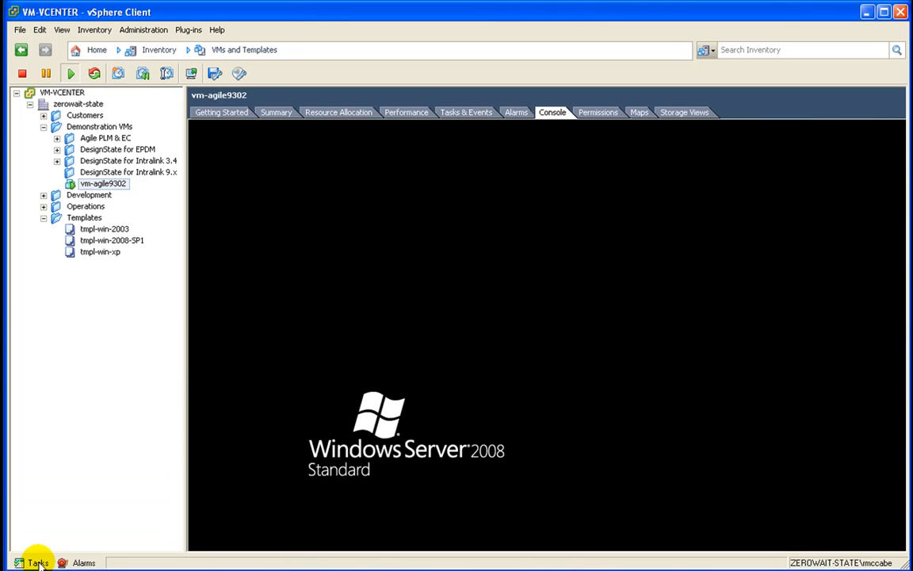
Step: Show vm-agile9302's Snapshot Manager listing the 'Host configured' snapshot
right_click(101, 184)
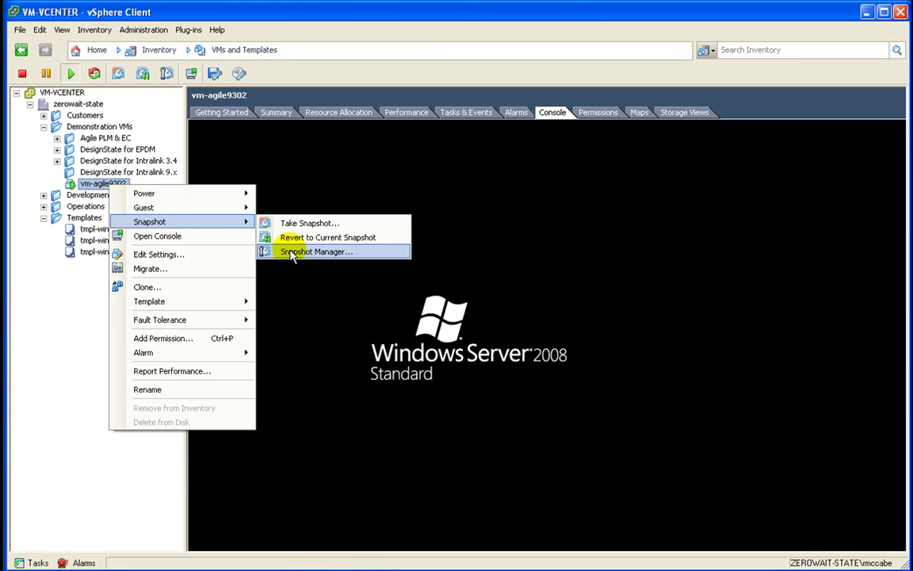
left_click(316, 251)
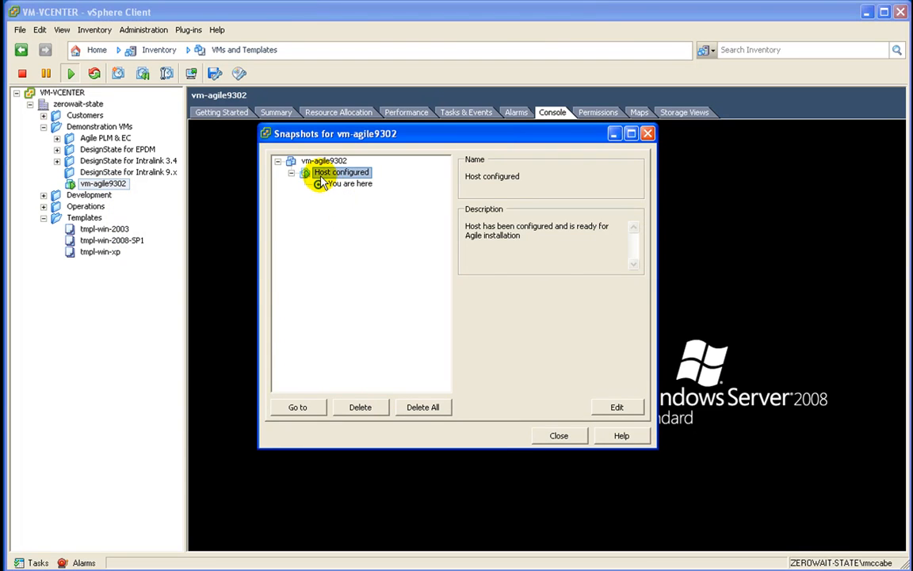